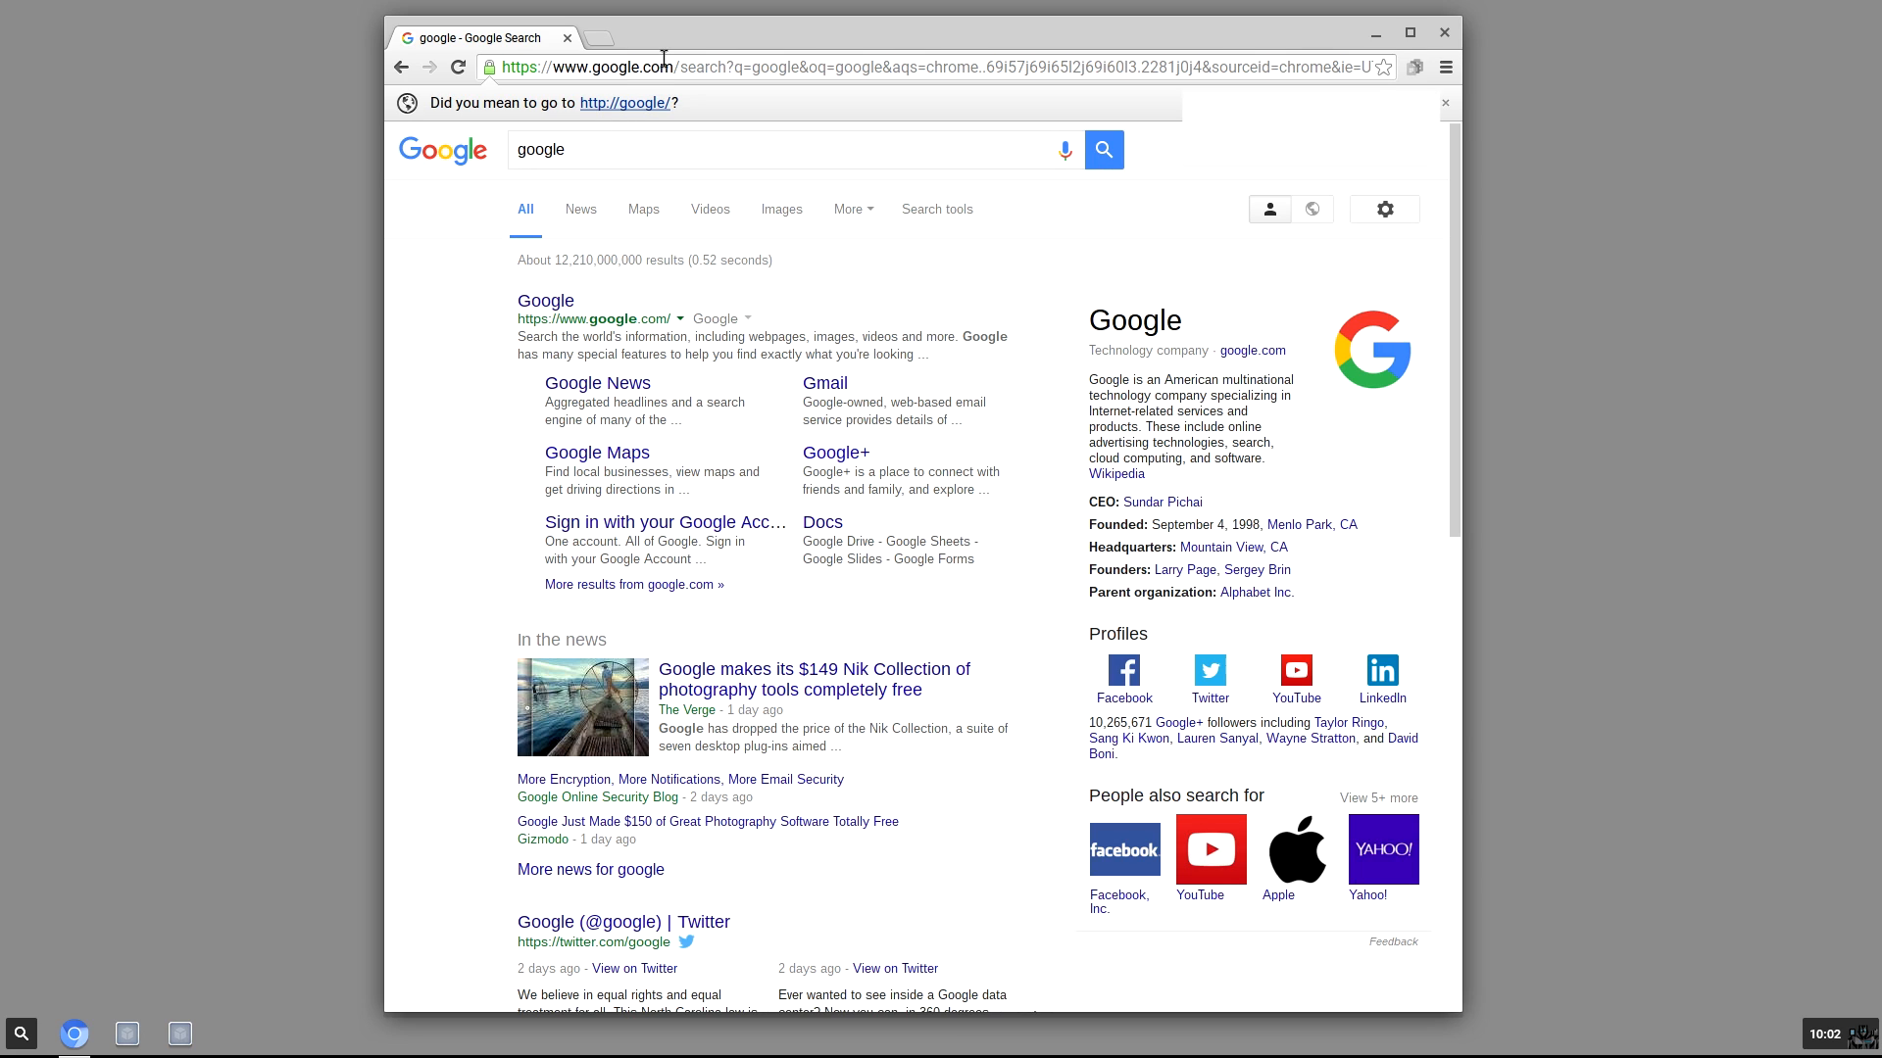
- Search Google for 'etaprime emulator' restricted to youtube.com results
type("youtube")
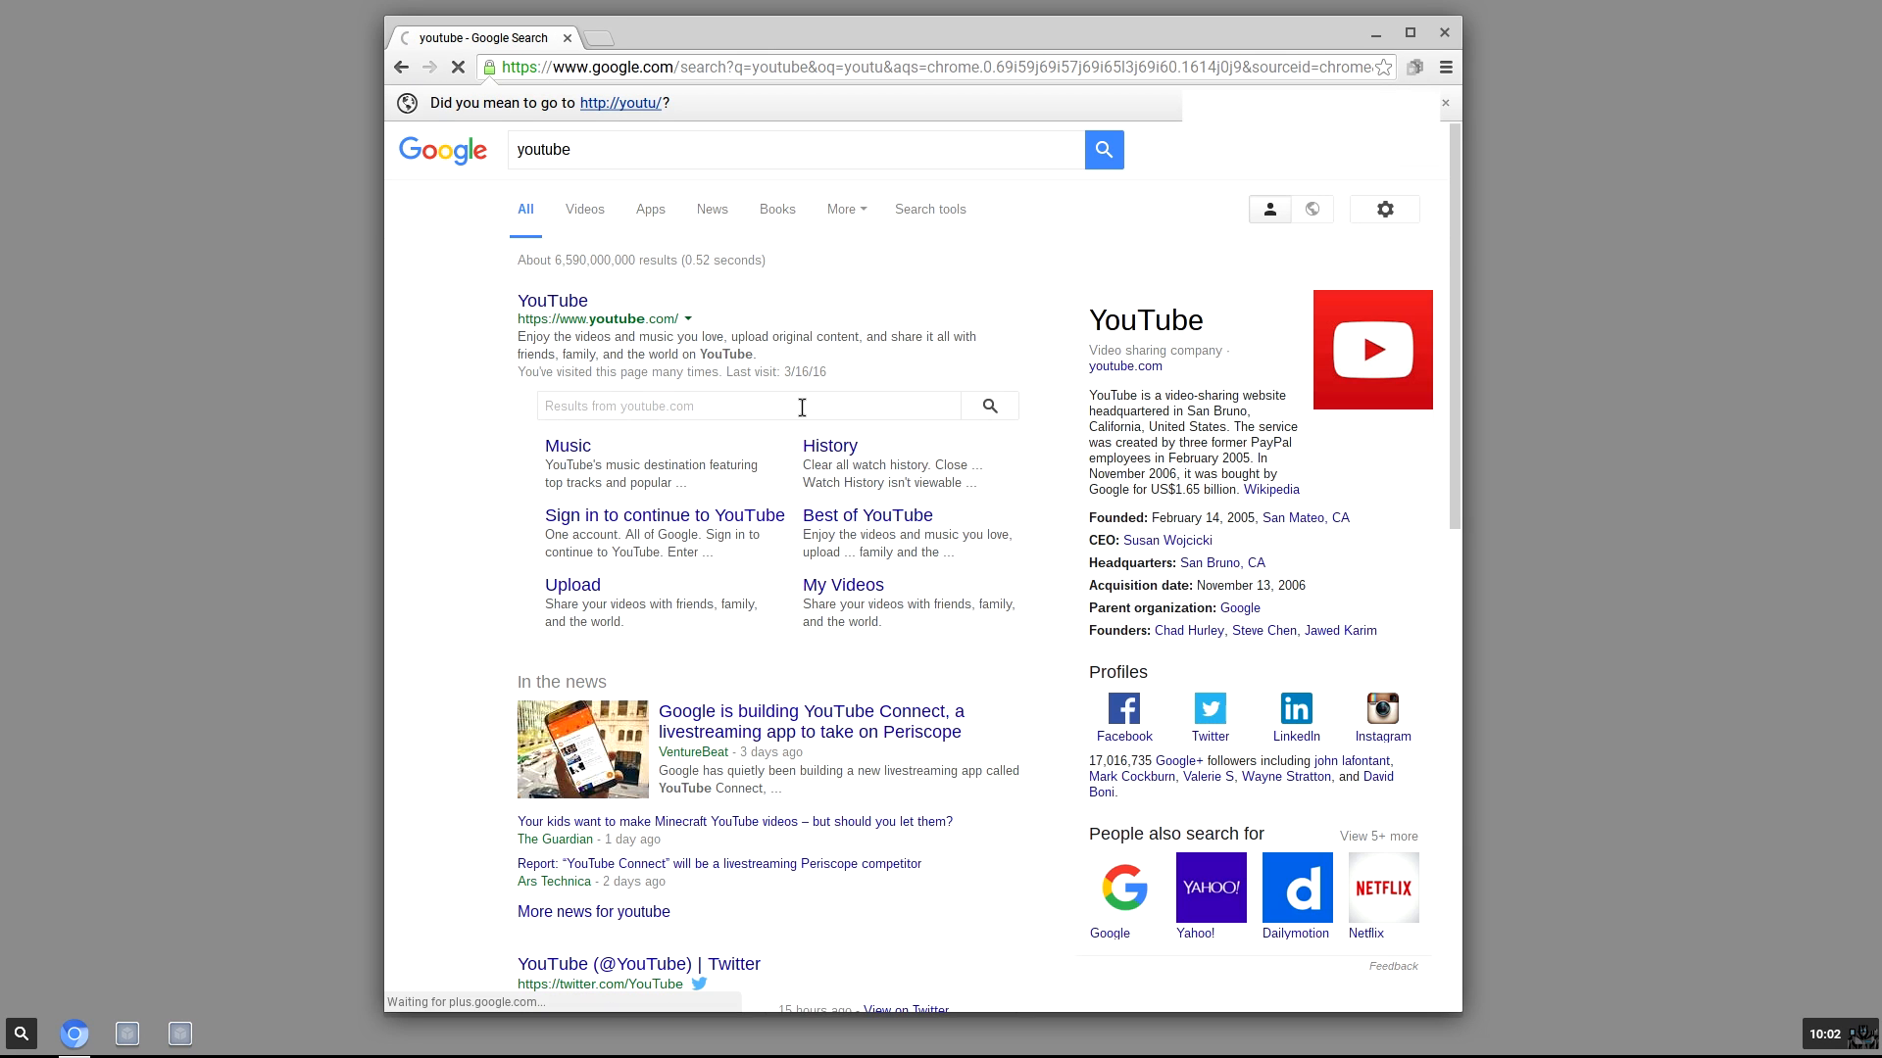
type("etaprime emulator")
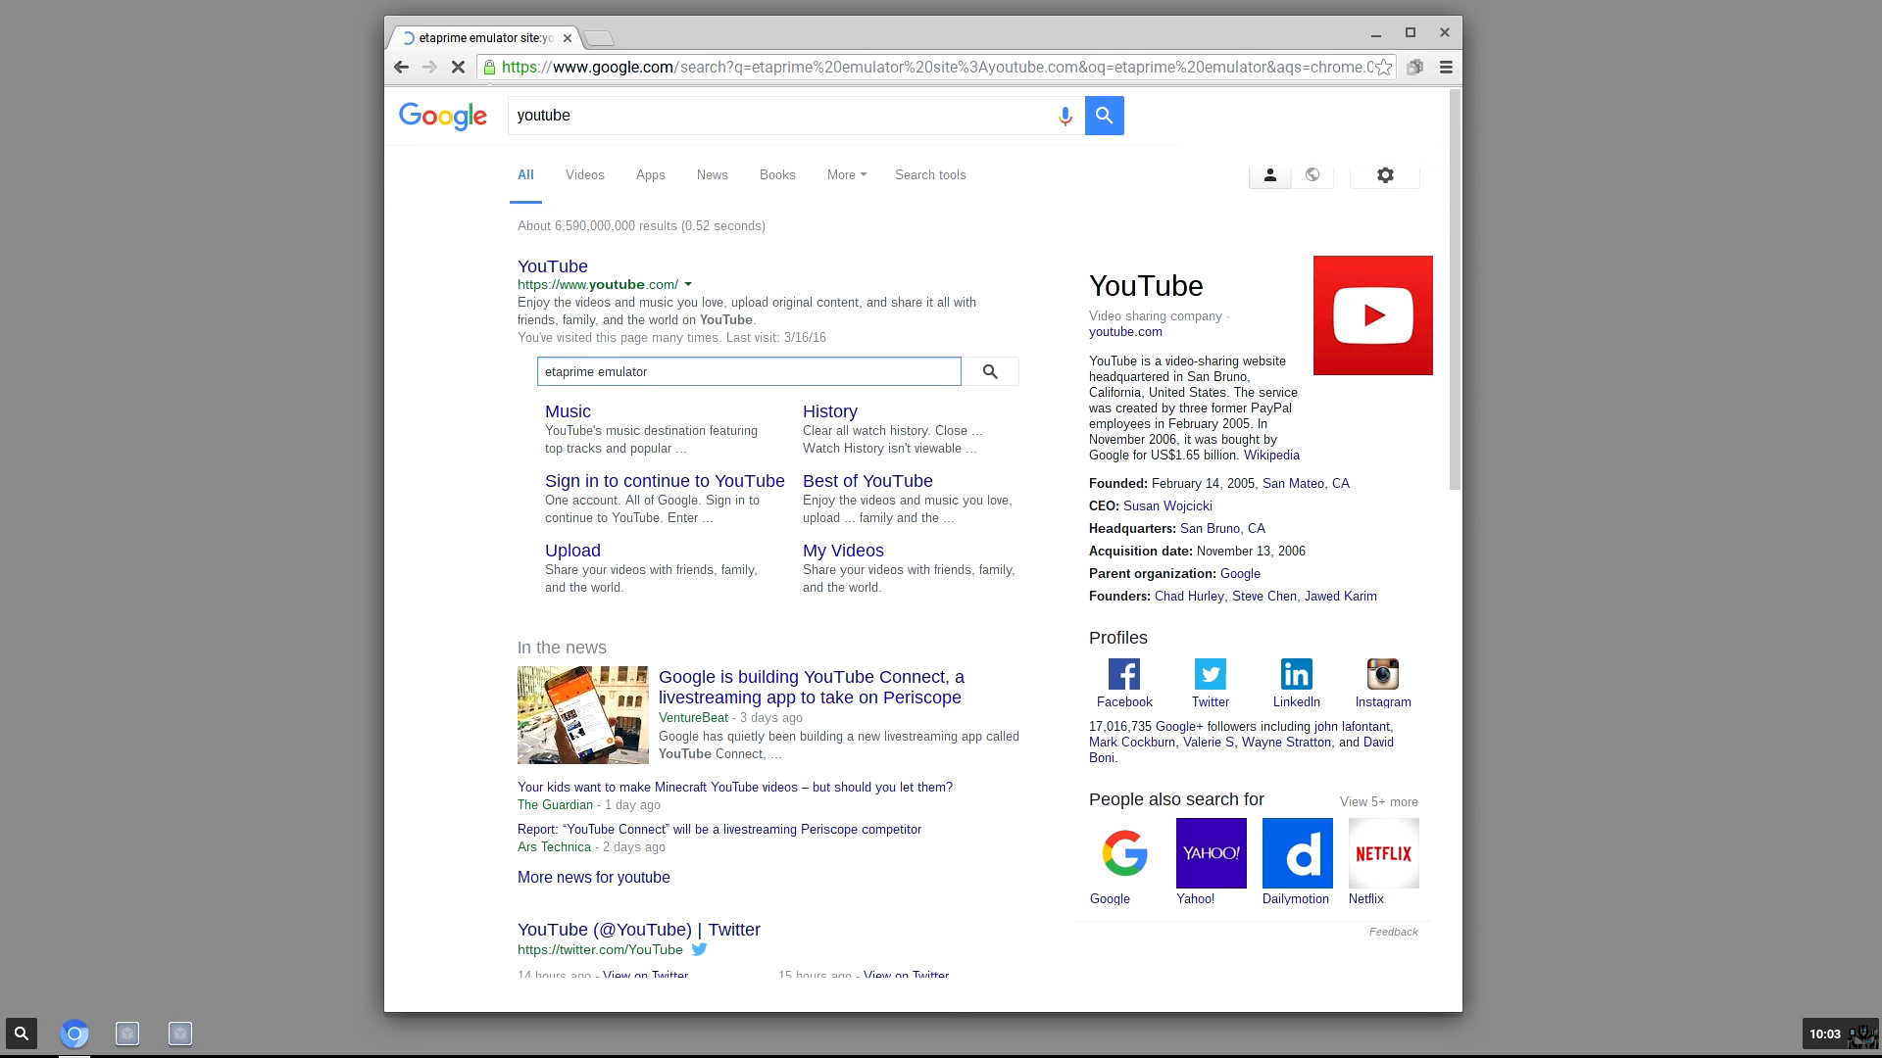
left_click(992, 370)
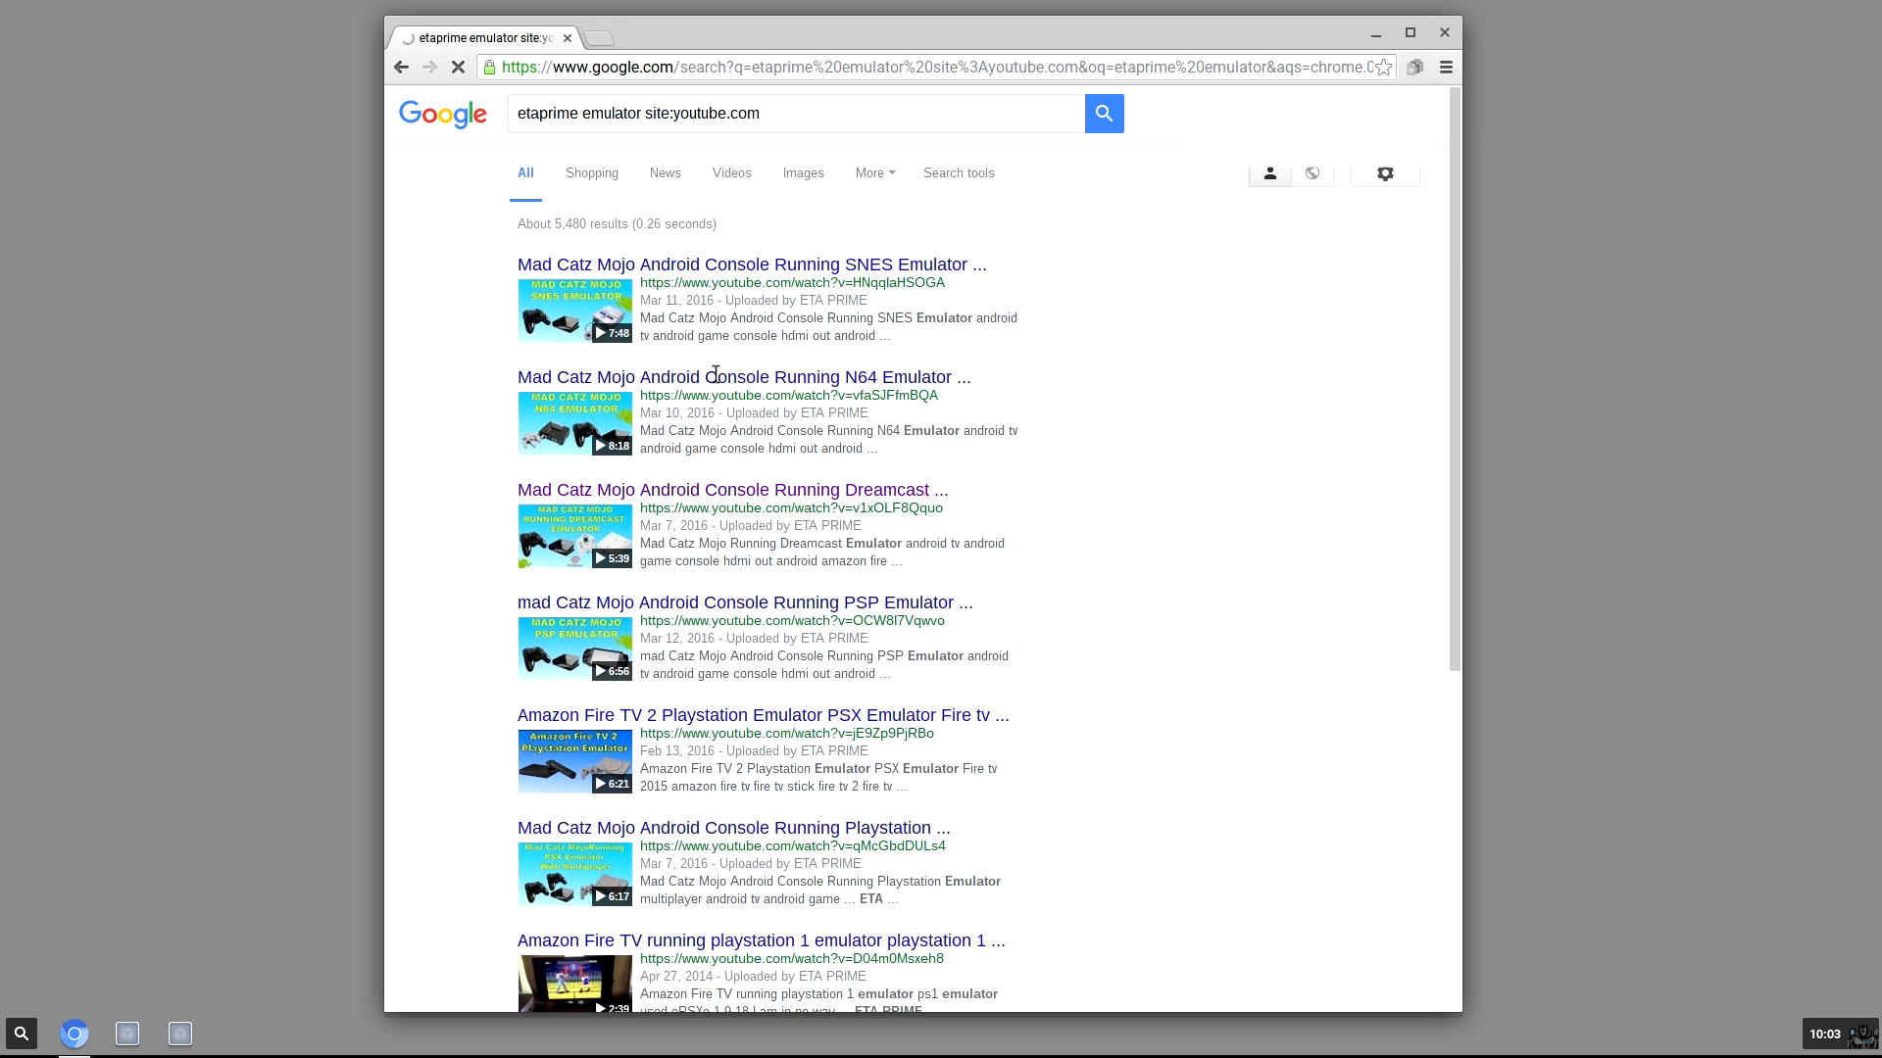
- Play ETA Prime's 'Mad Catz Mojo Android Console Running N64 Emulator' video
left_click(743, 376)
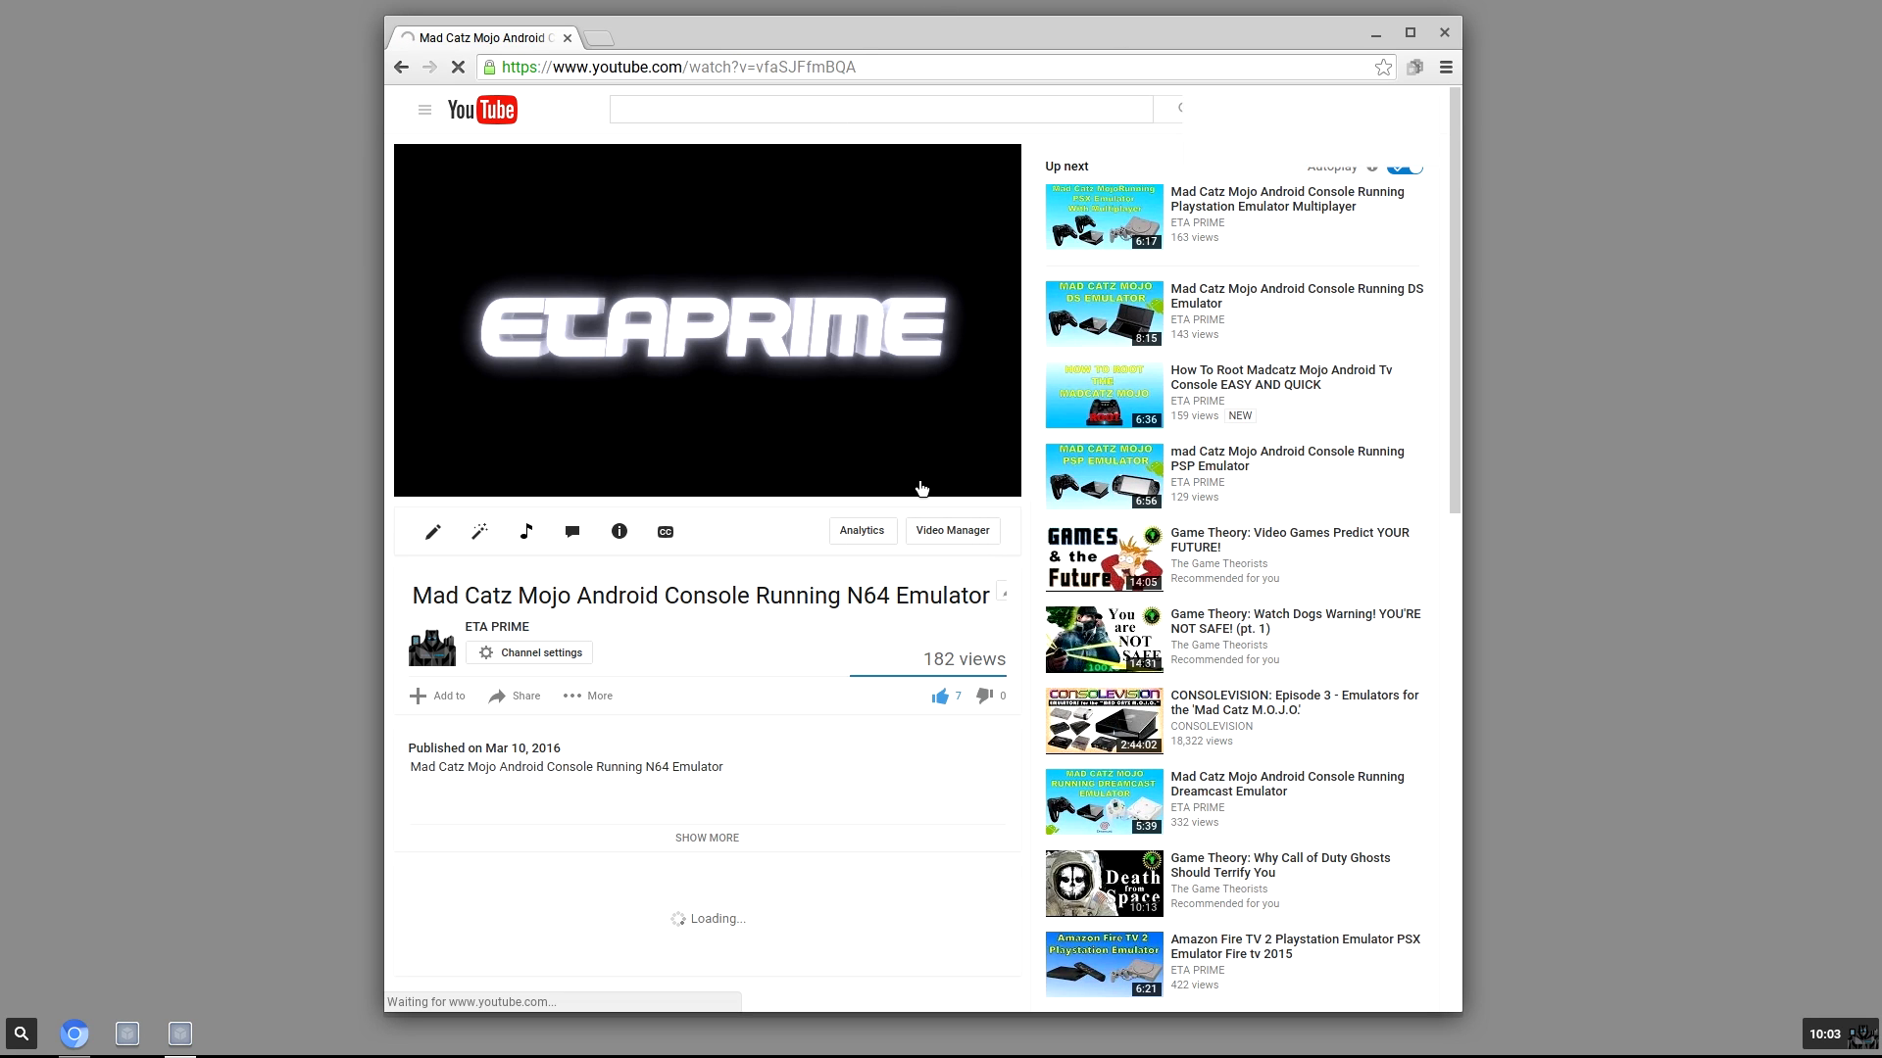
left_click(707, 317)
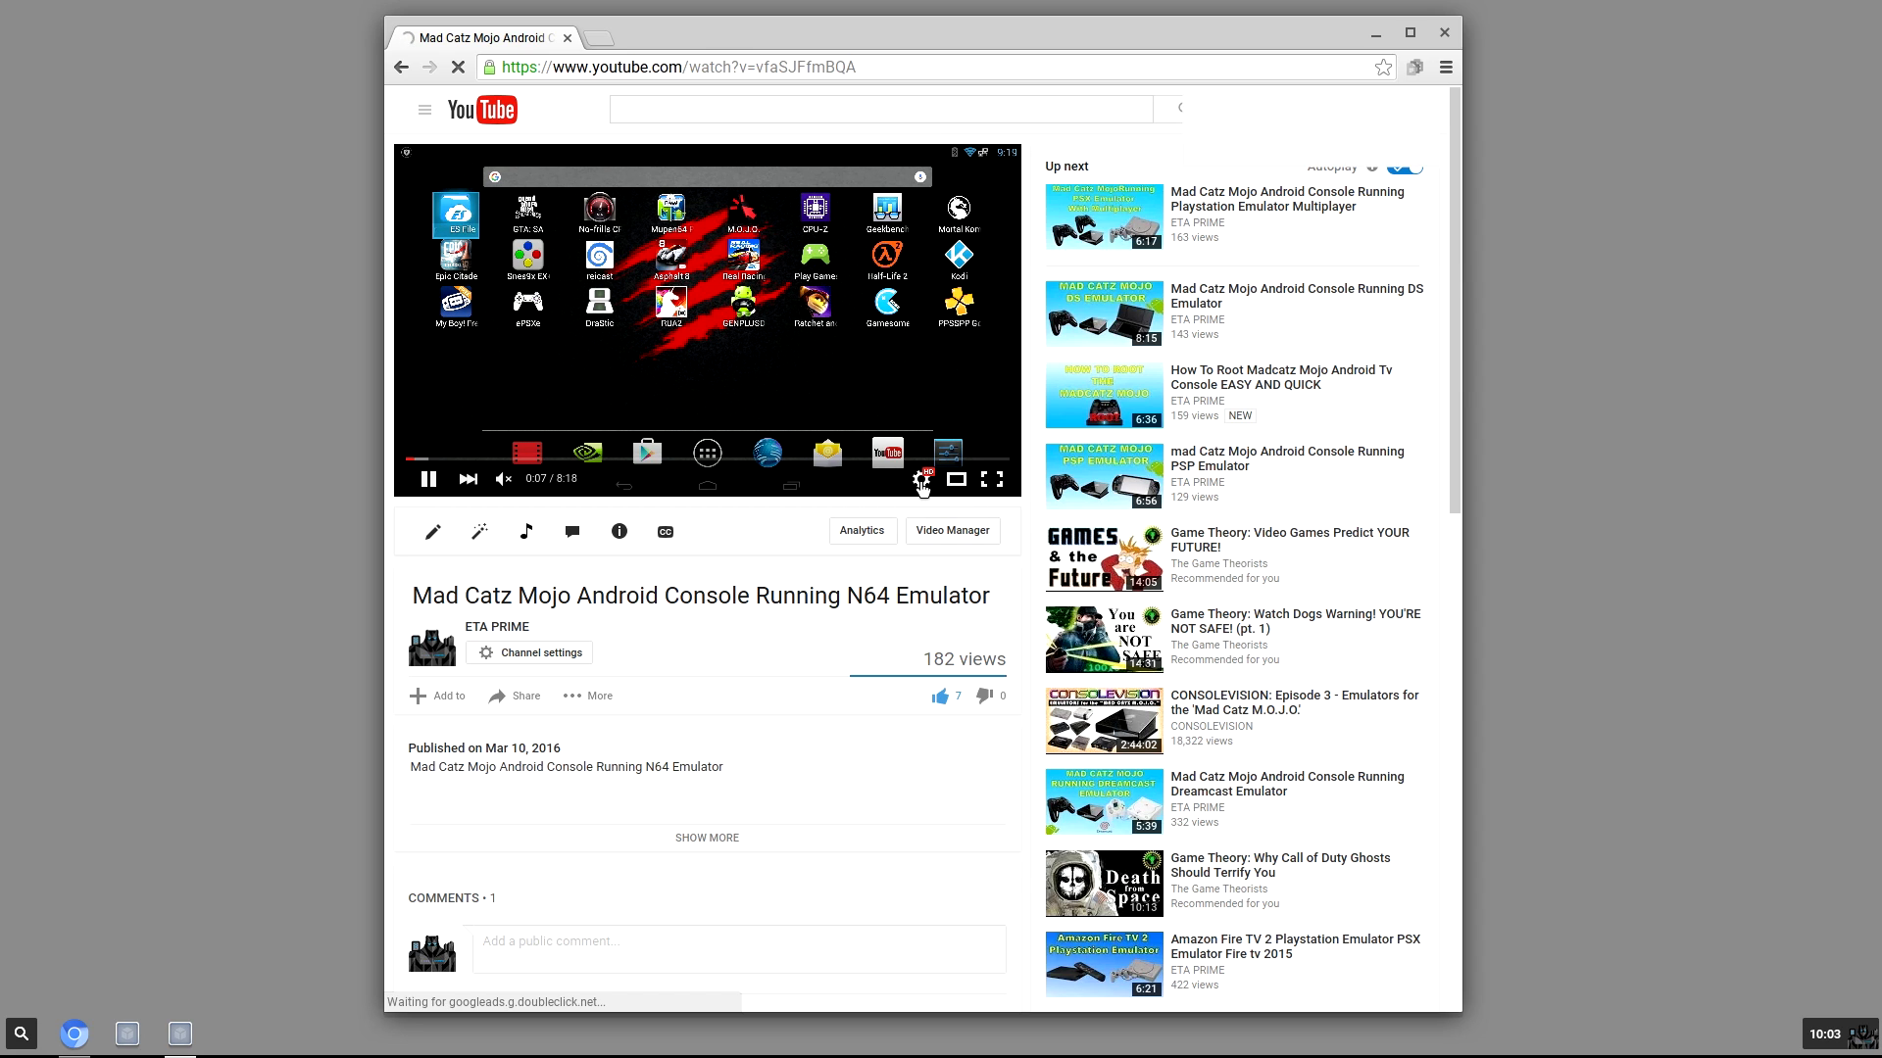
left_click(921, 480)
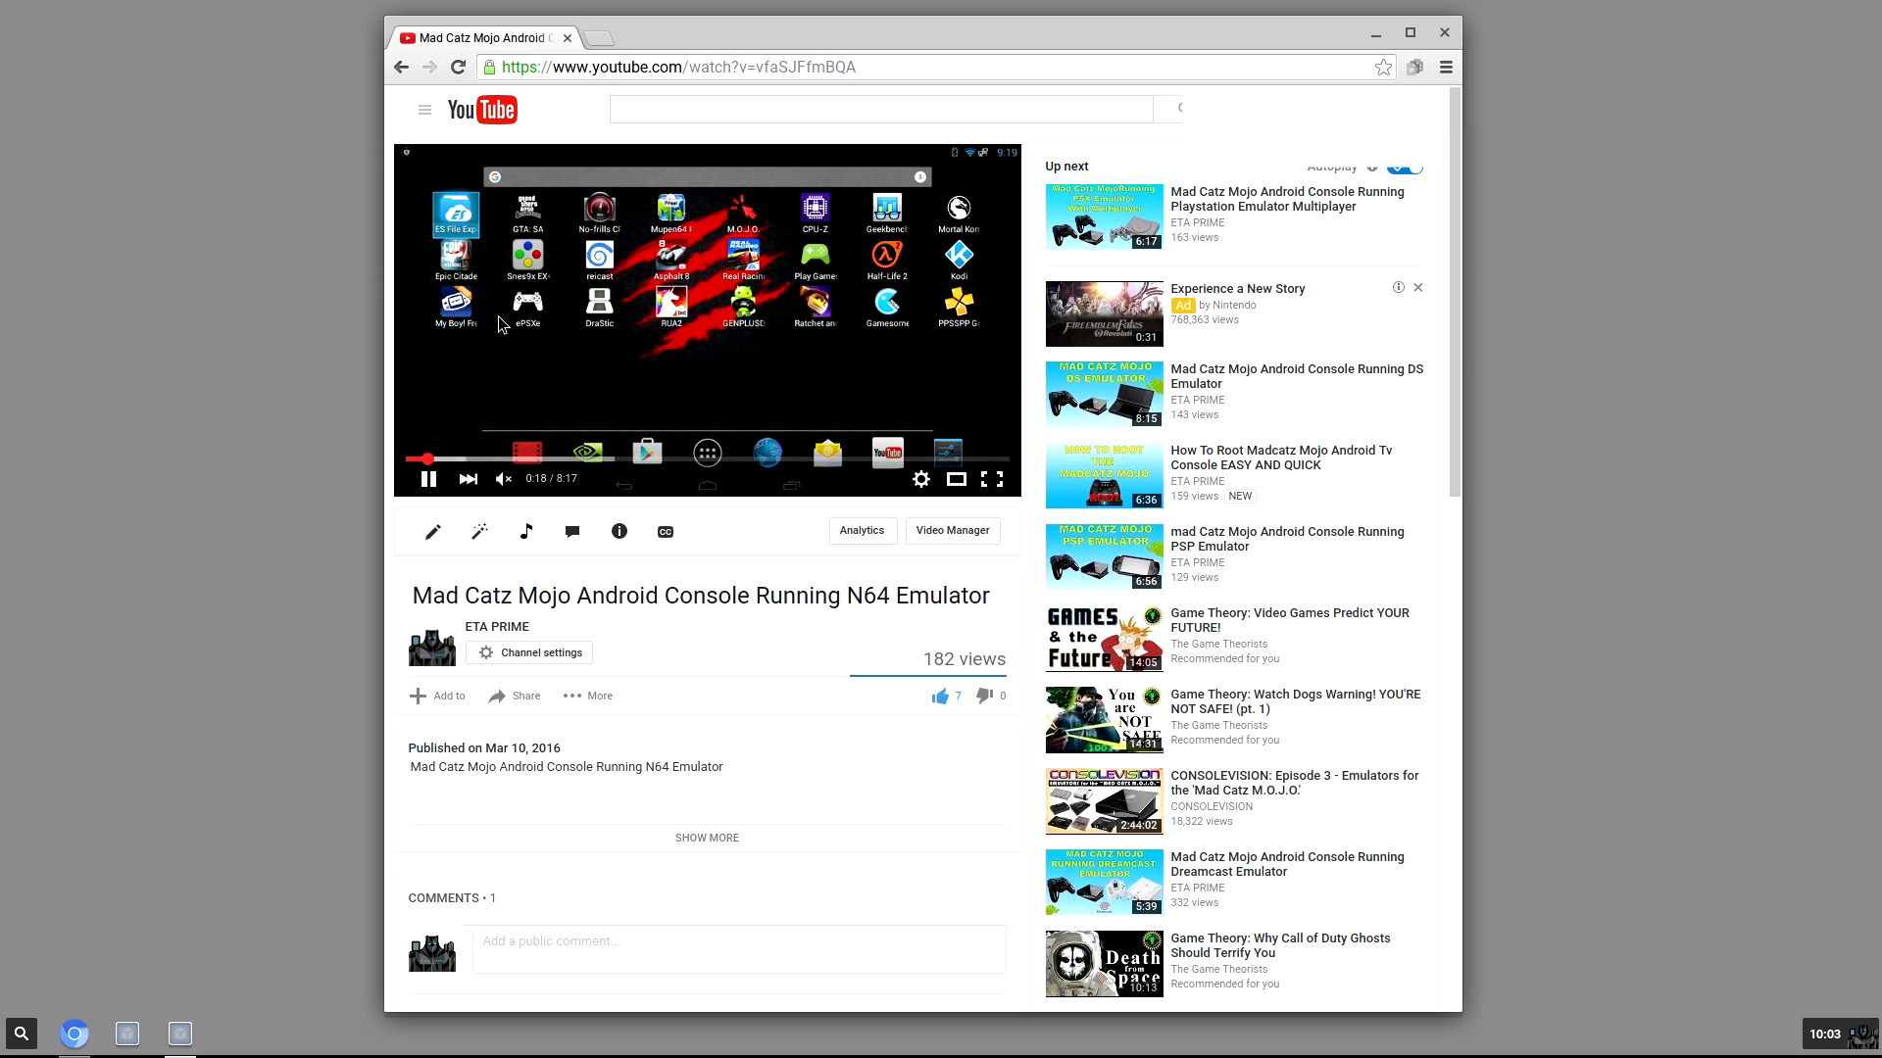
mouse_move(849, 559)
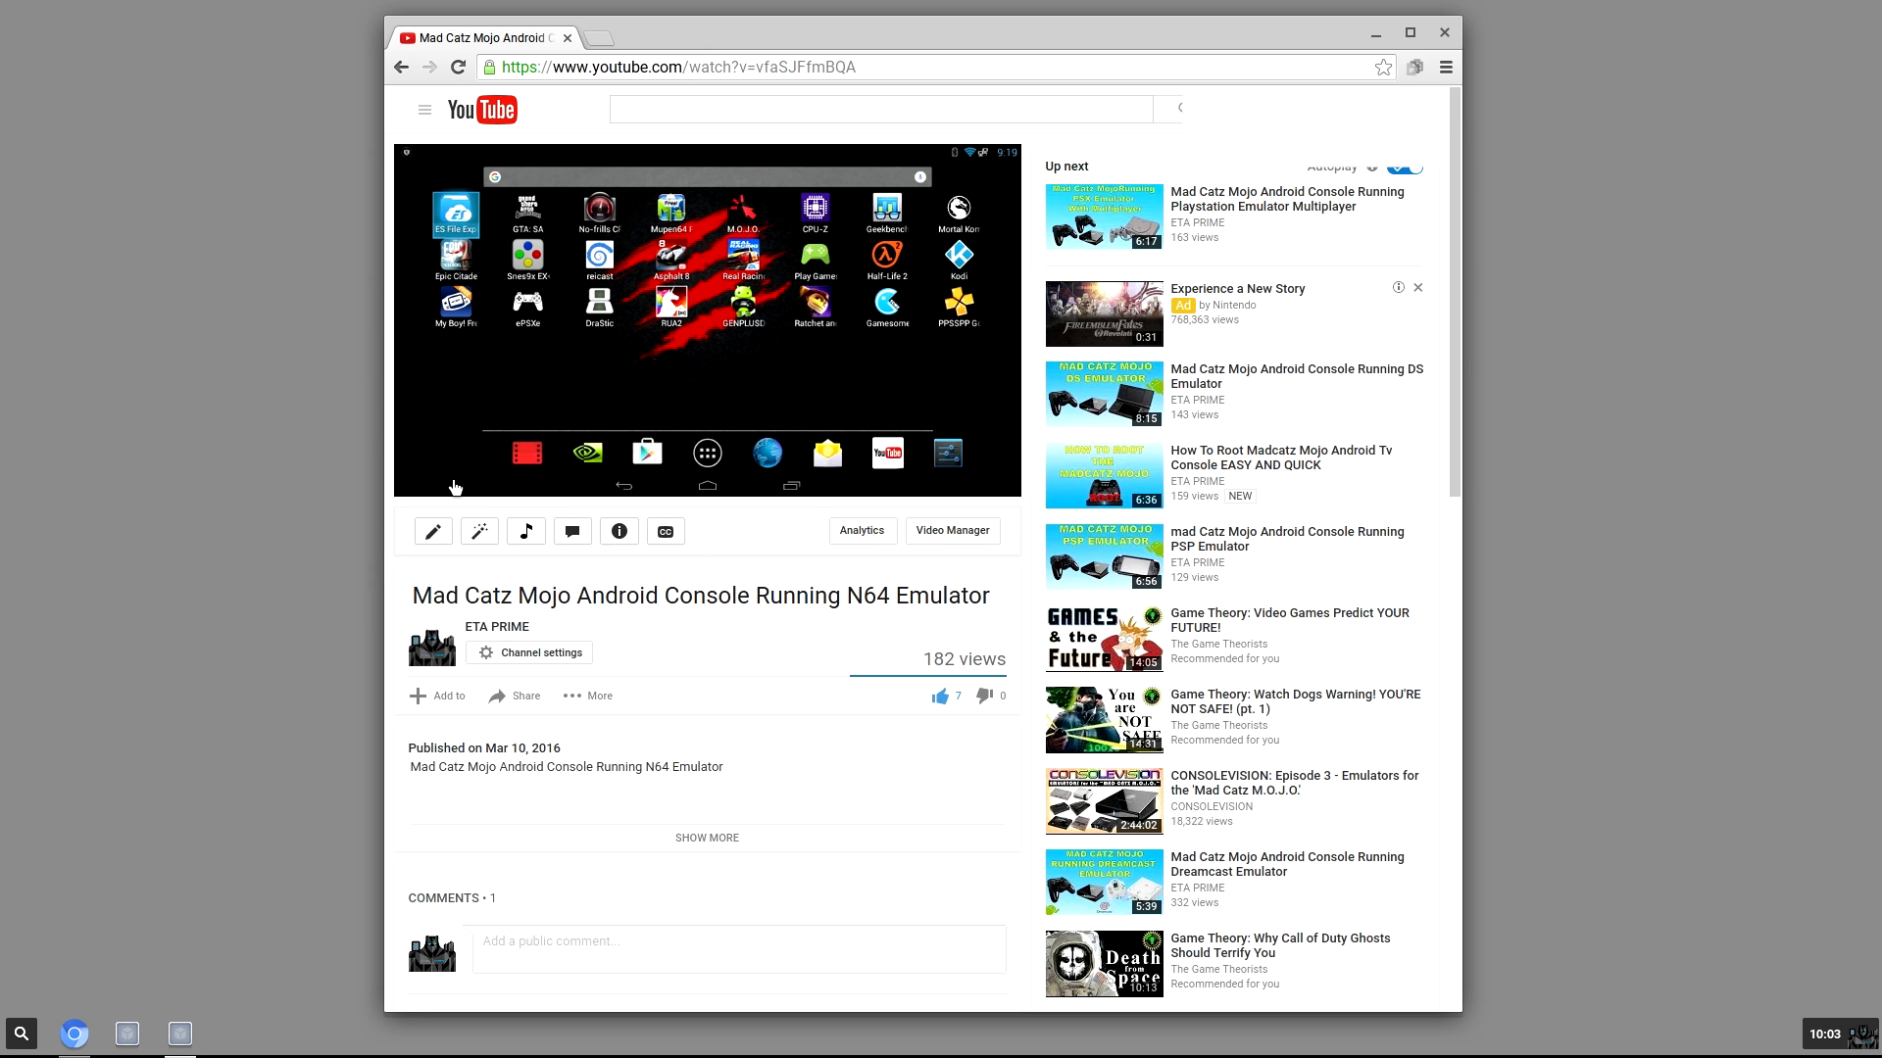
mouse_move(351, 592)
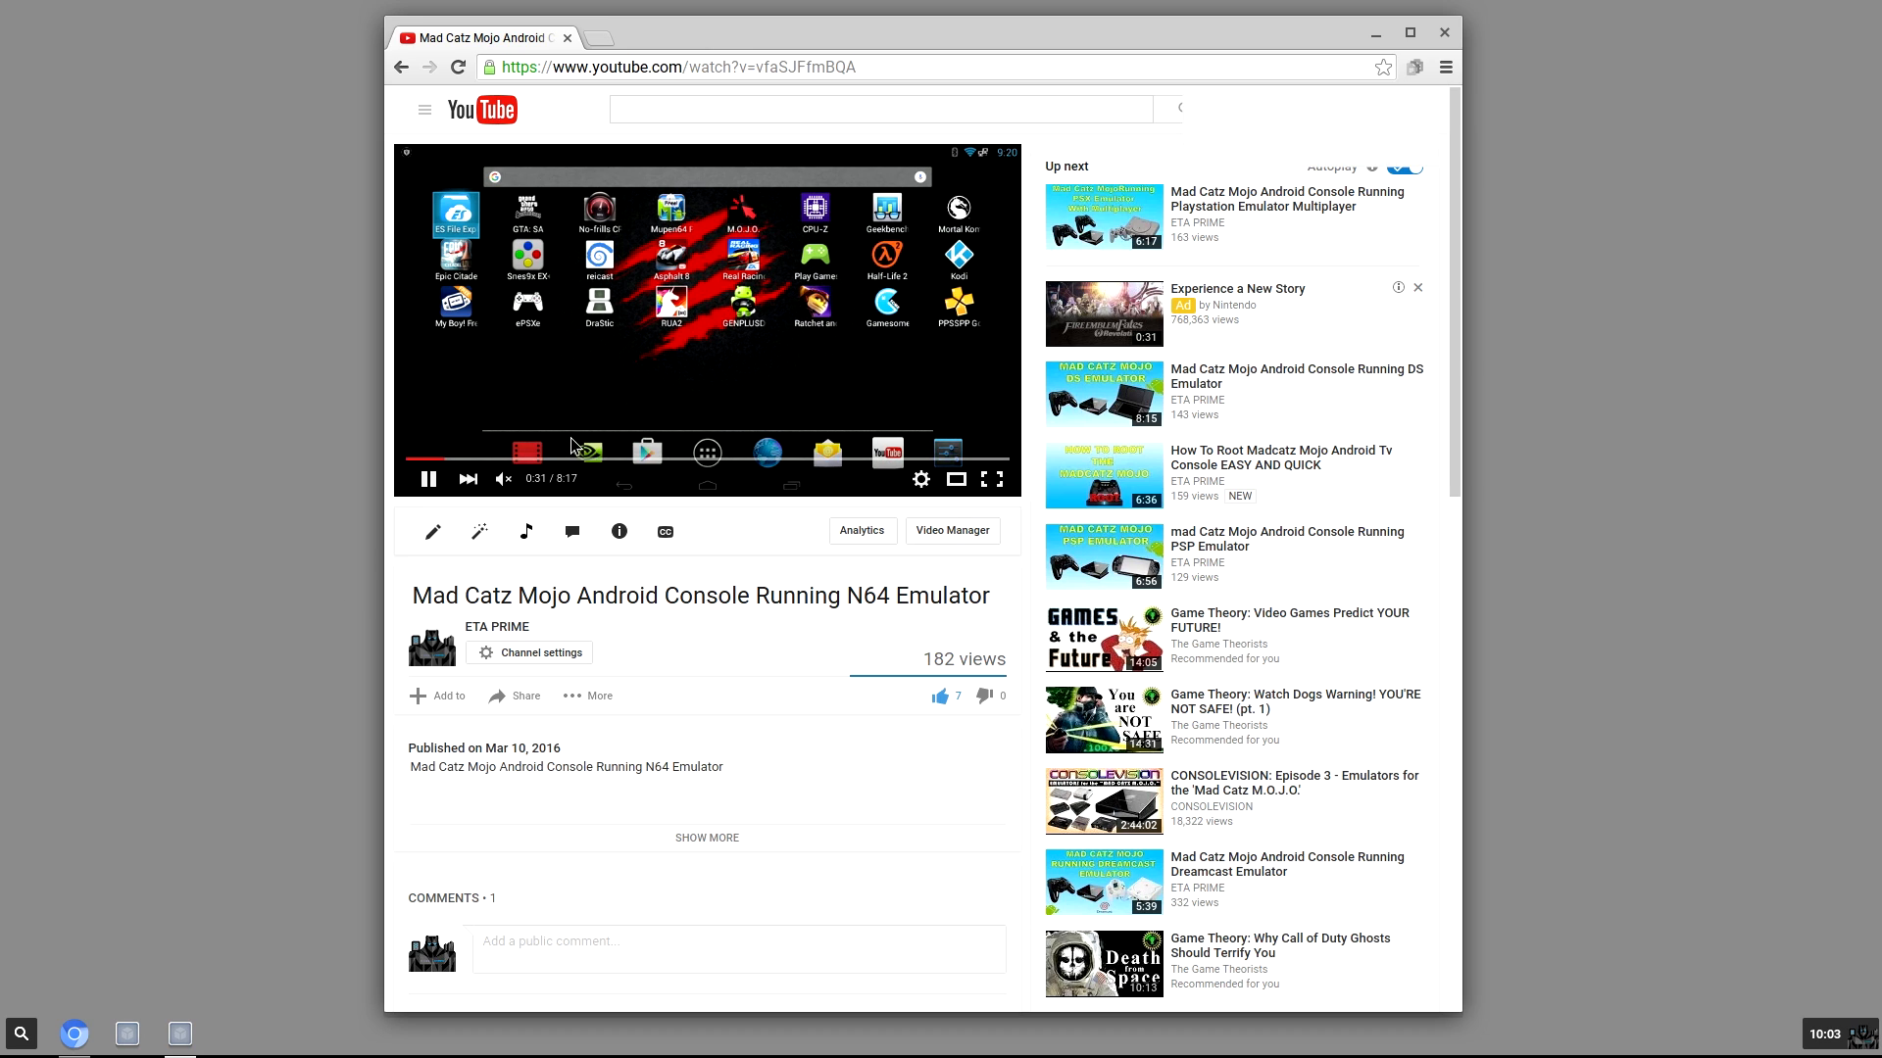
- Jump ahead on the progress bar to around 4:27 where the N64 gameplay is
left_click(731, 457)
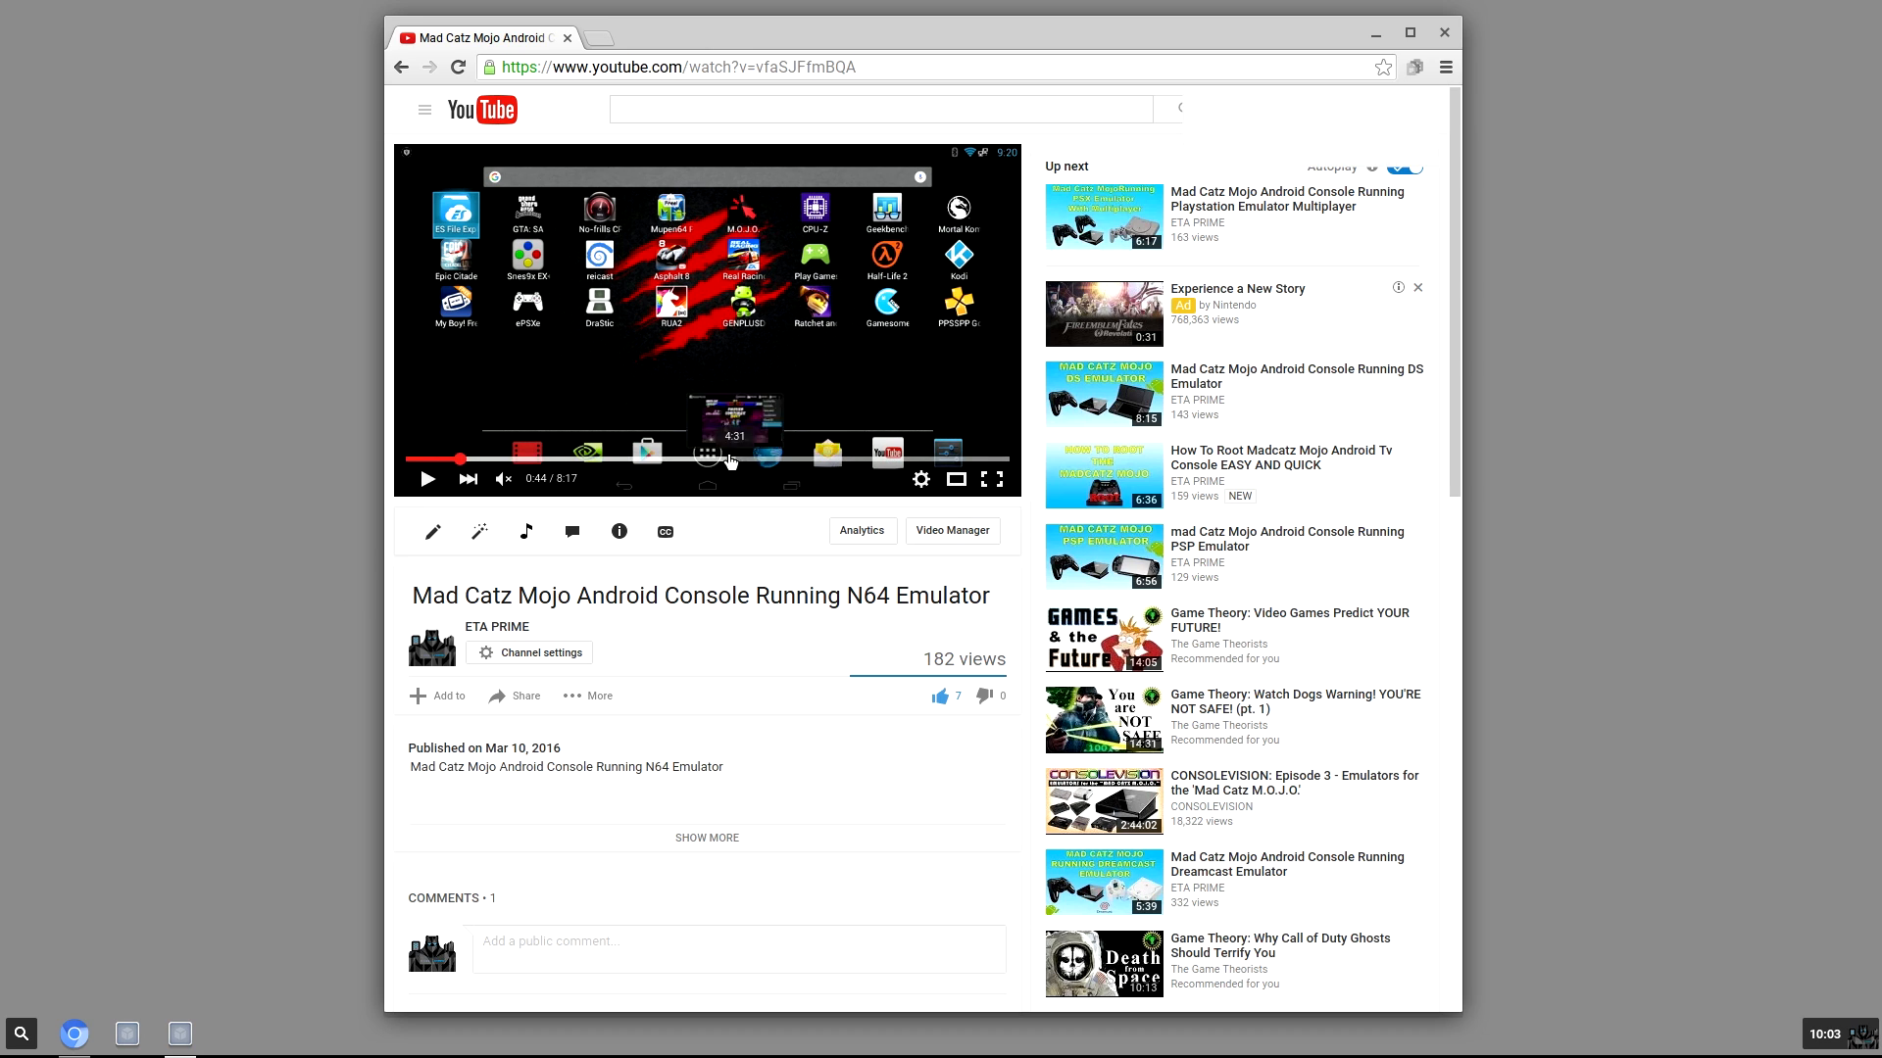
left_click(427, 478)
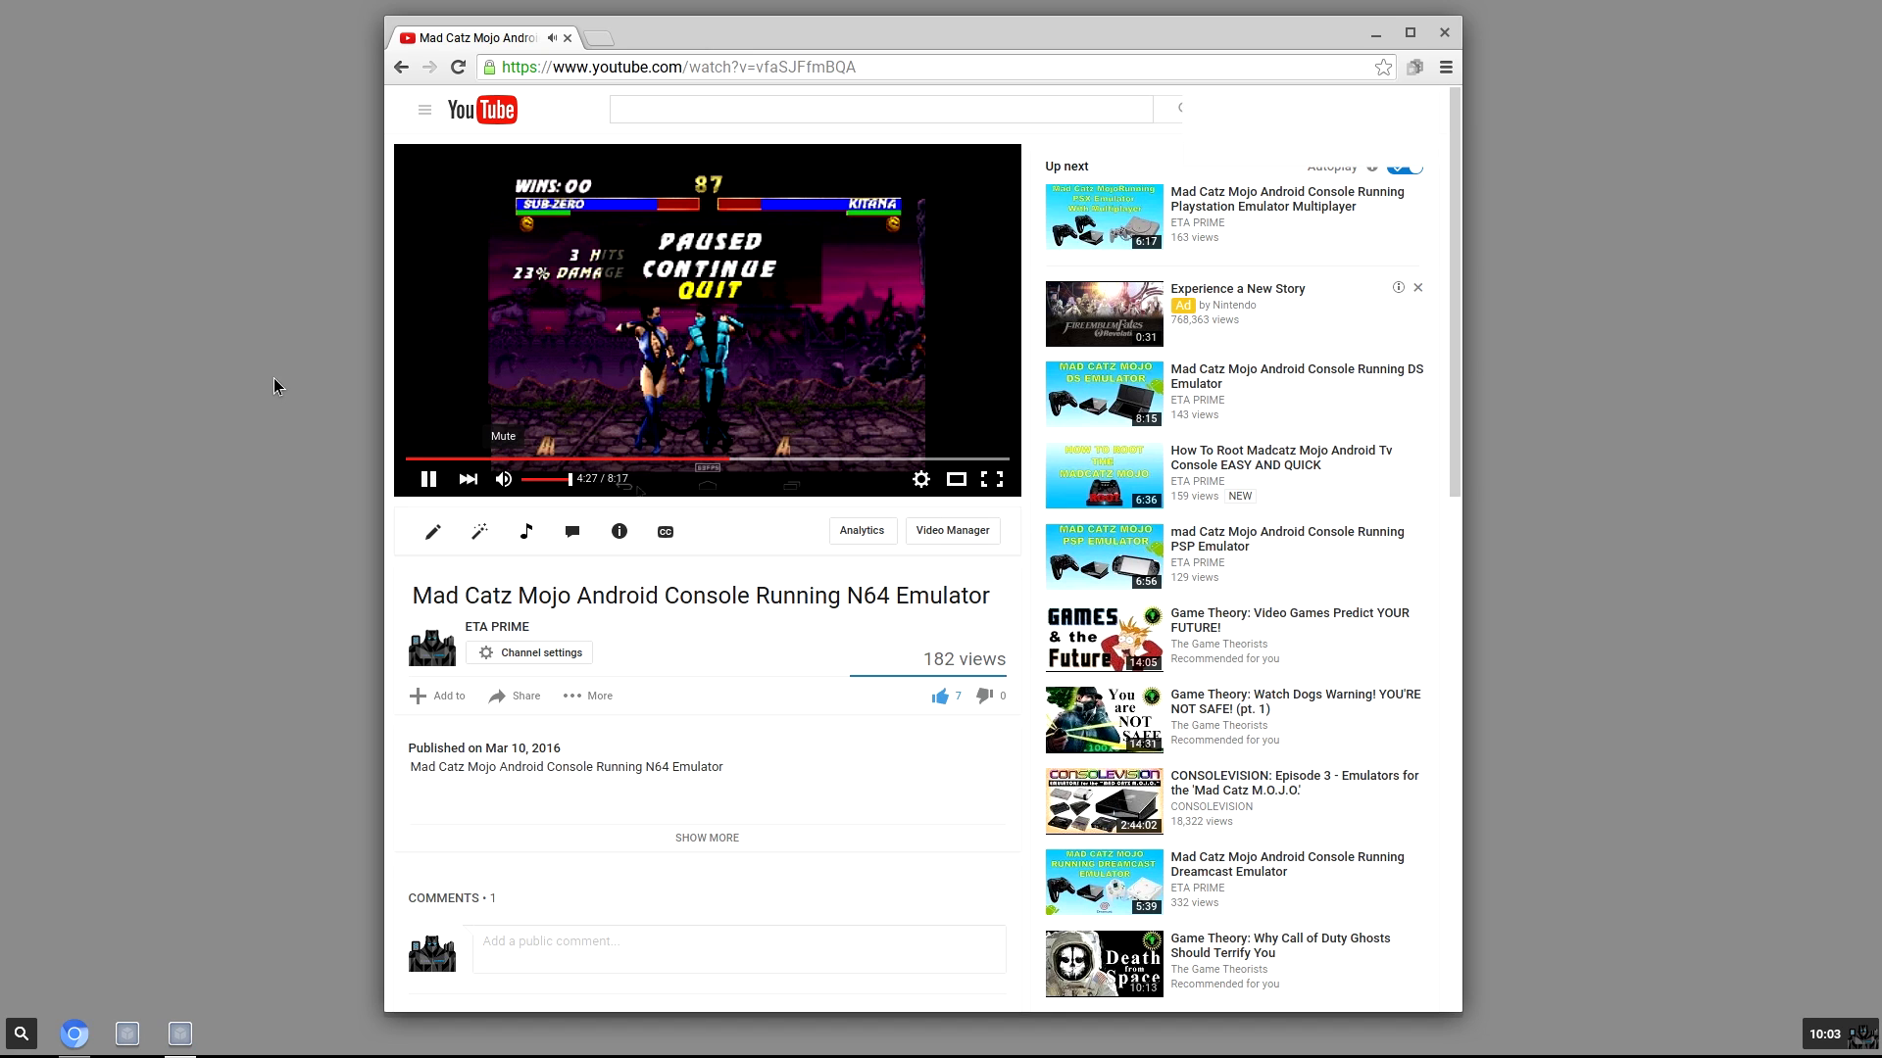
left_click(1001, 157)
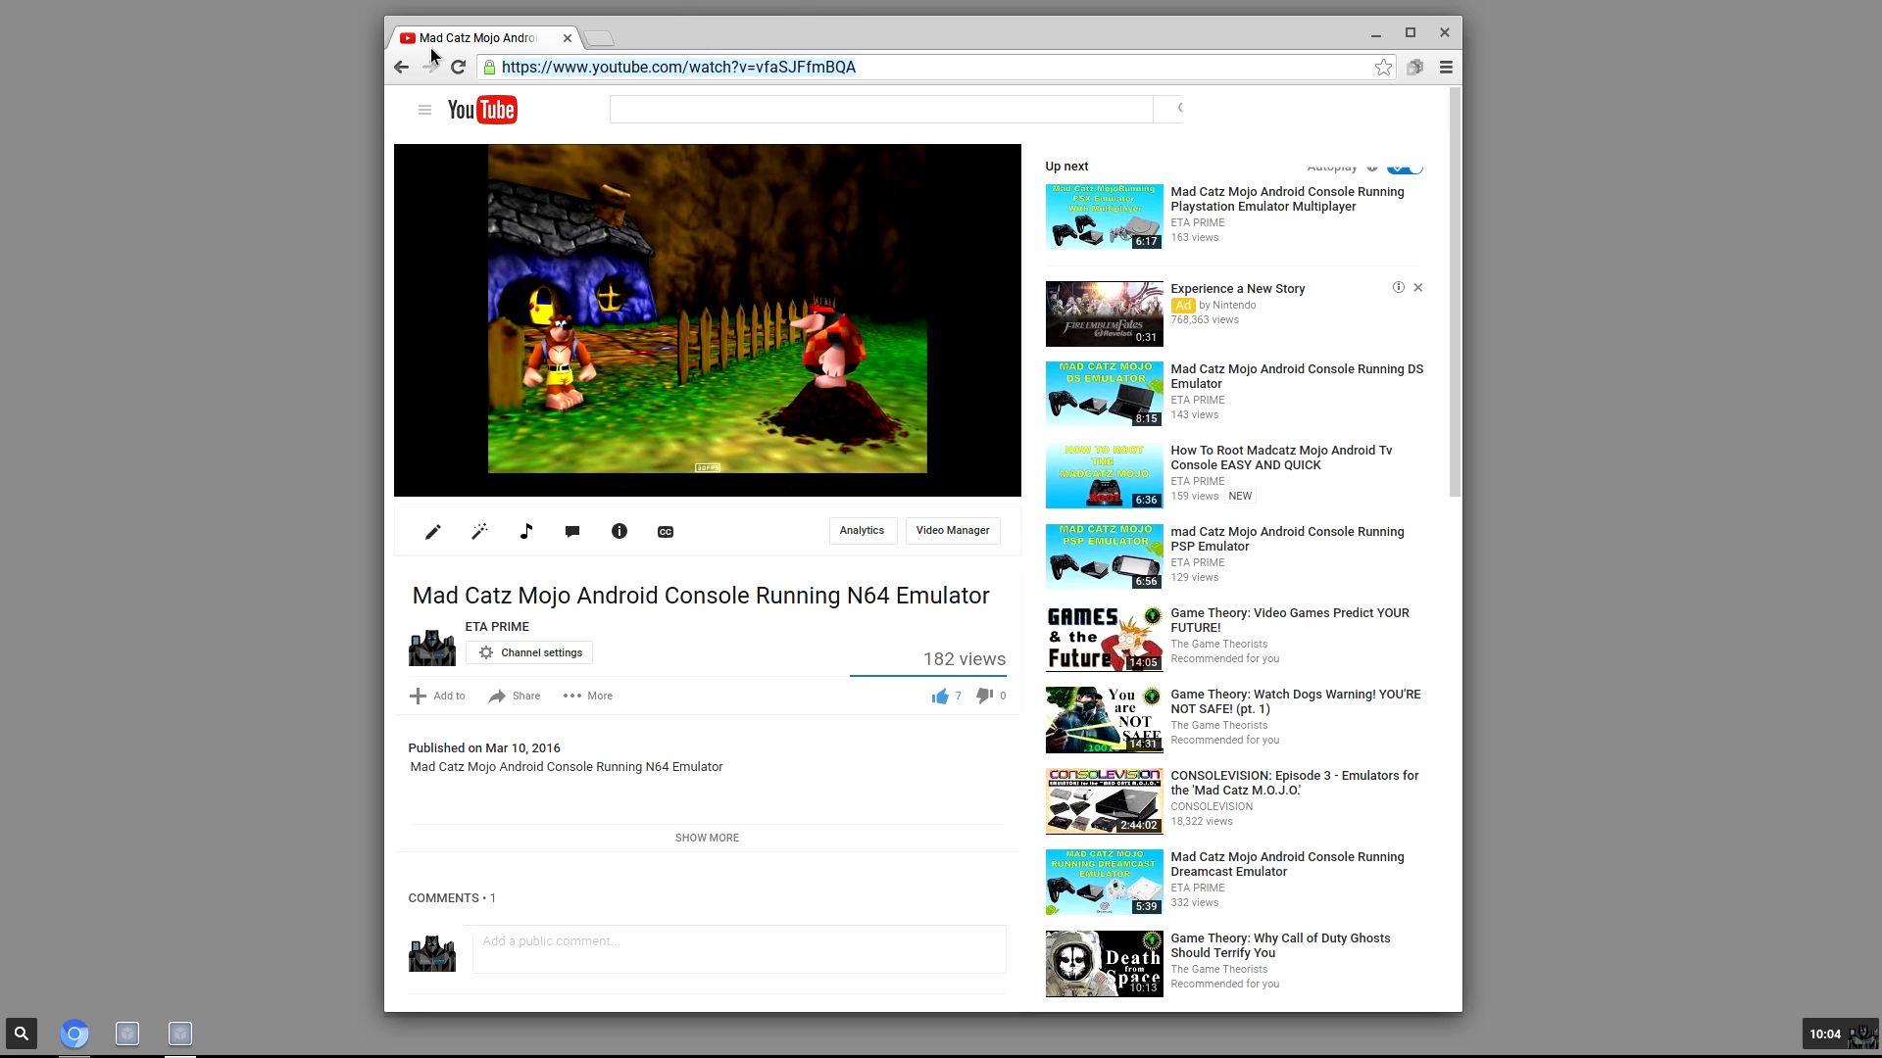
- Search Google for 'sunspider' and go to the WebKit SunSpider 1.0.2 JavaScript Benchmark page
type("sunspider")
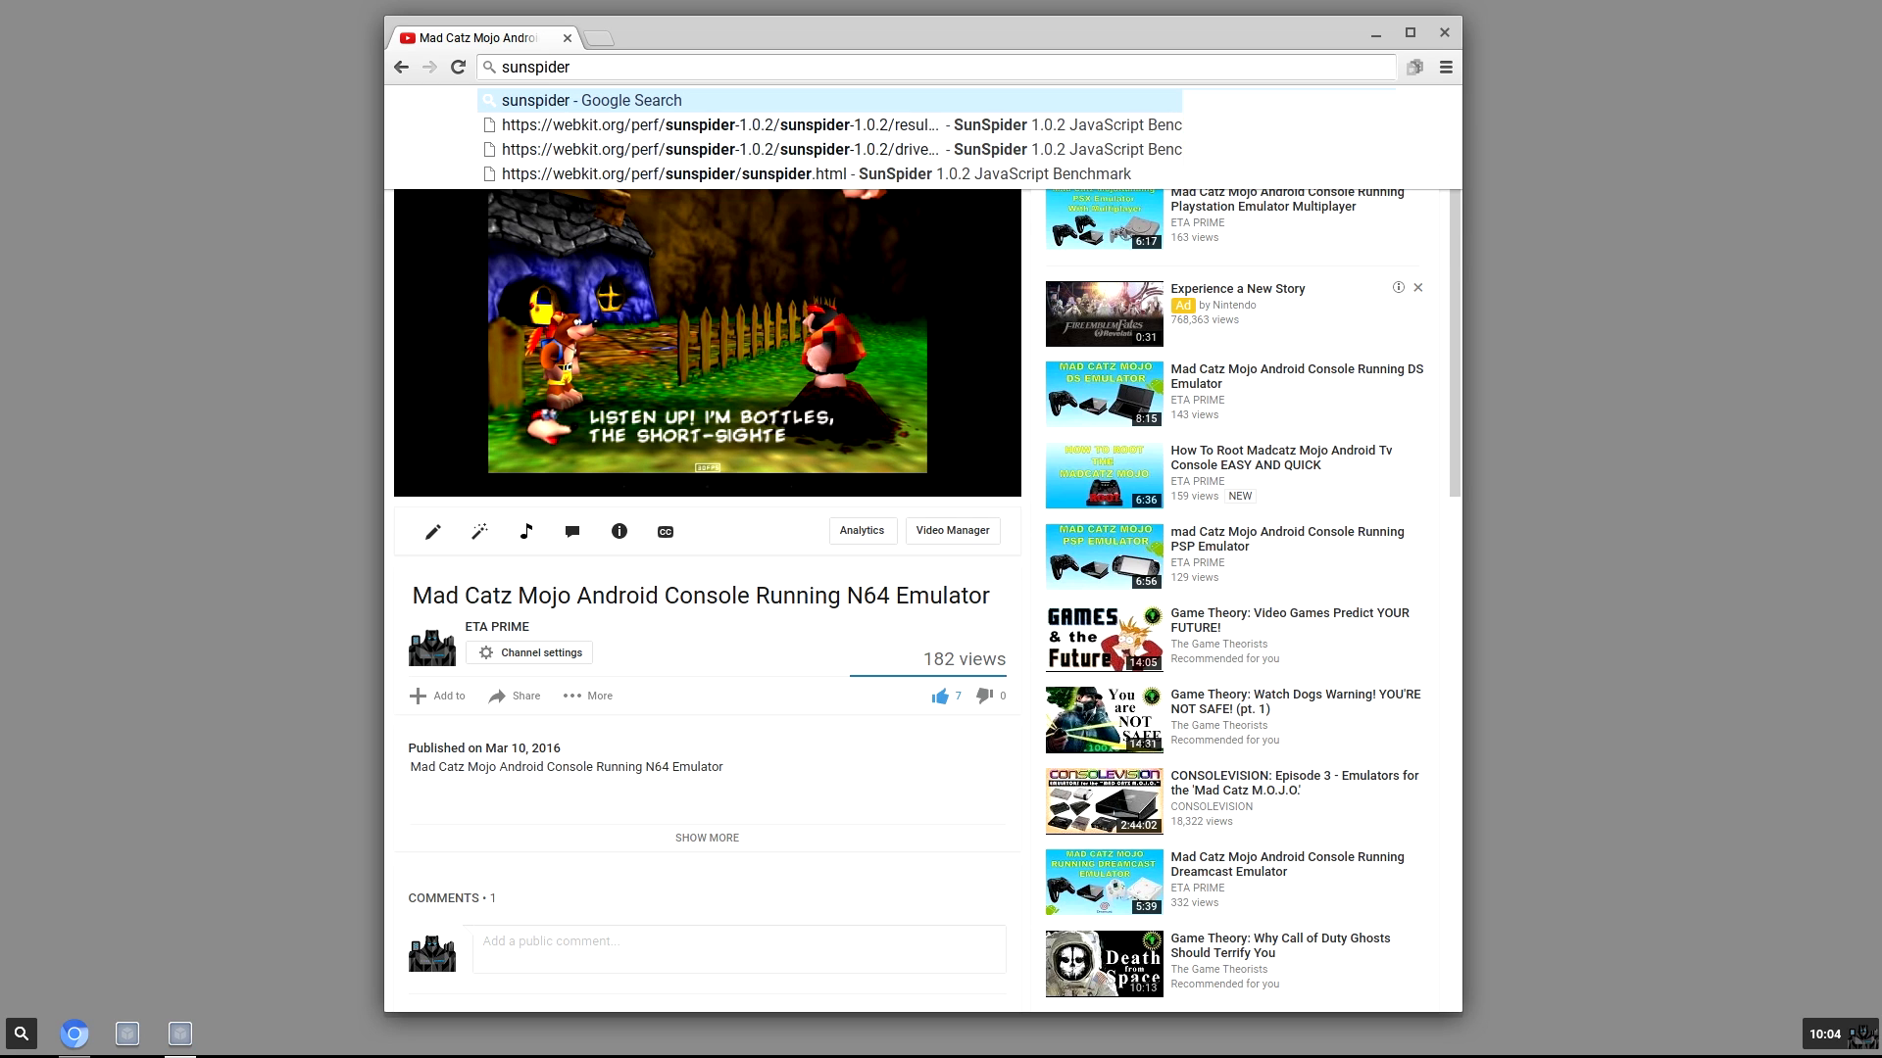
left_click(586, 100)
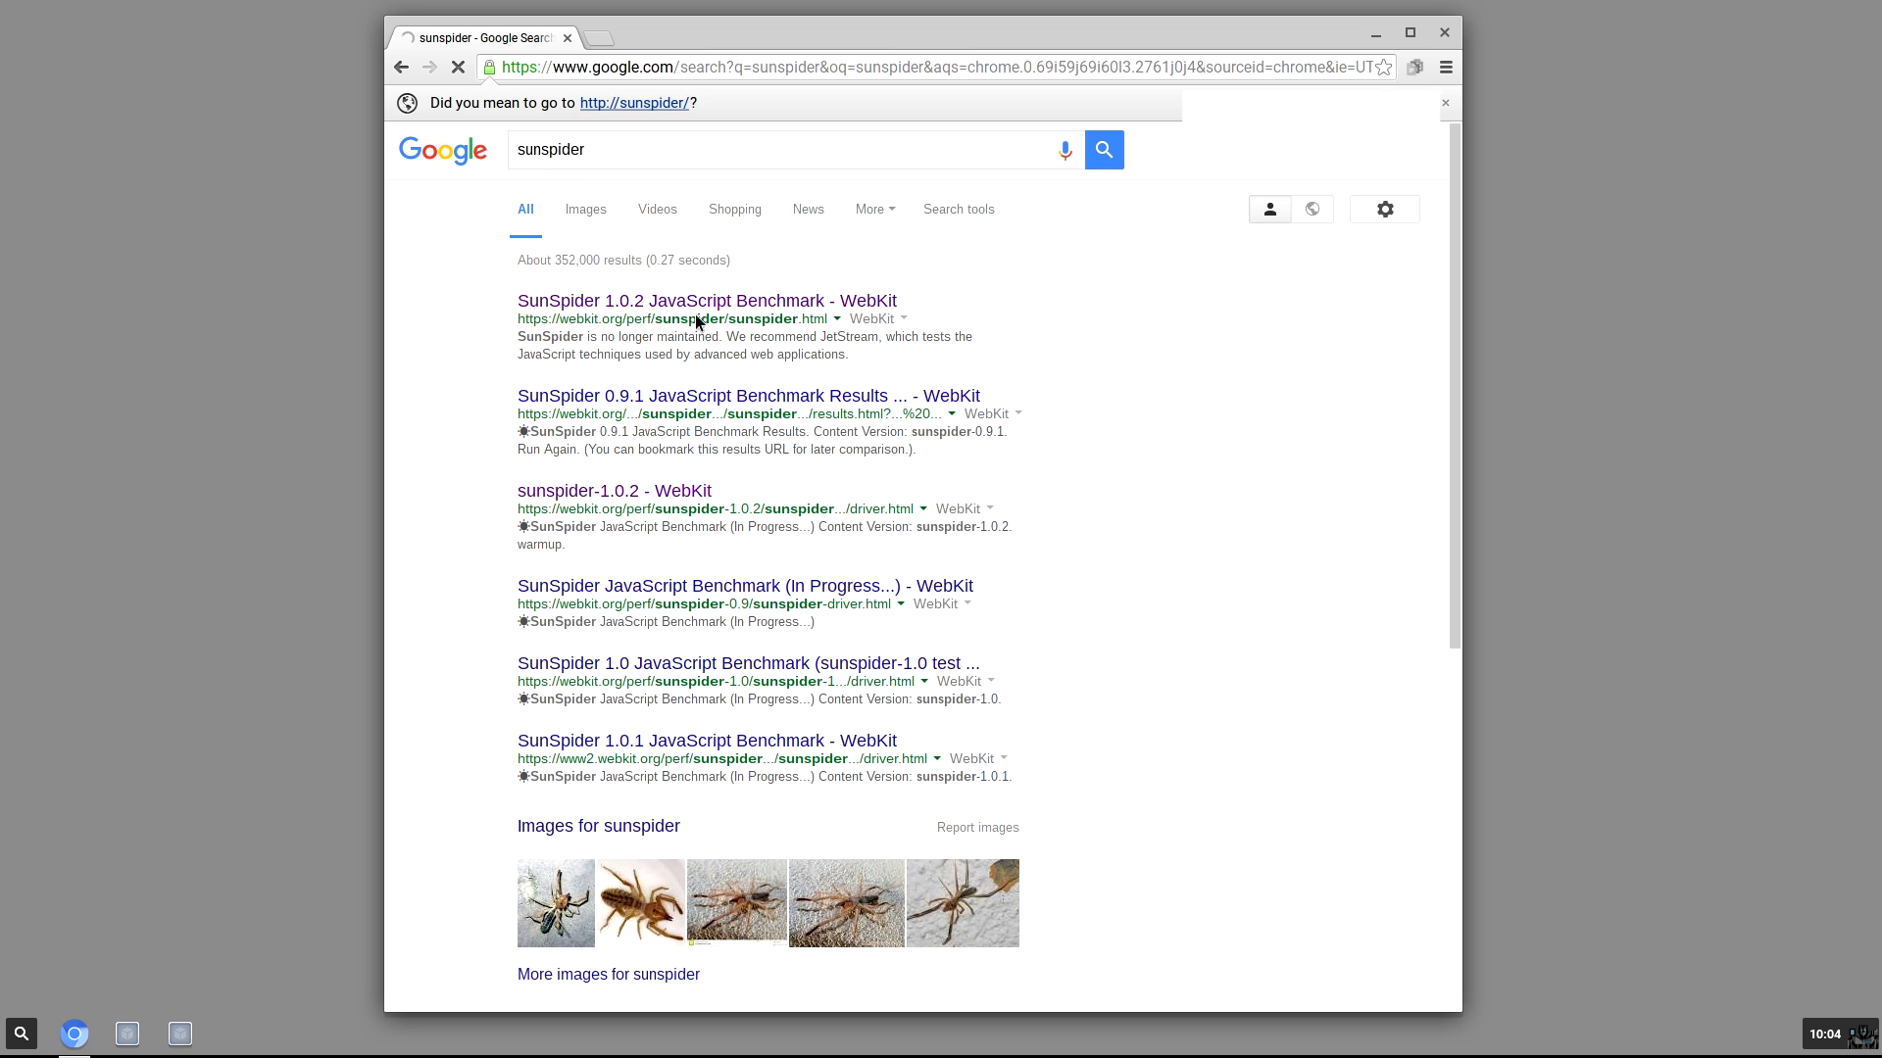
left_click(705, 300)
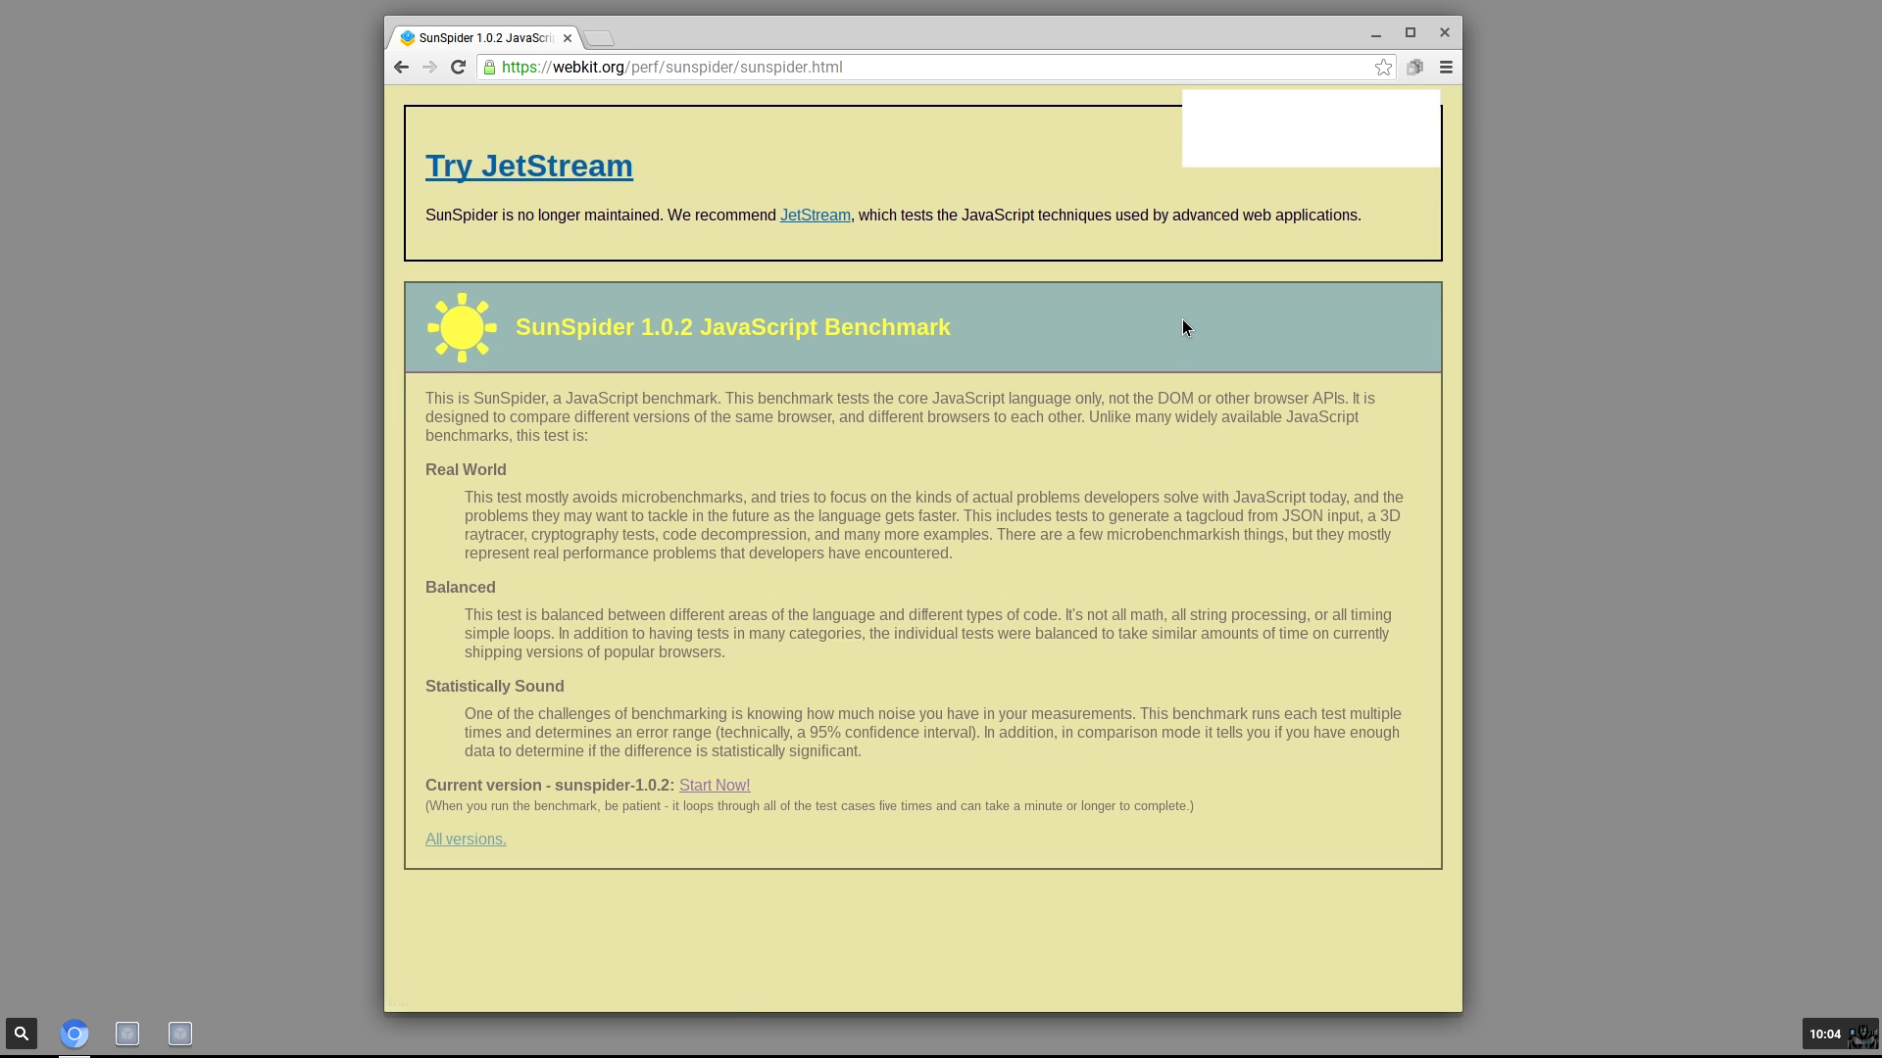
mouse_move(464, 164)
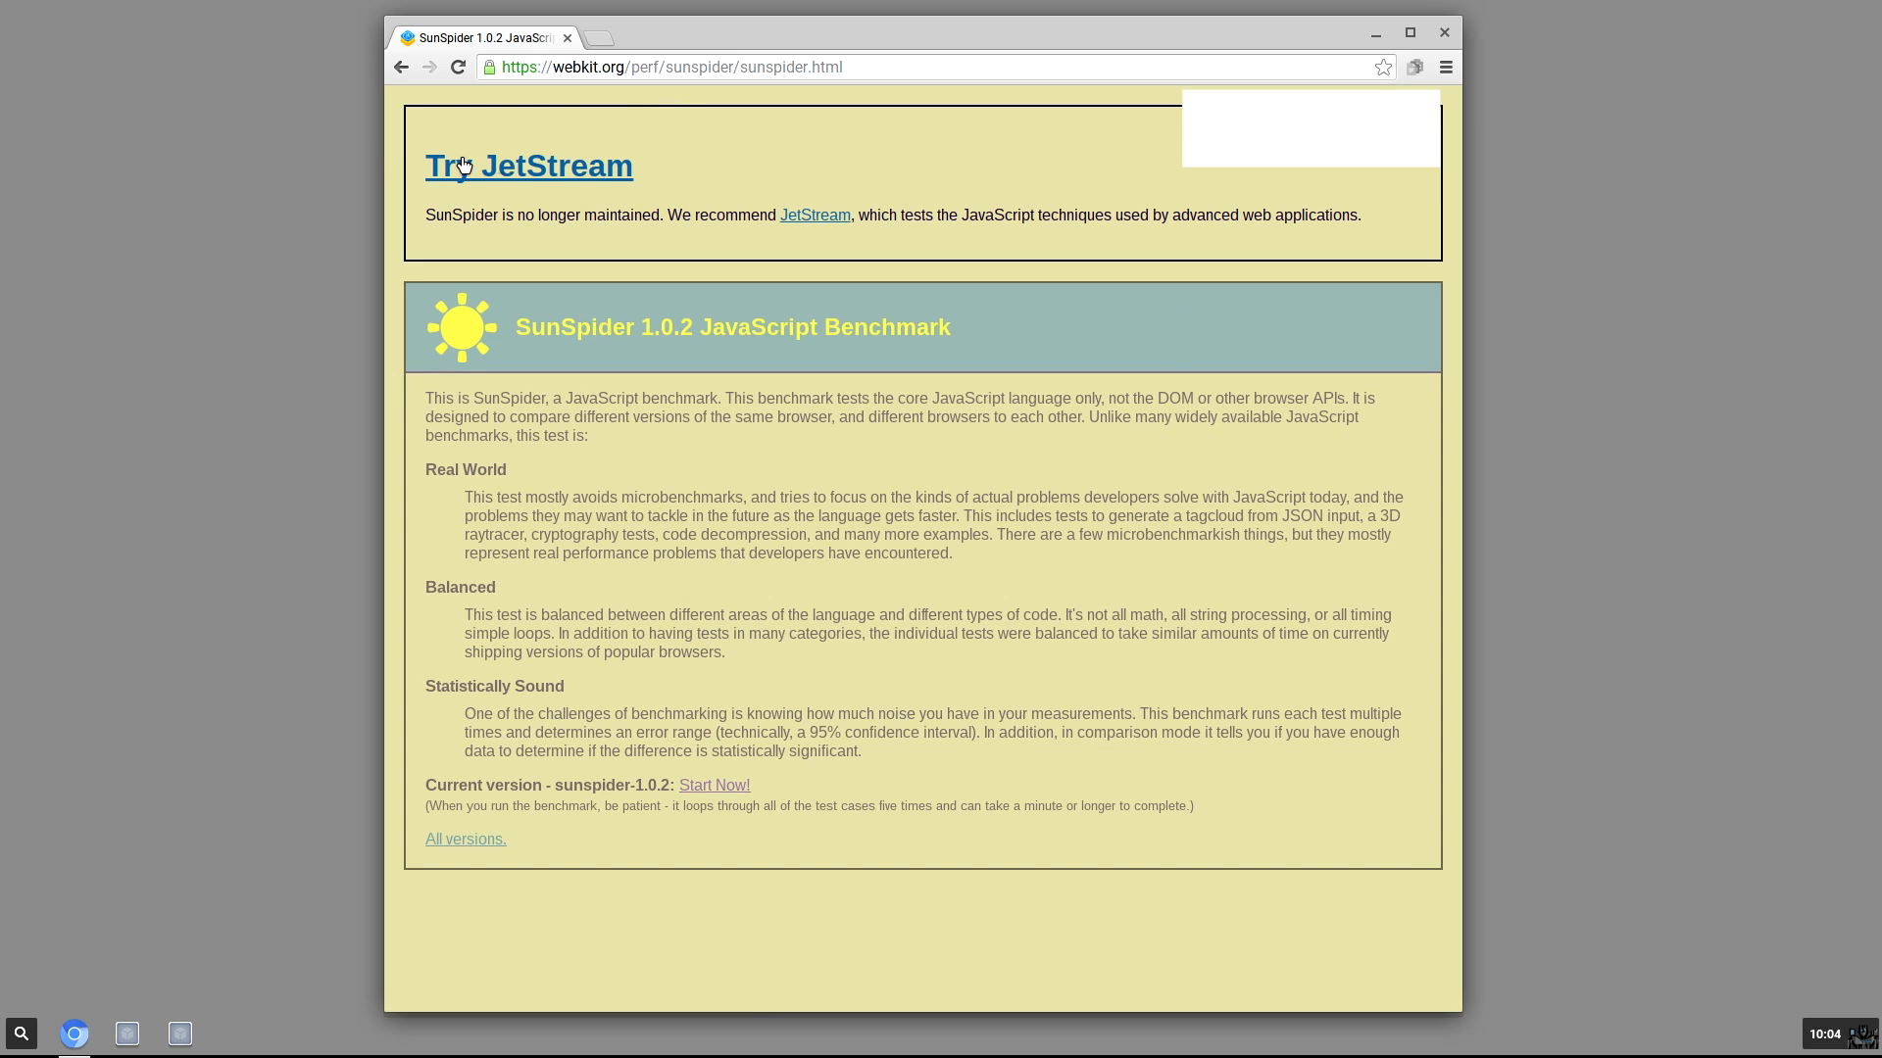
mouse_move(782, 606)
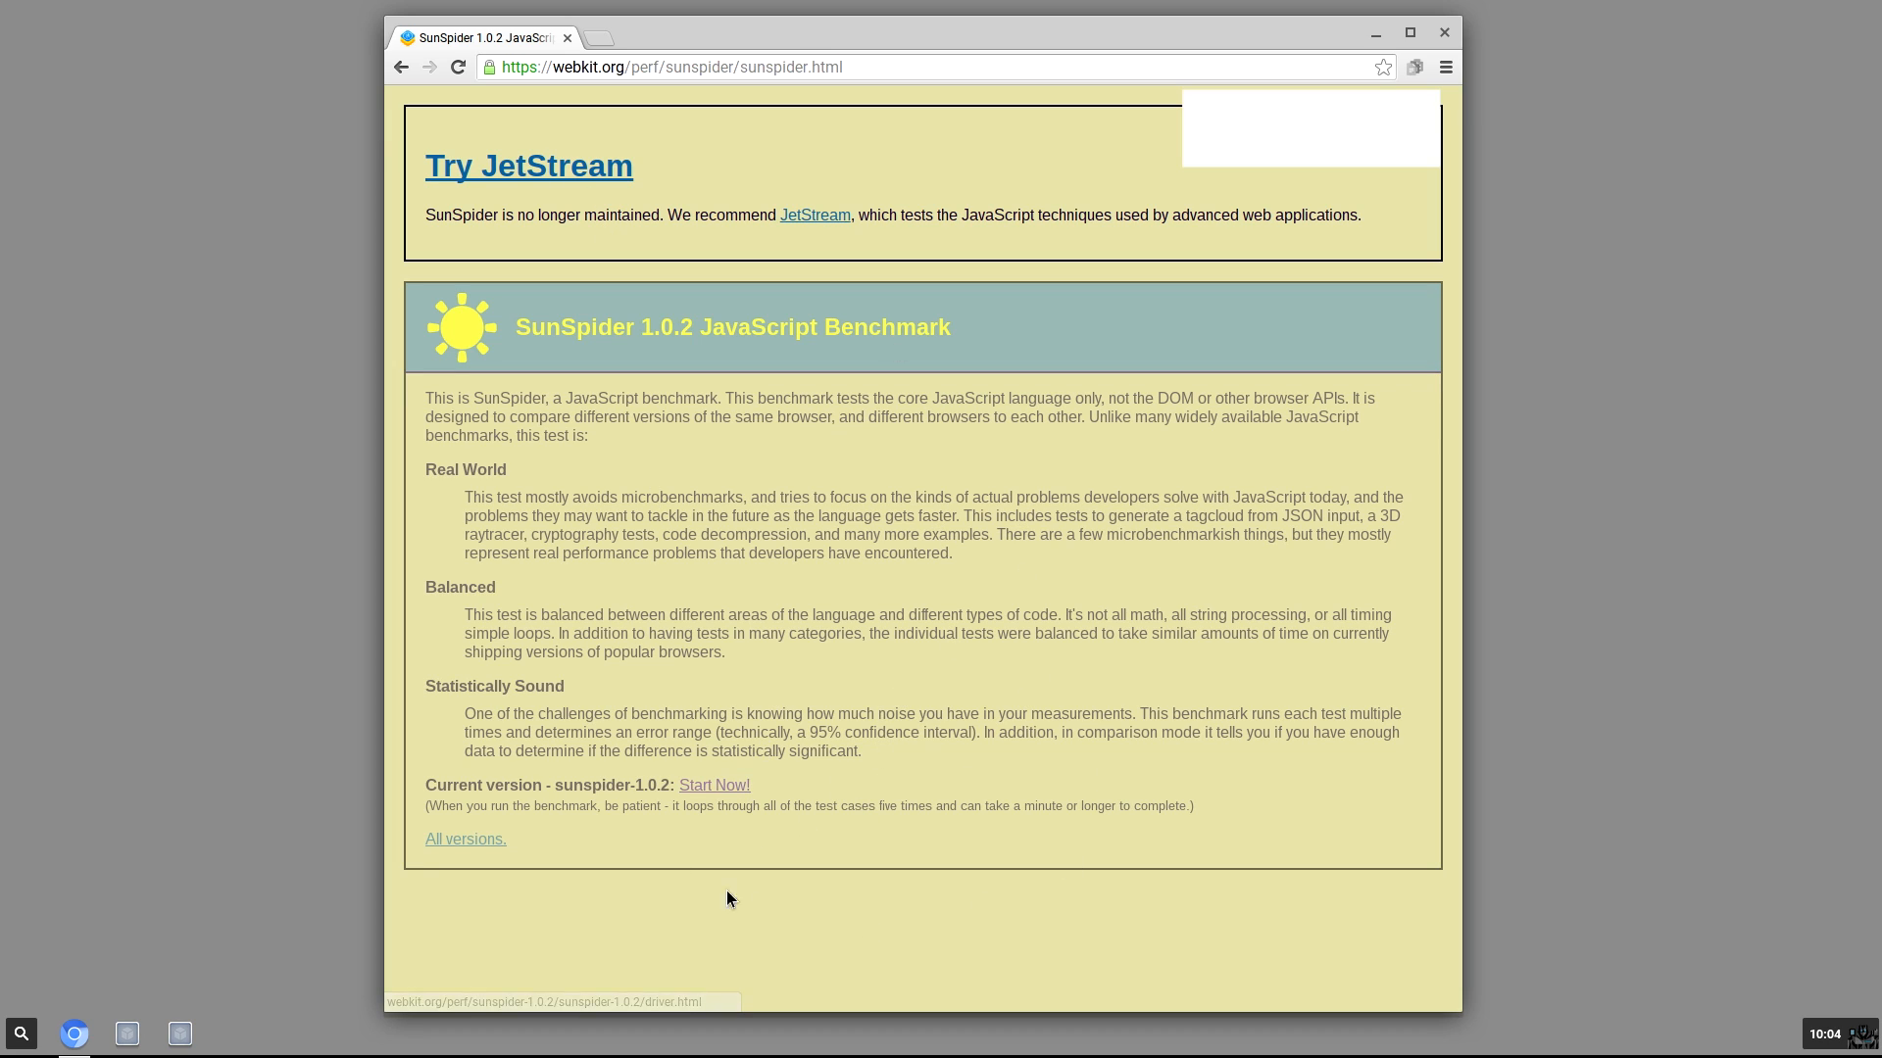
- Run SunSpider 1.0.2 to completion, yielding a total of 1865.0ms +/- 4.5%
left_click(714, 784)
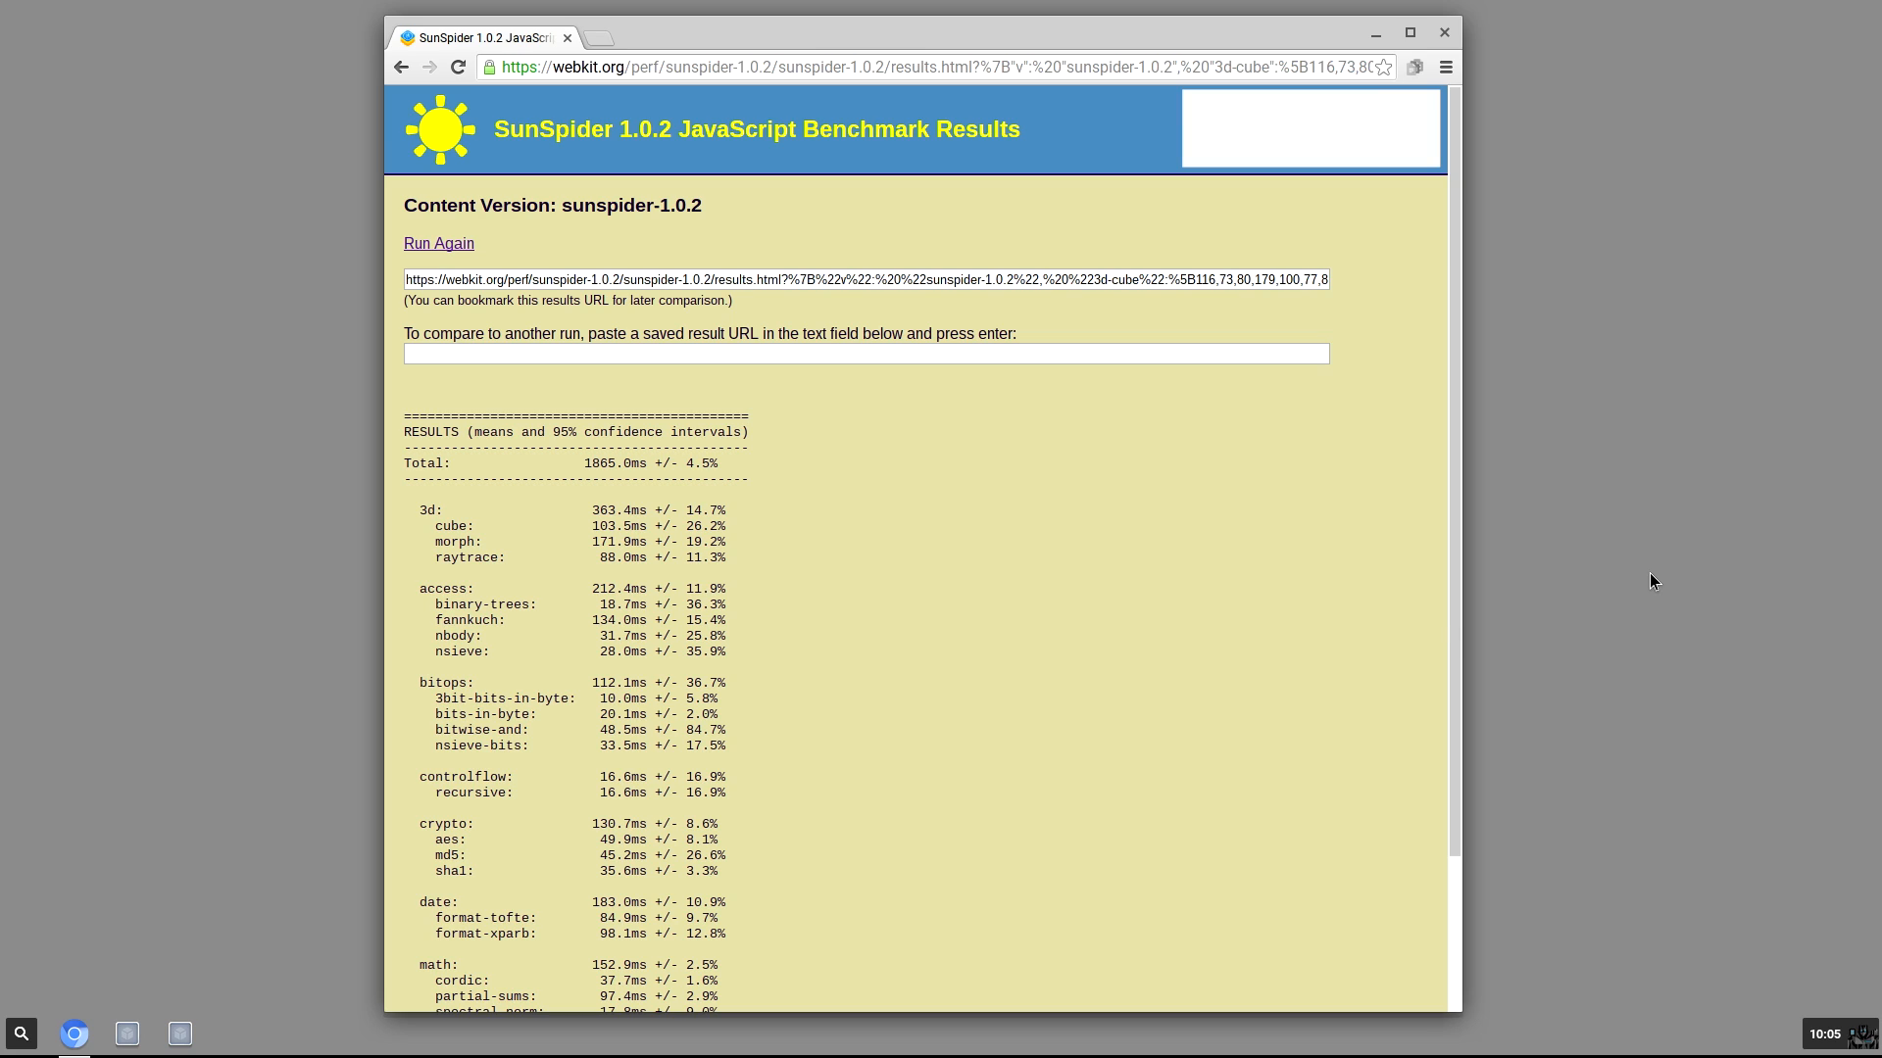
mouse_move(782, 476)
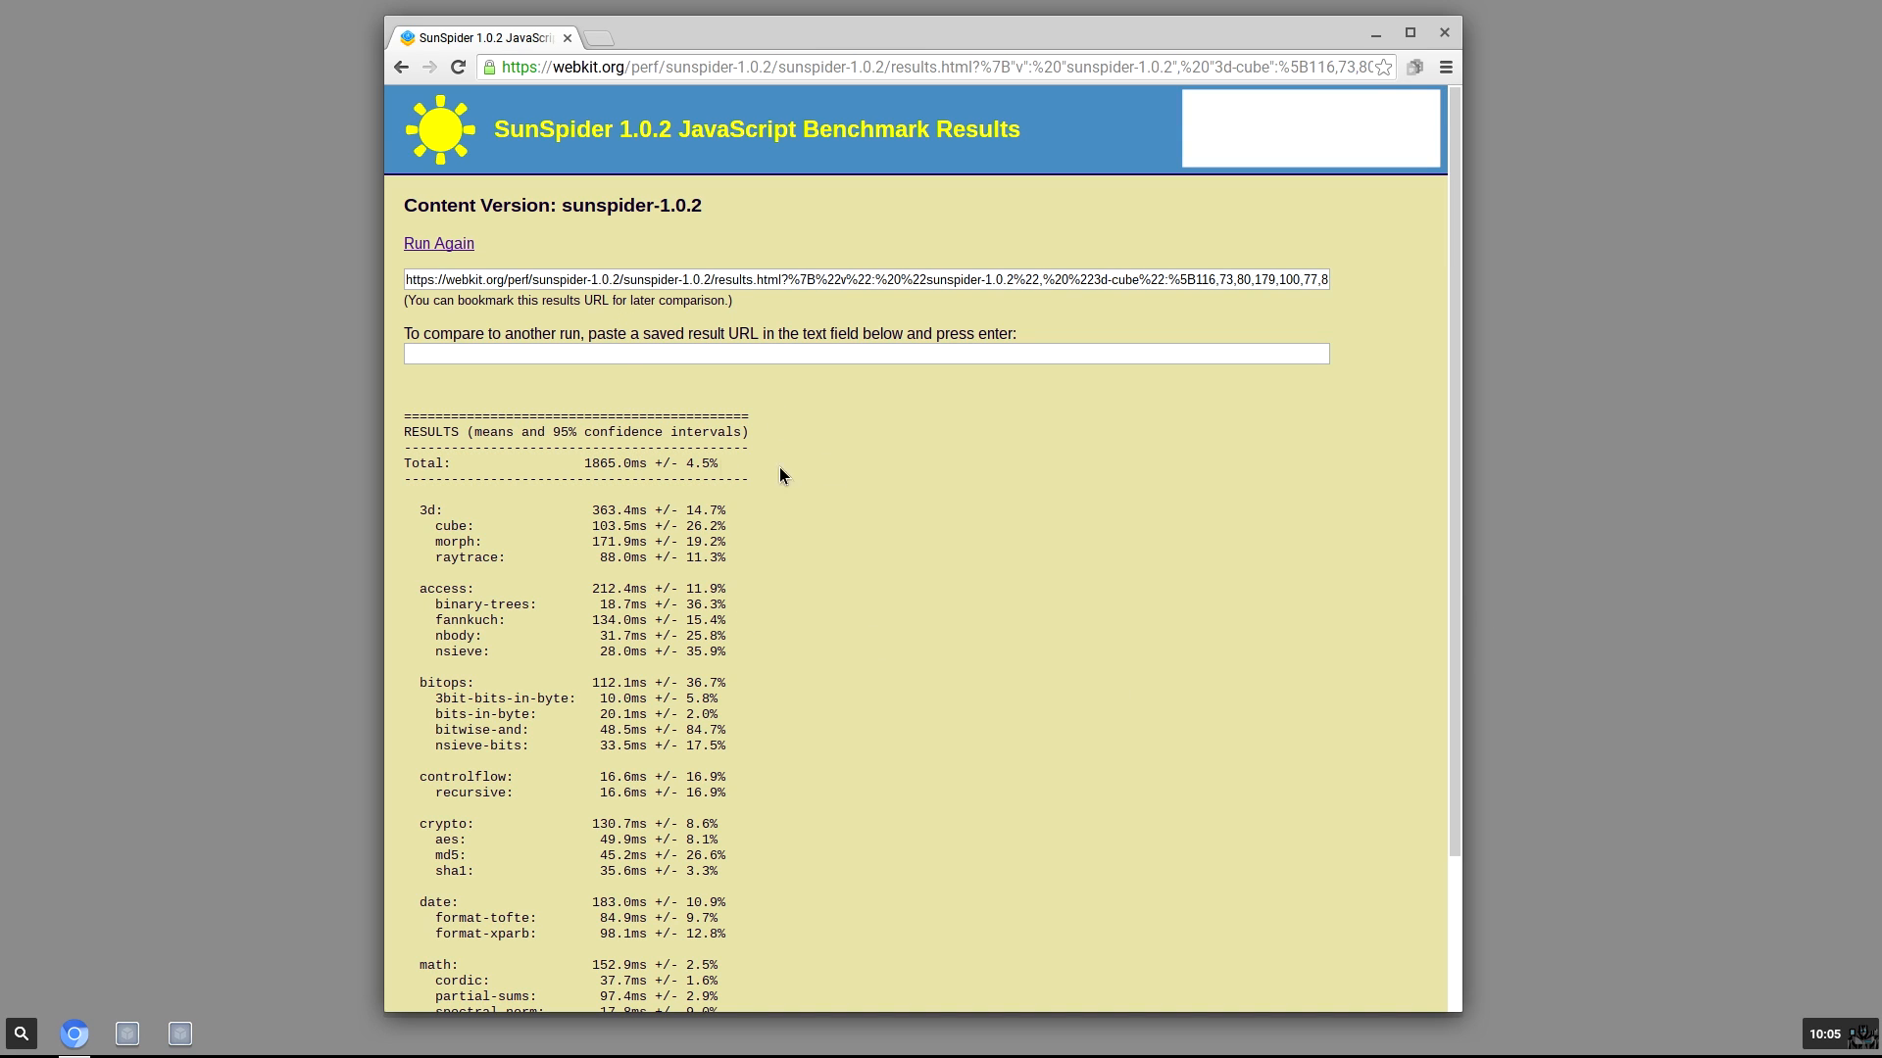
mouse_move(1035, 496)
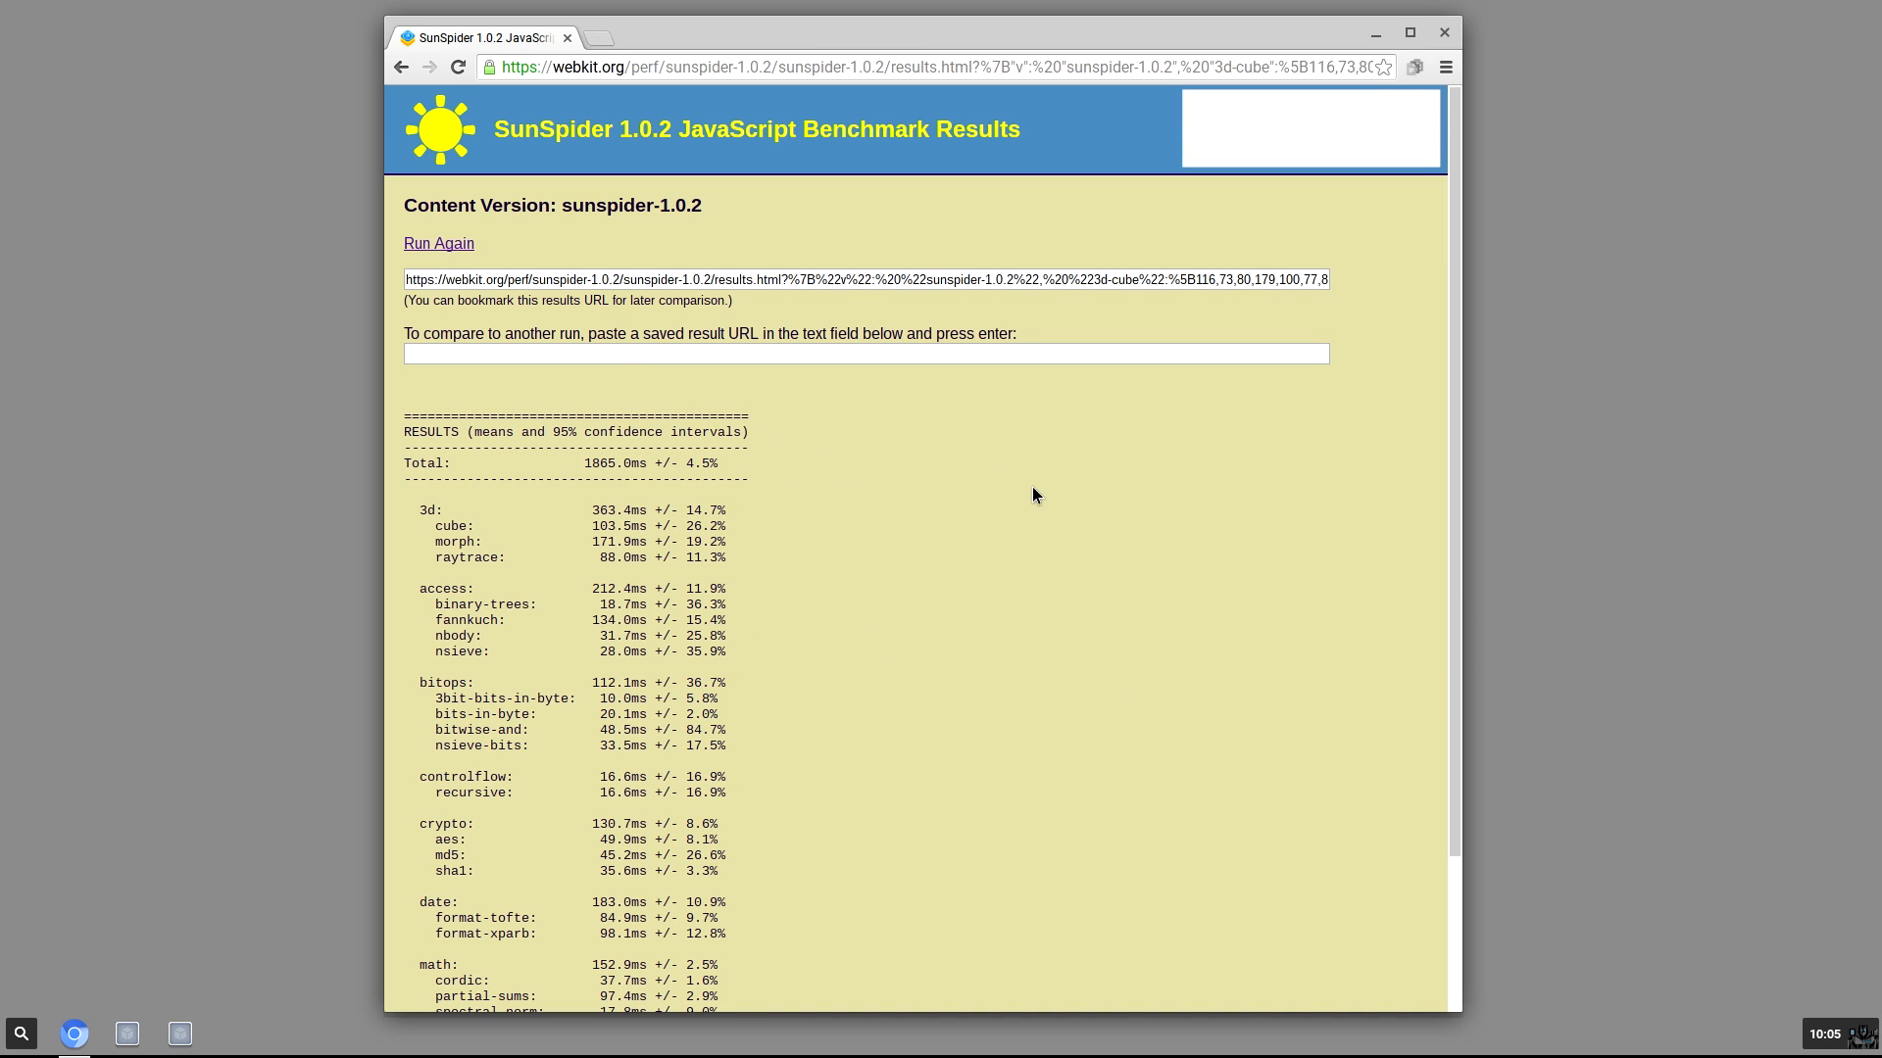
mouse_move(1186, 8)
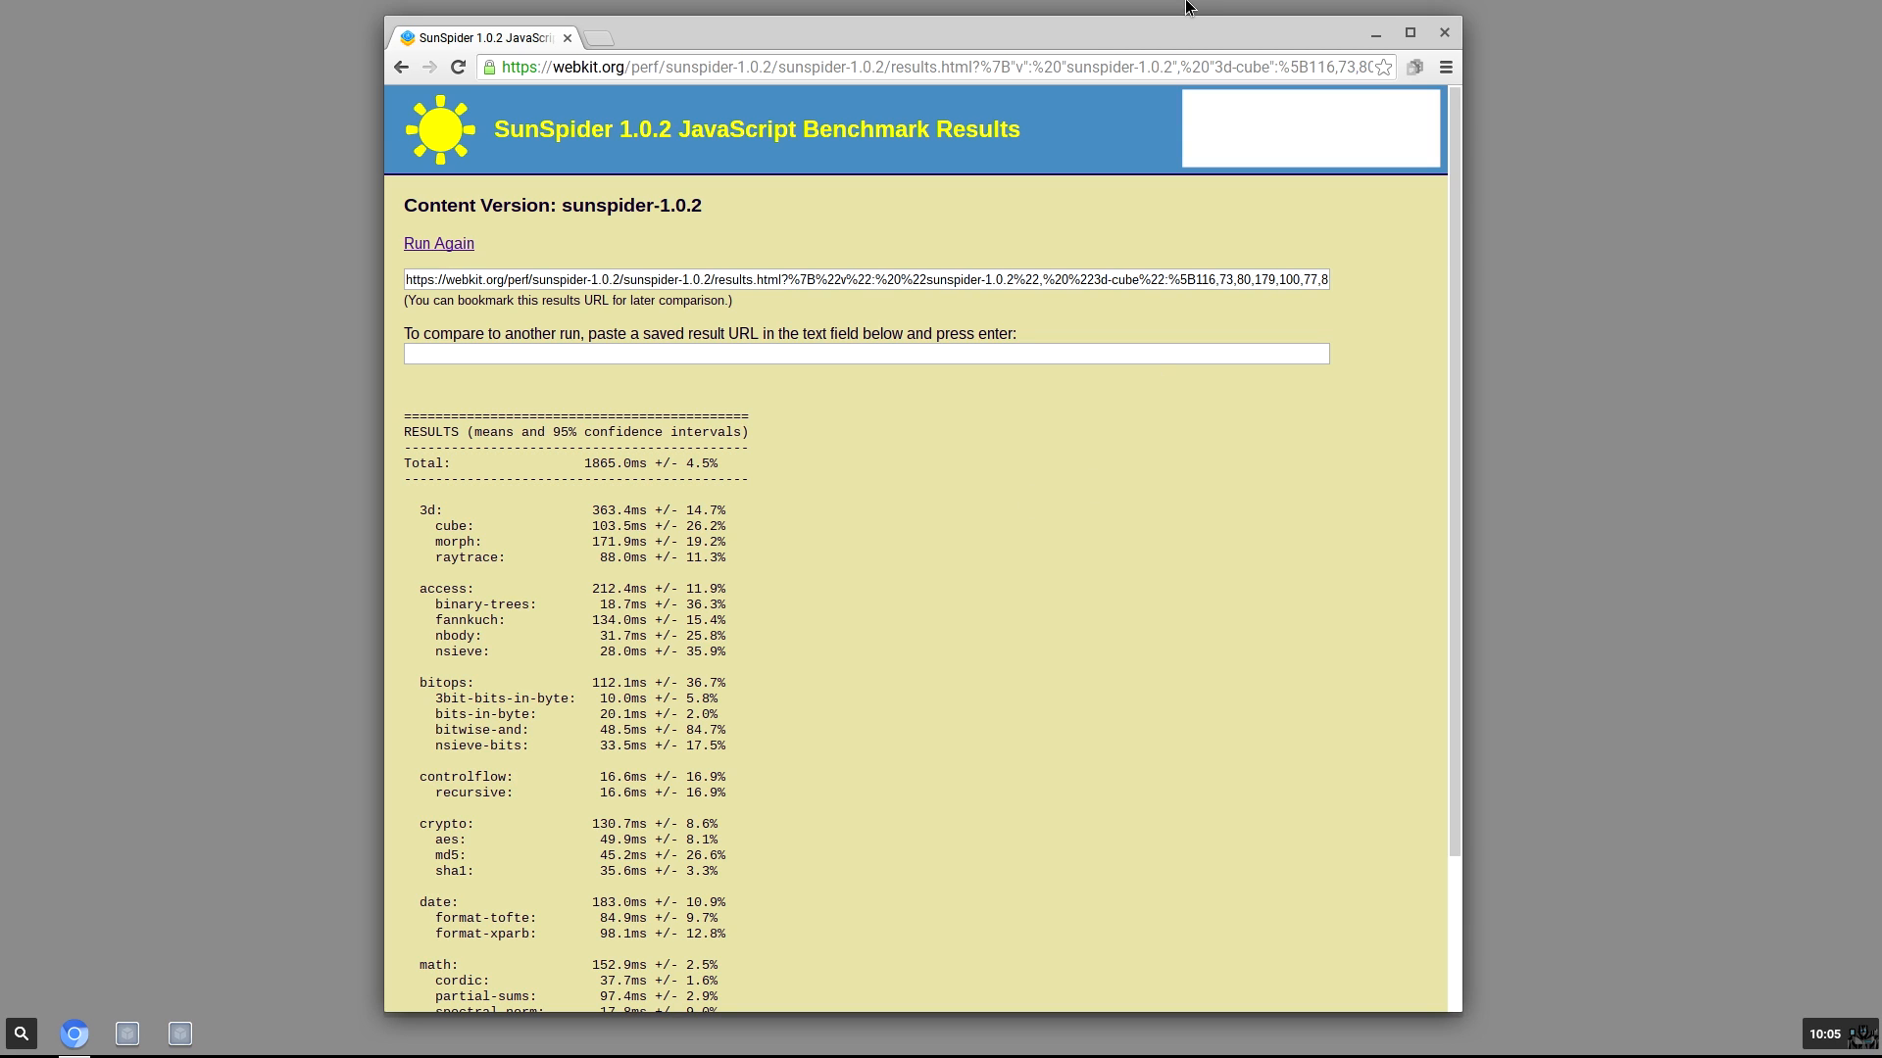
mouse_move(1168, 28)
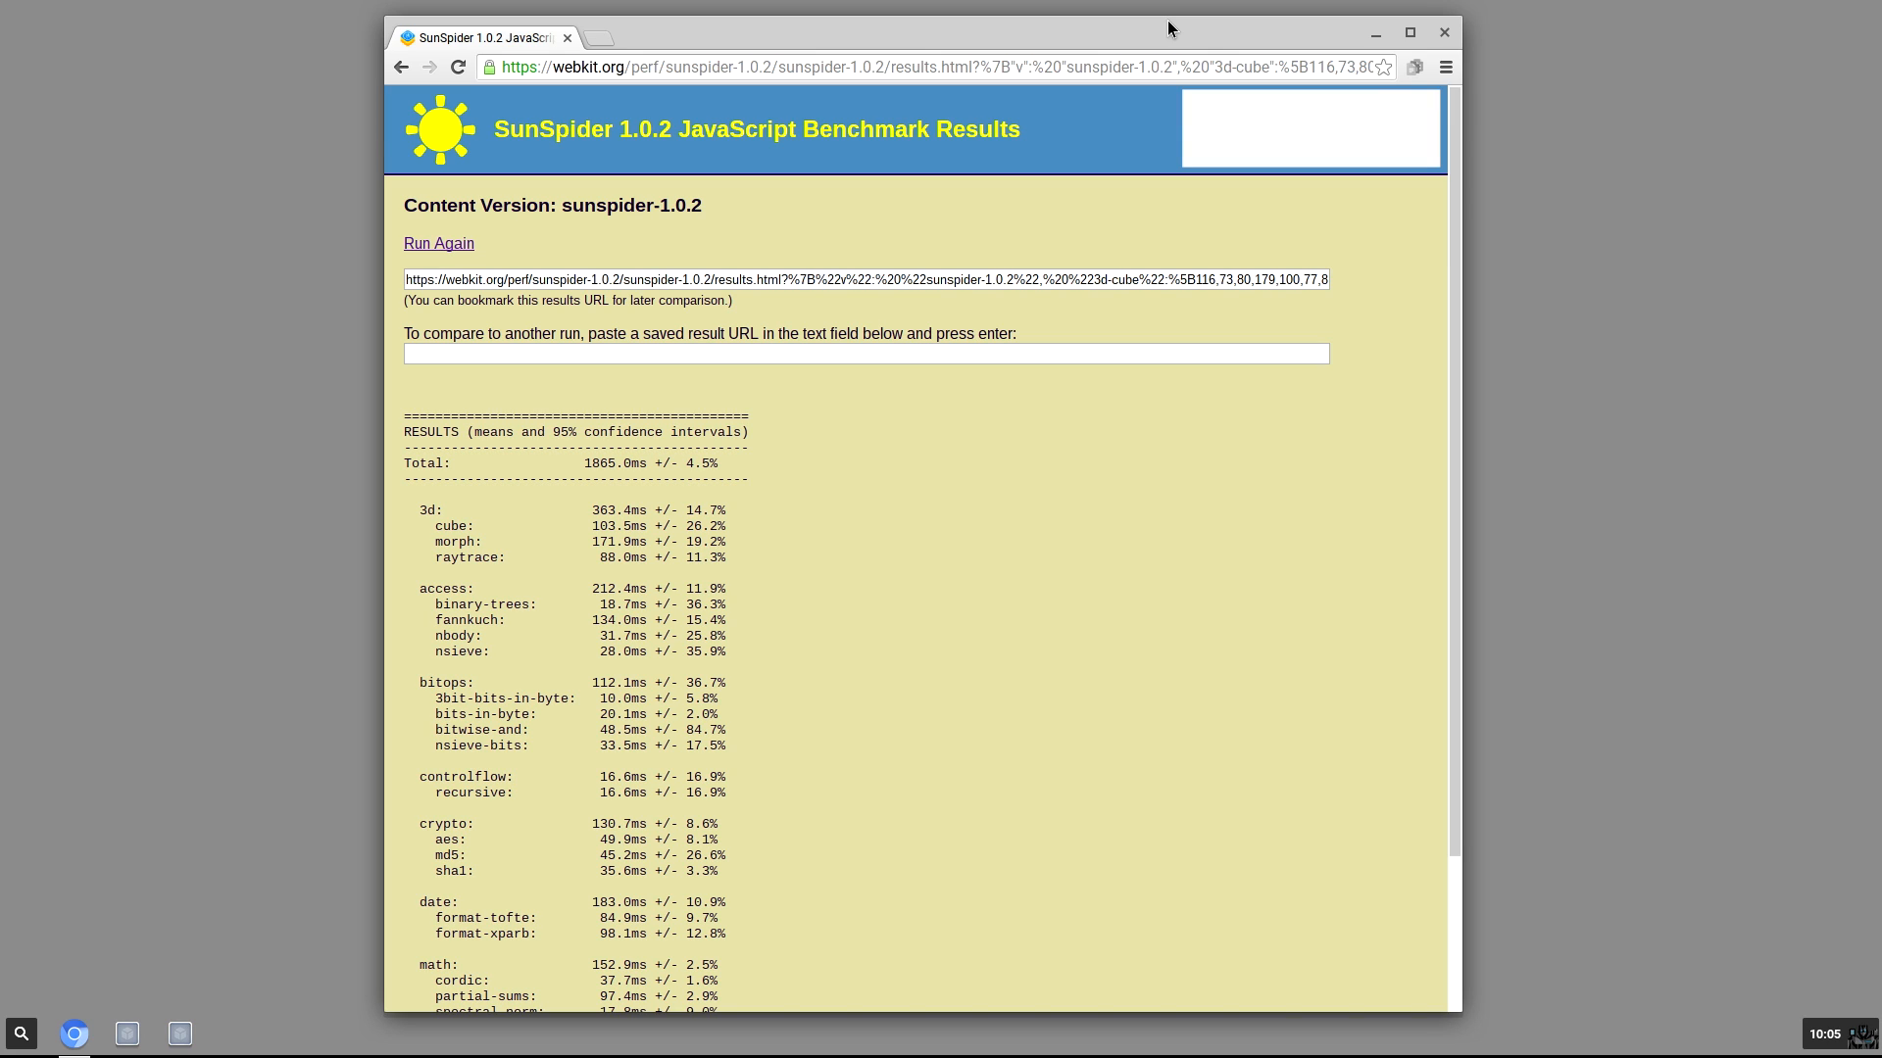
mouse_move(1719, 7)
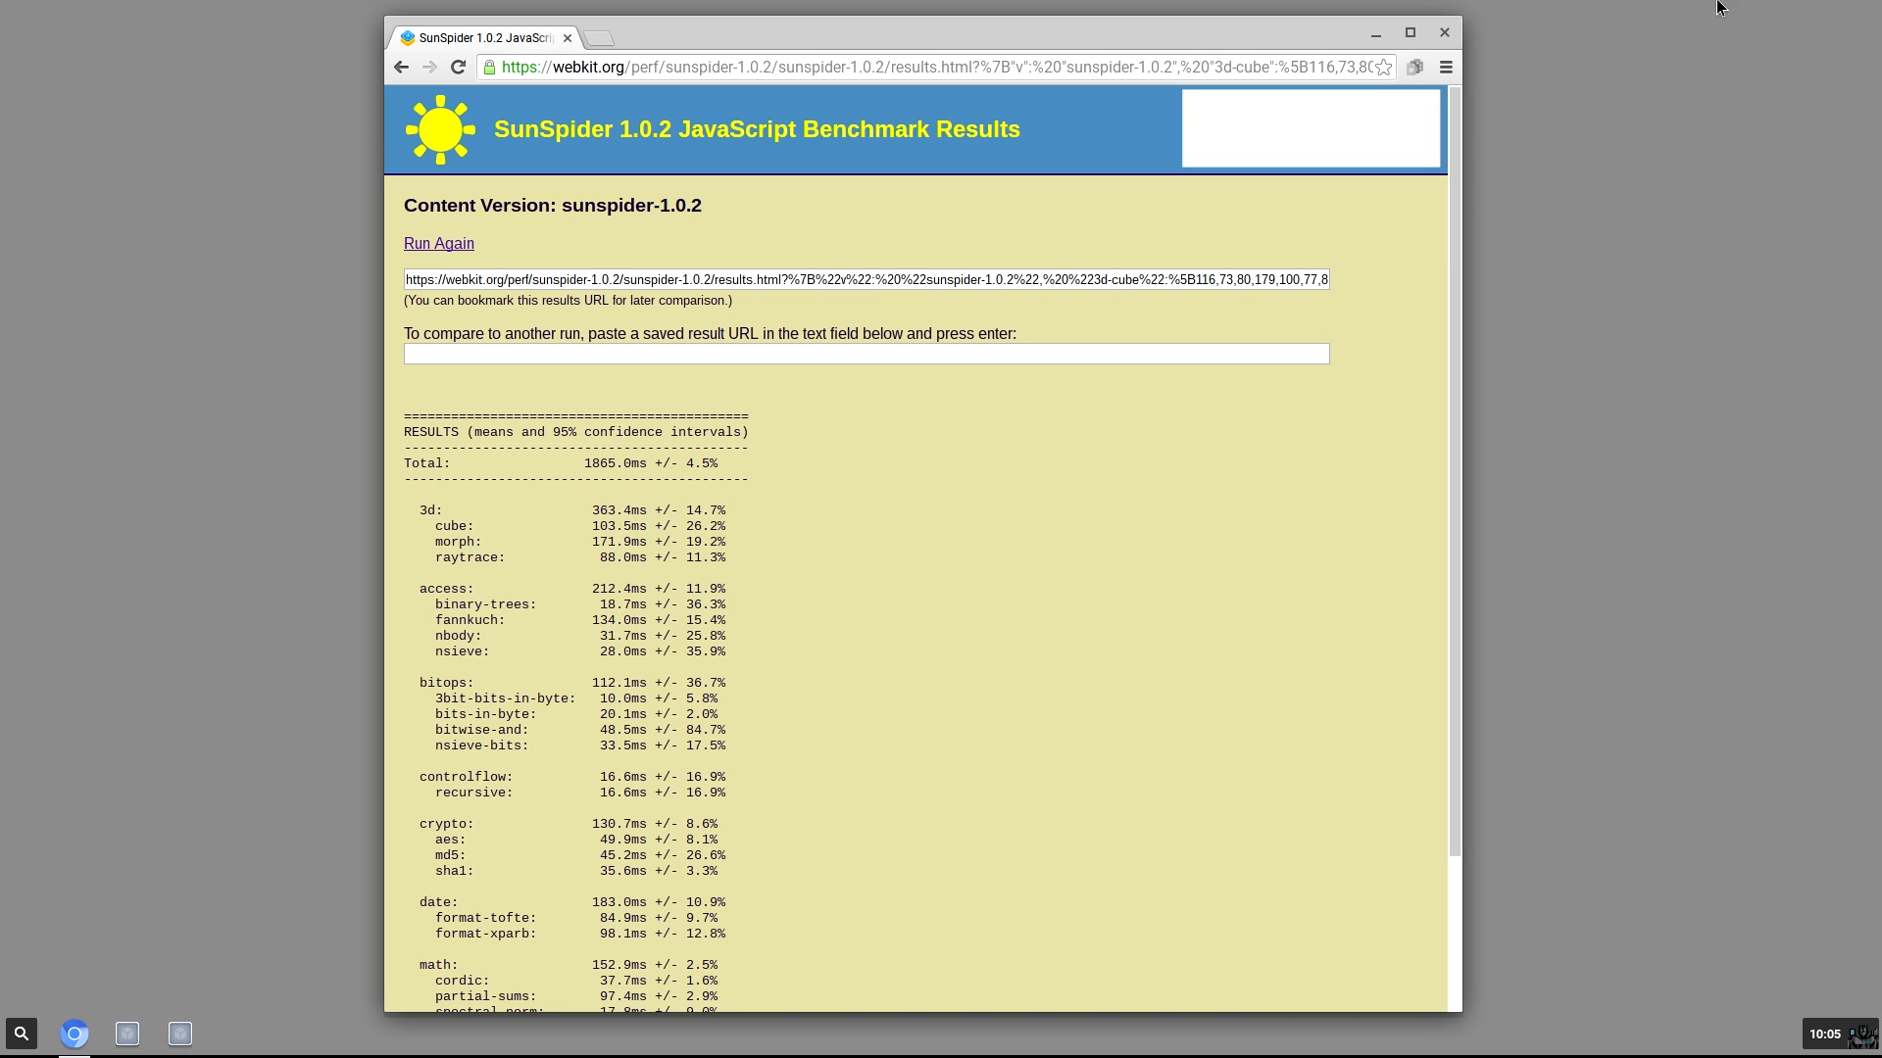
mouse_move(1185, 8)
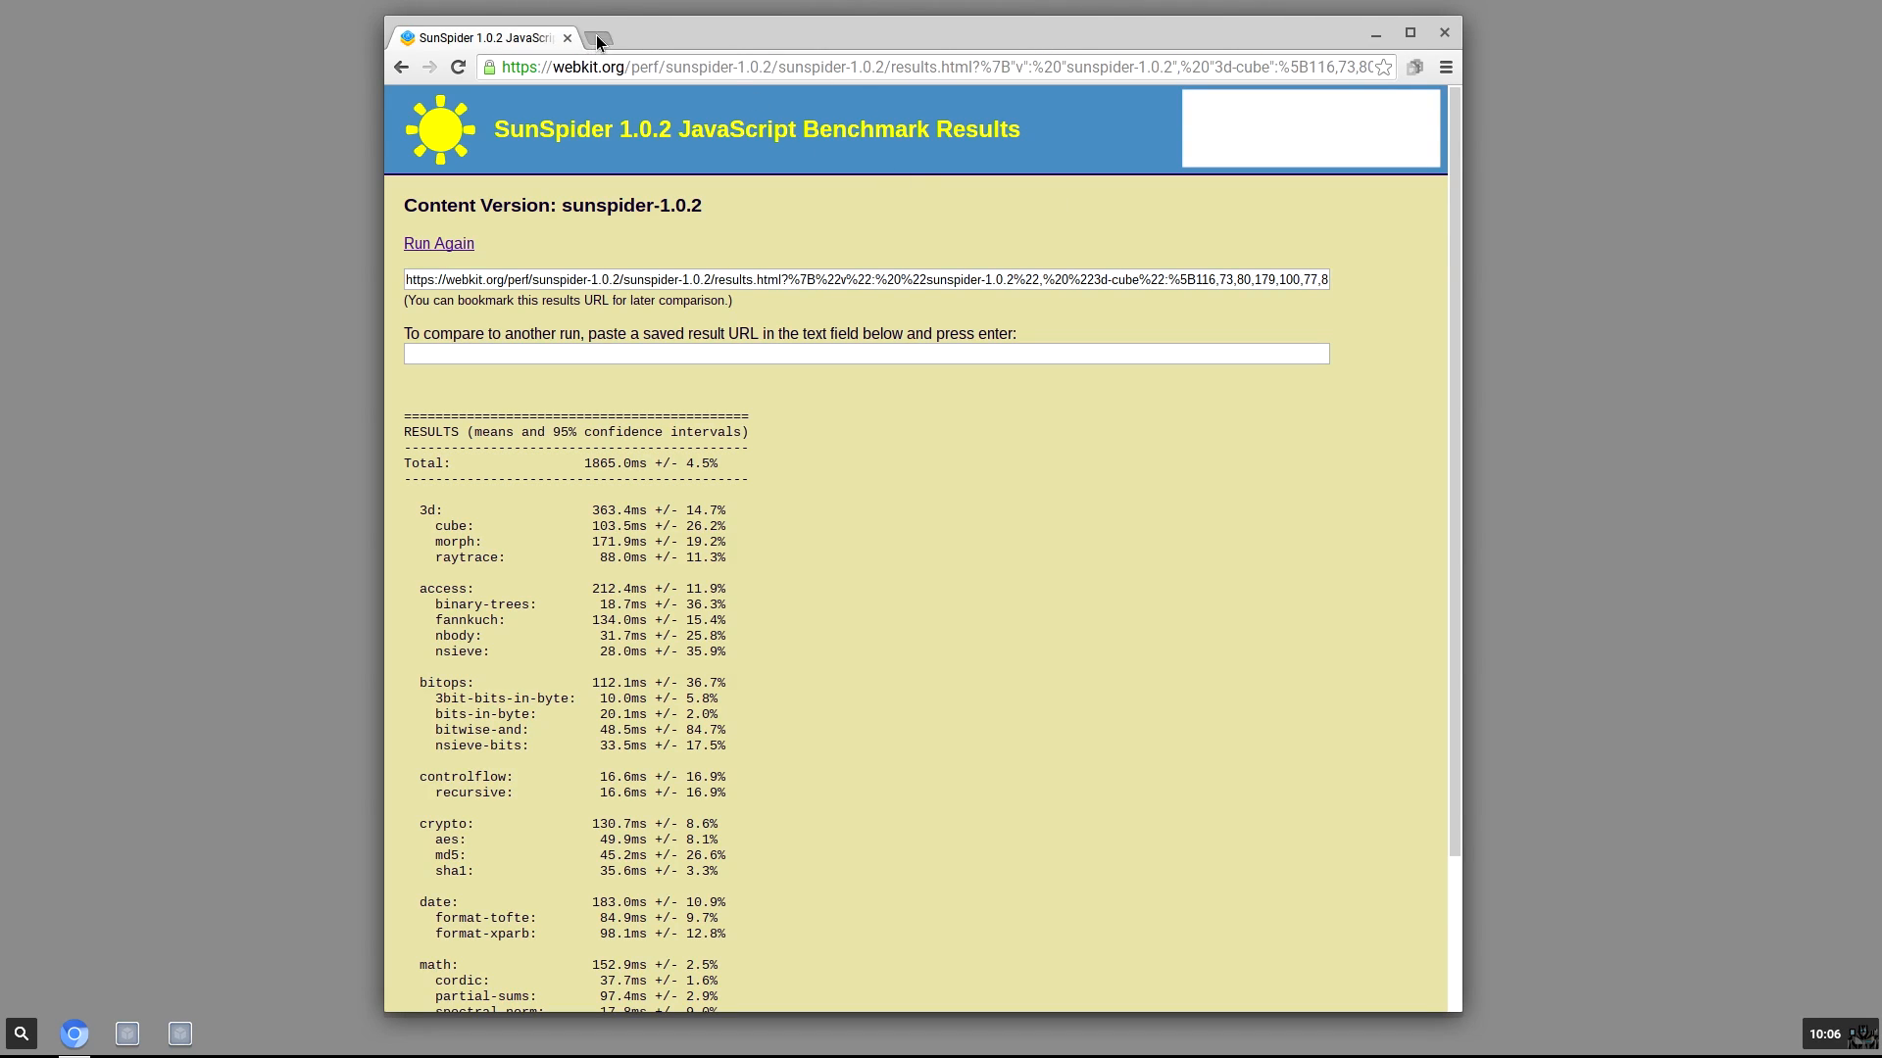
- Bring up the Chrome Web Store in a new tab and look through the Apps listings
left_click(596, 38)
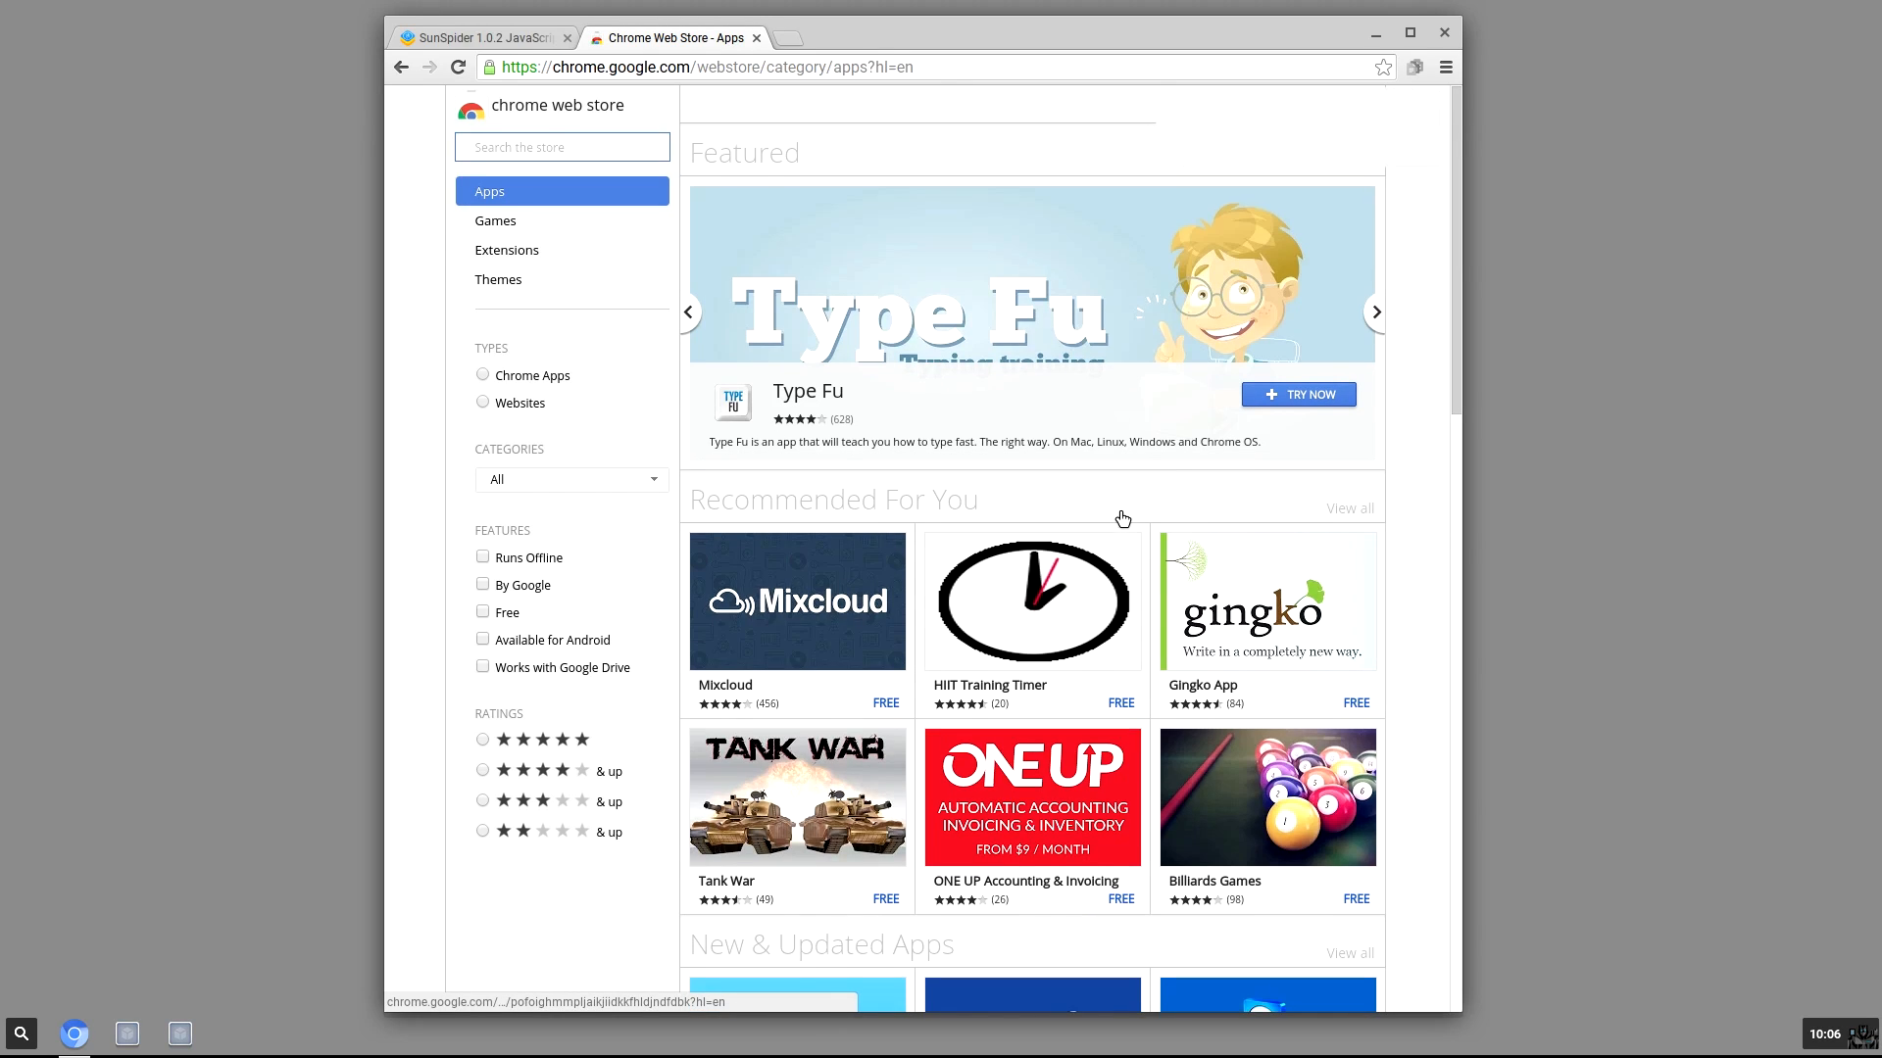
scroll("down", 3)
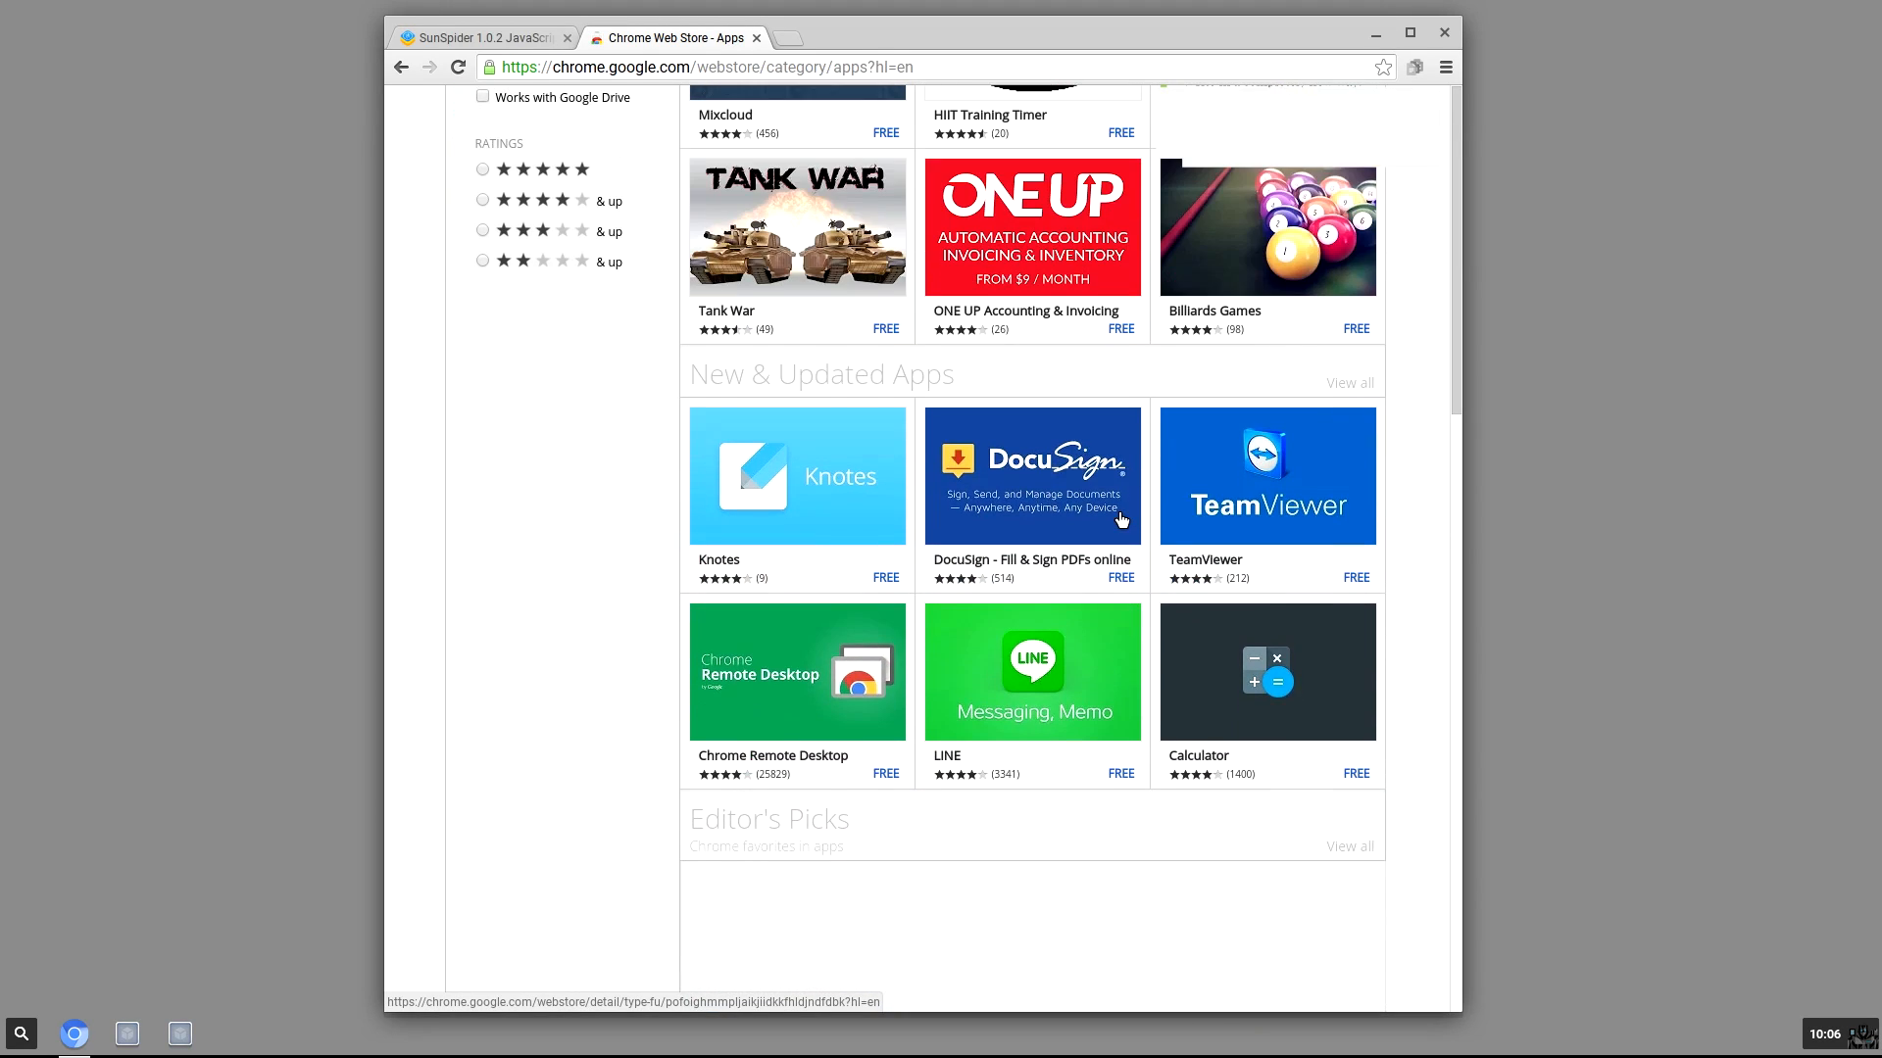
scroll("up", 3)
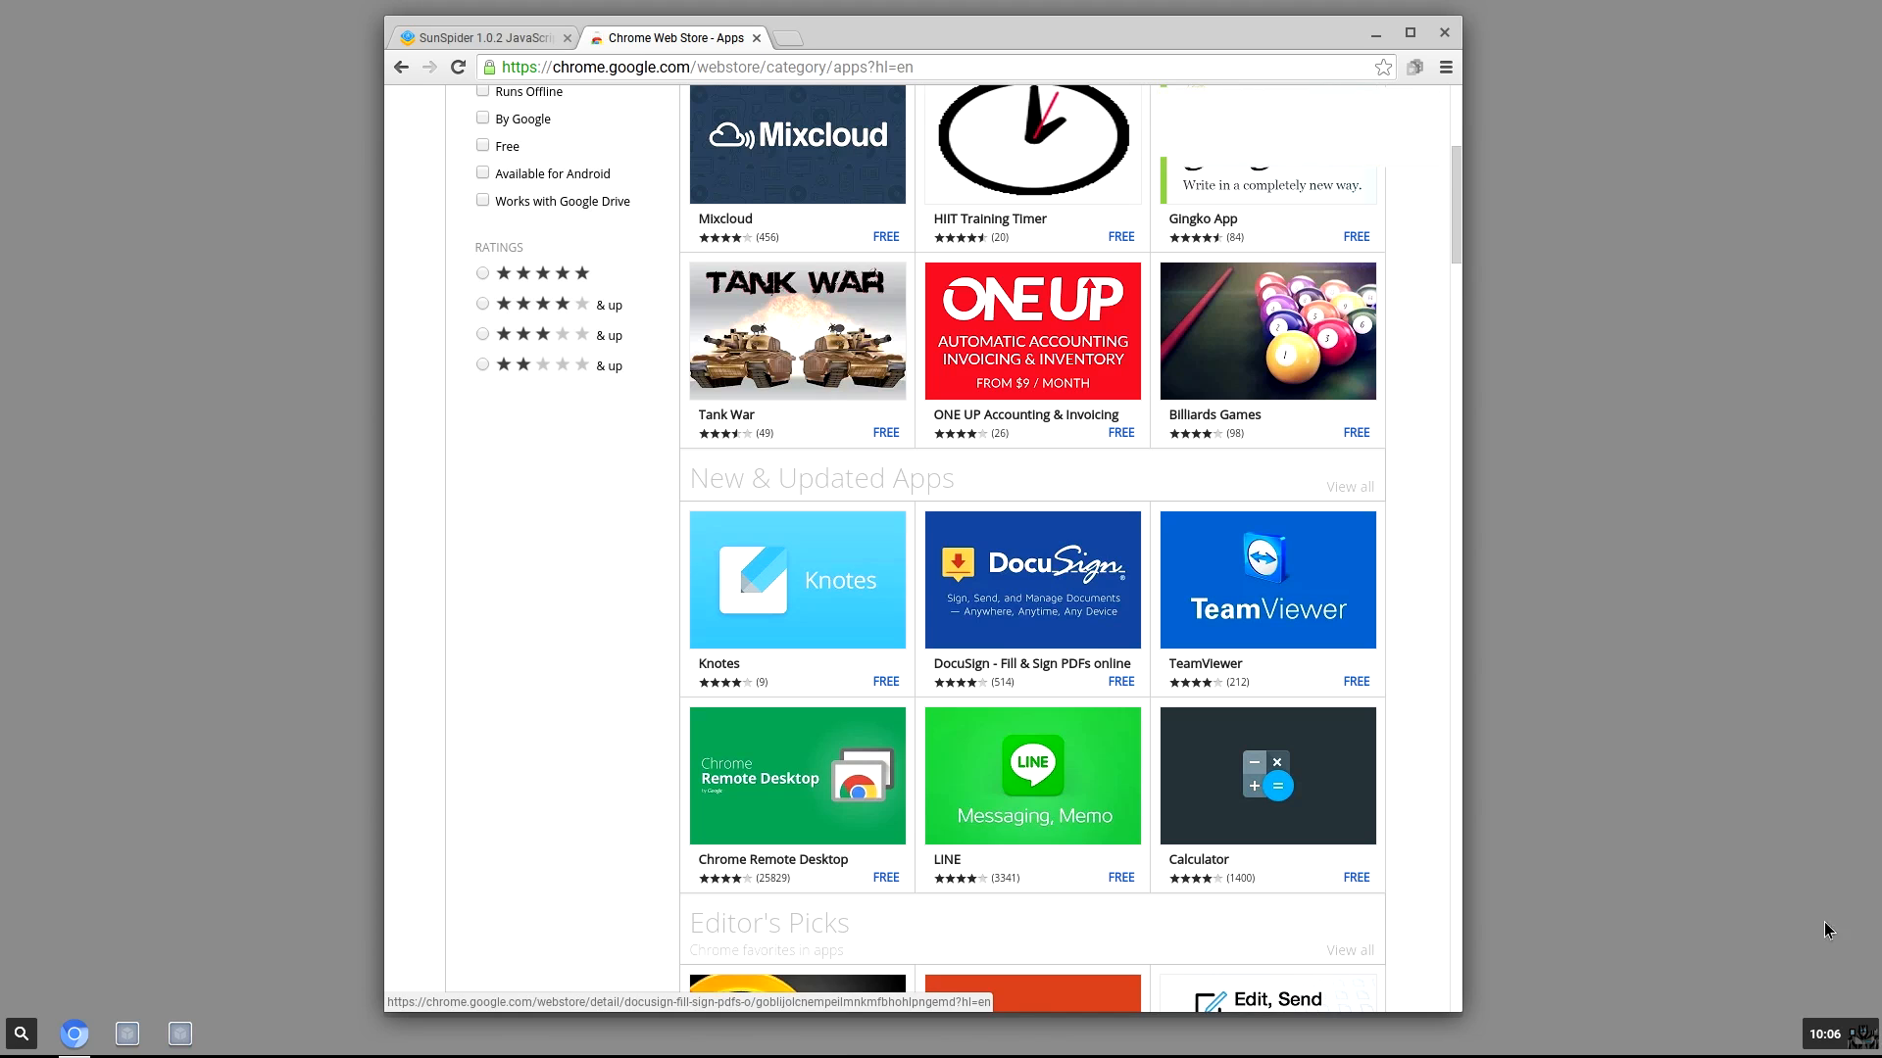
scroll("up", 3)
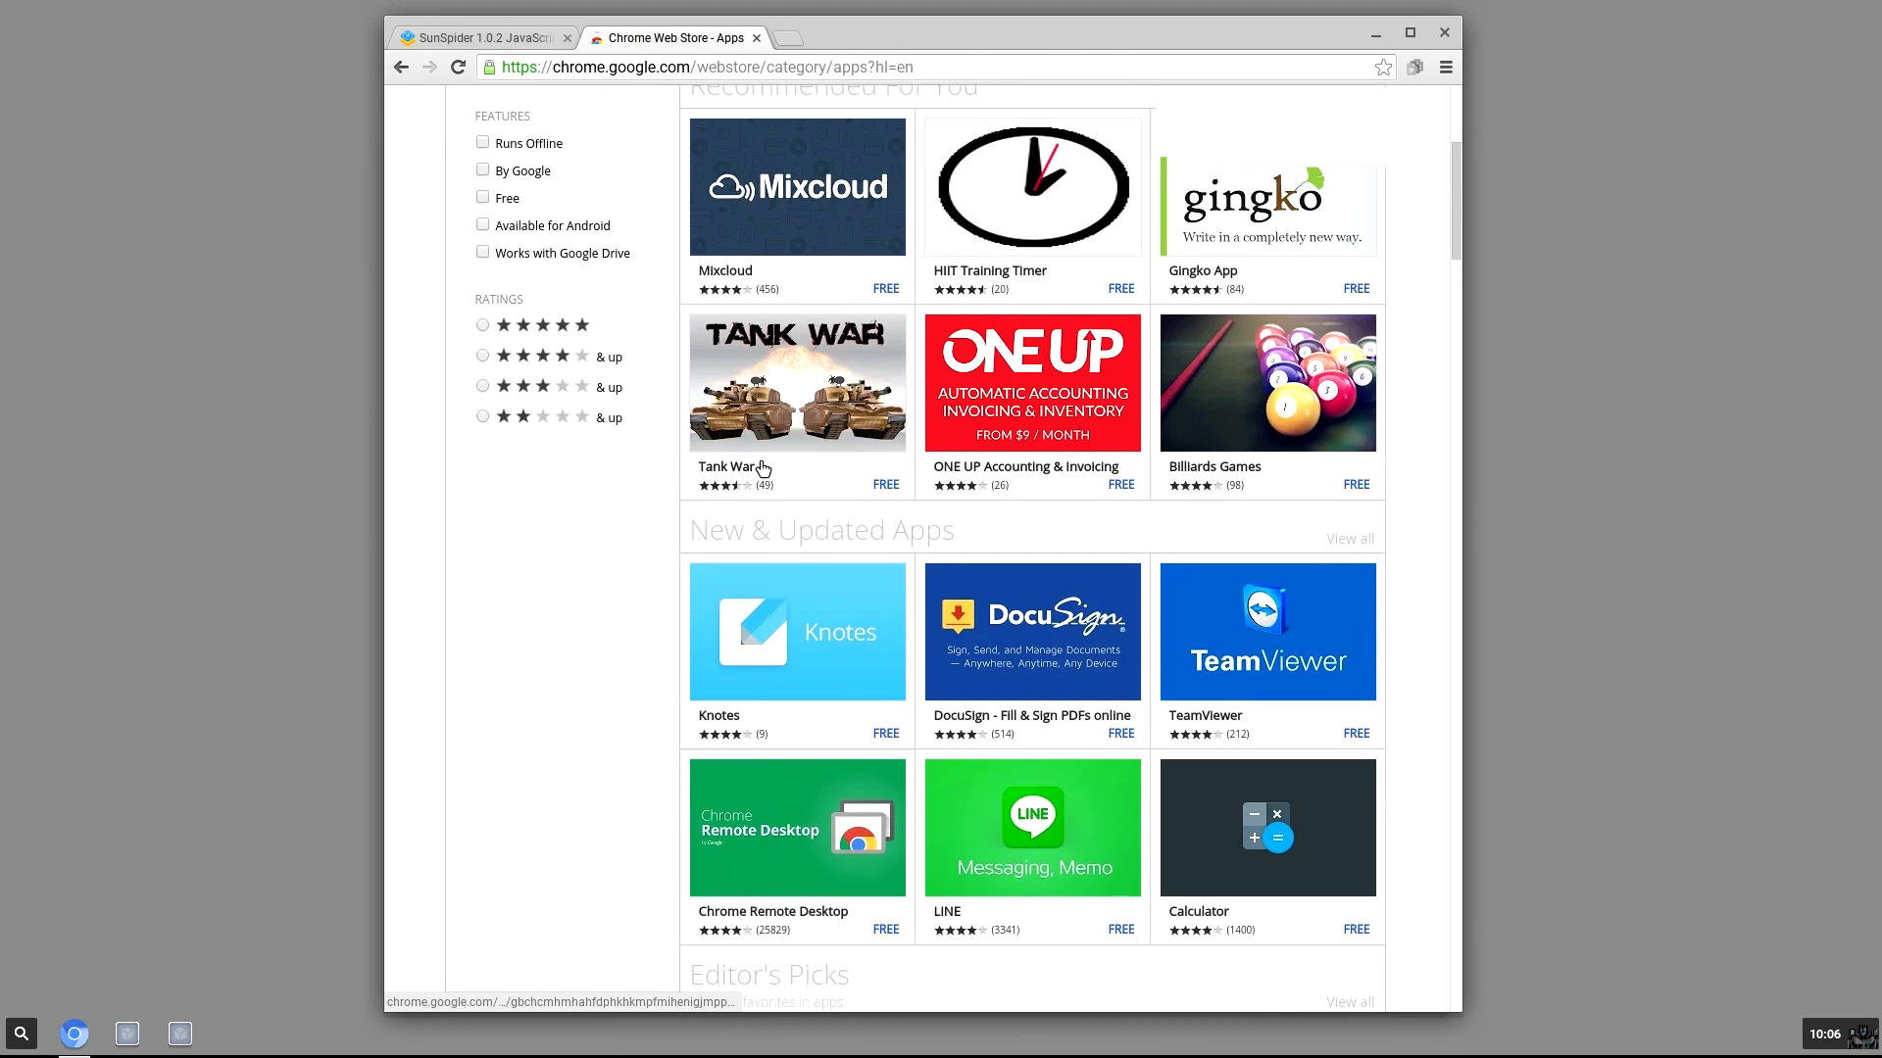
scroll("up", 3)
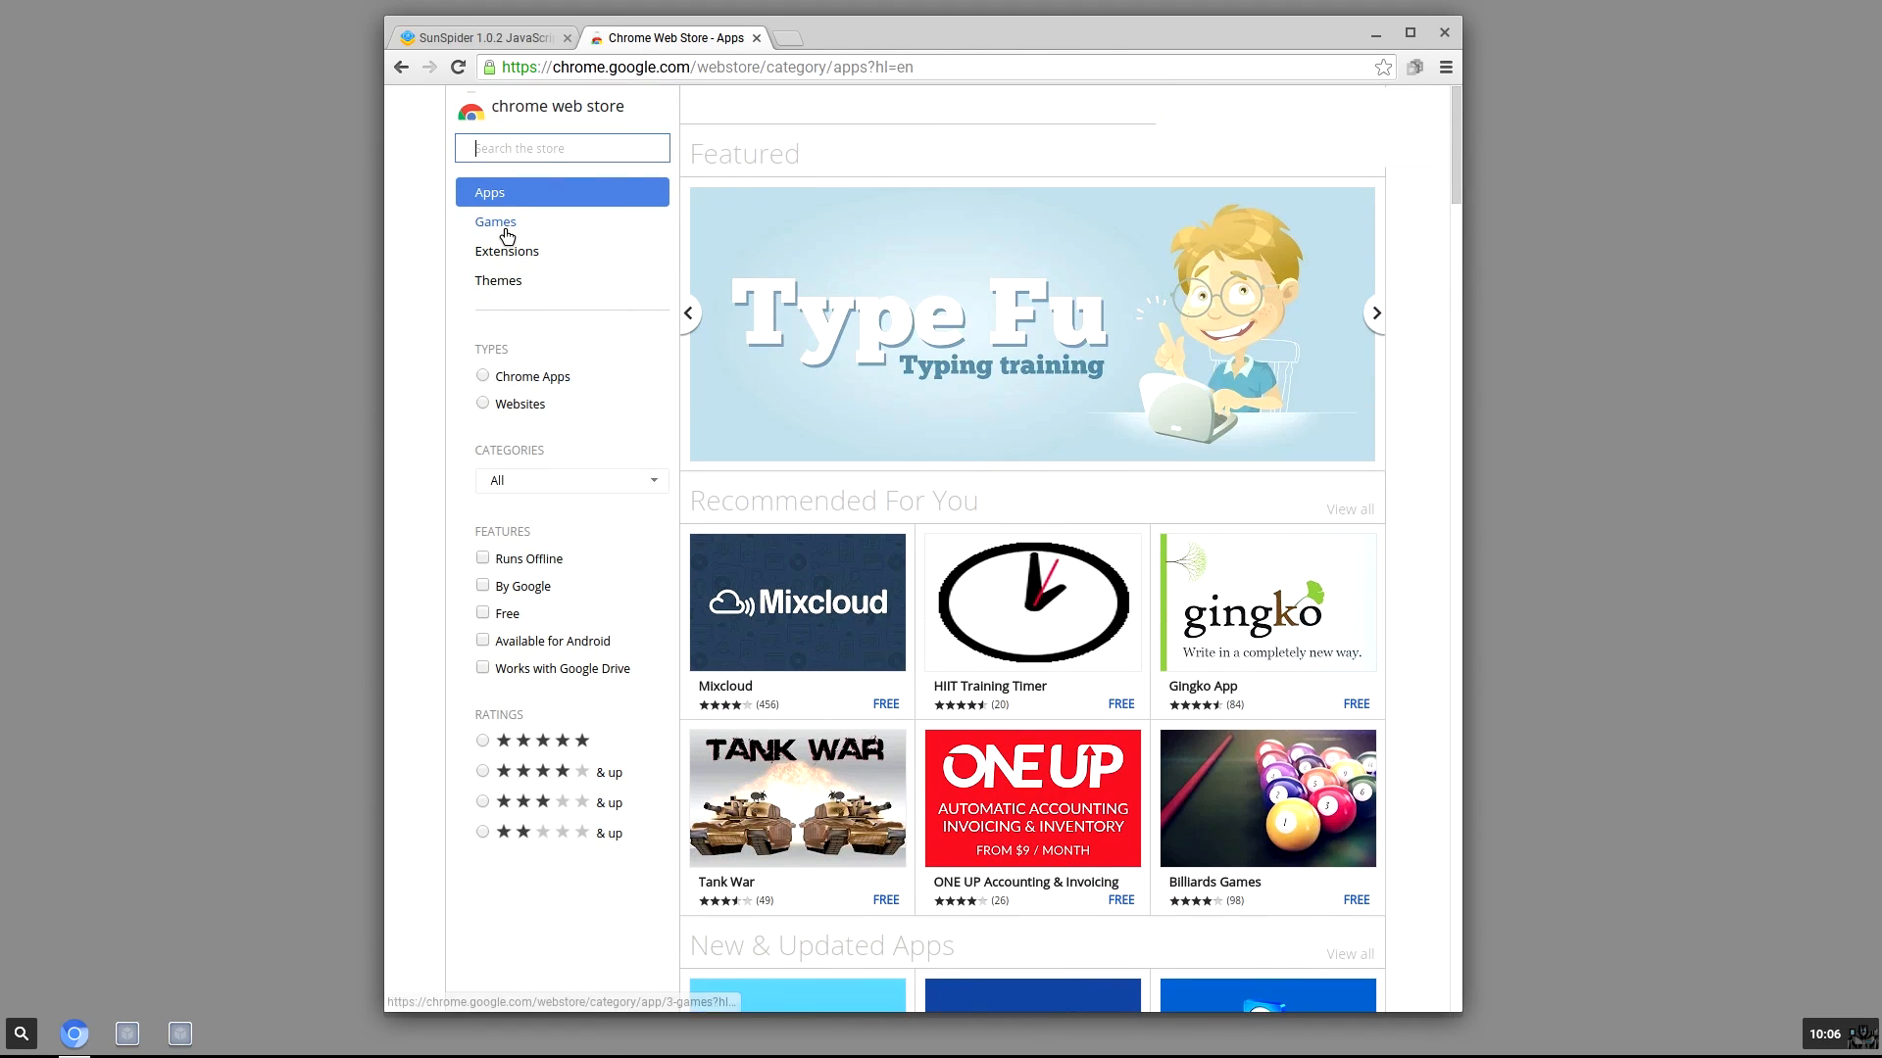
- Switch to the Games category and browse its Featured, Editor's Picks and Multi-Player listings
left_click(495, 222)
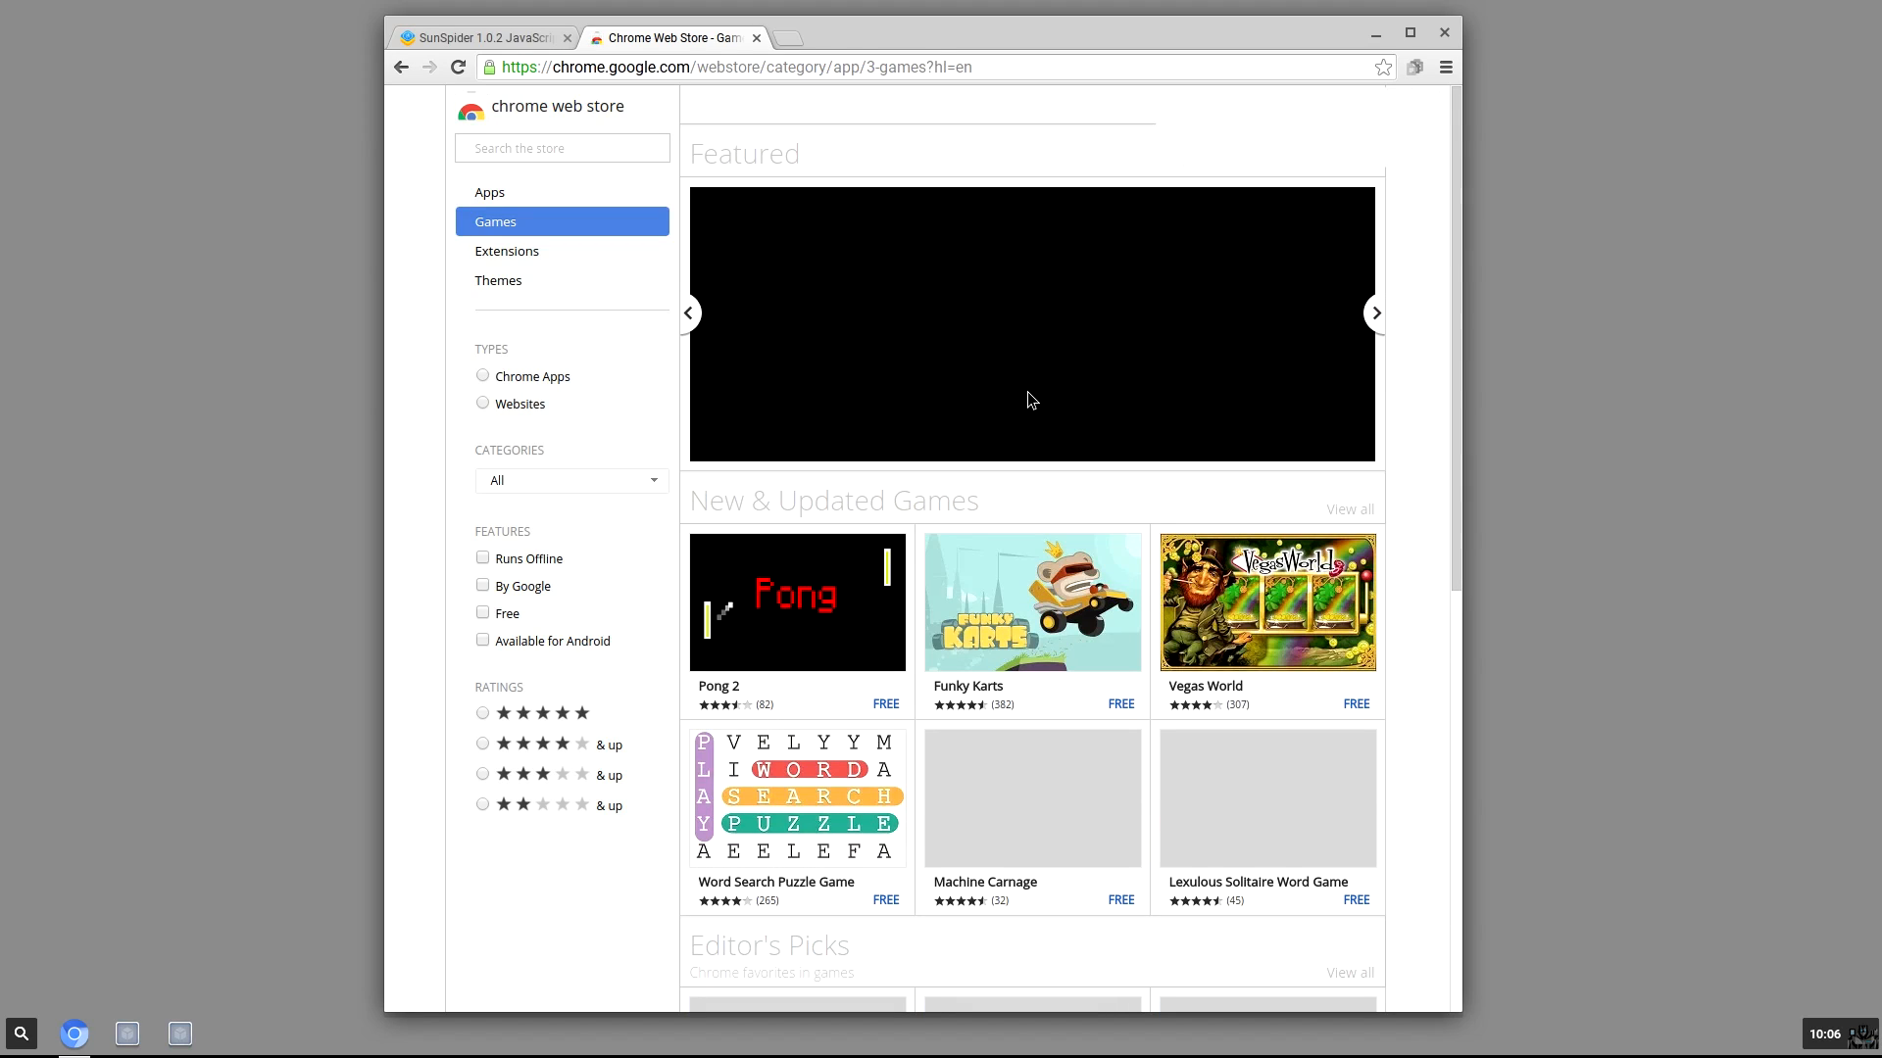
scroll("down", 3)
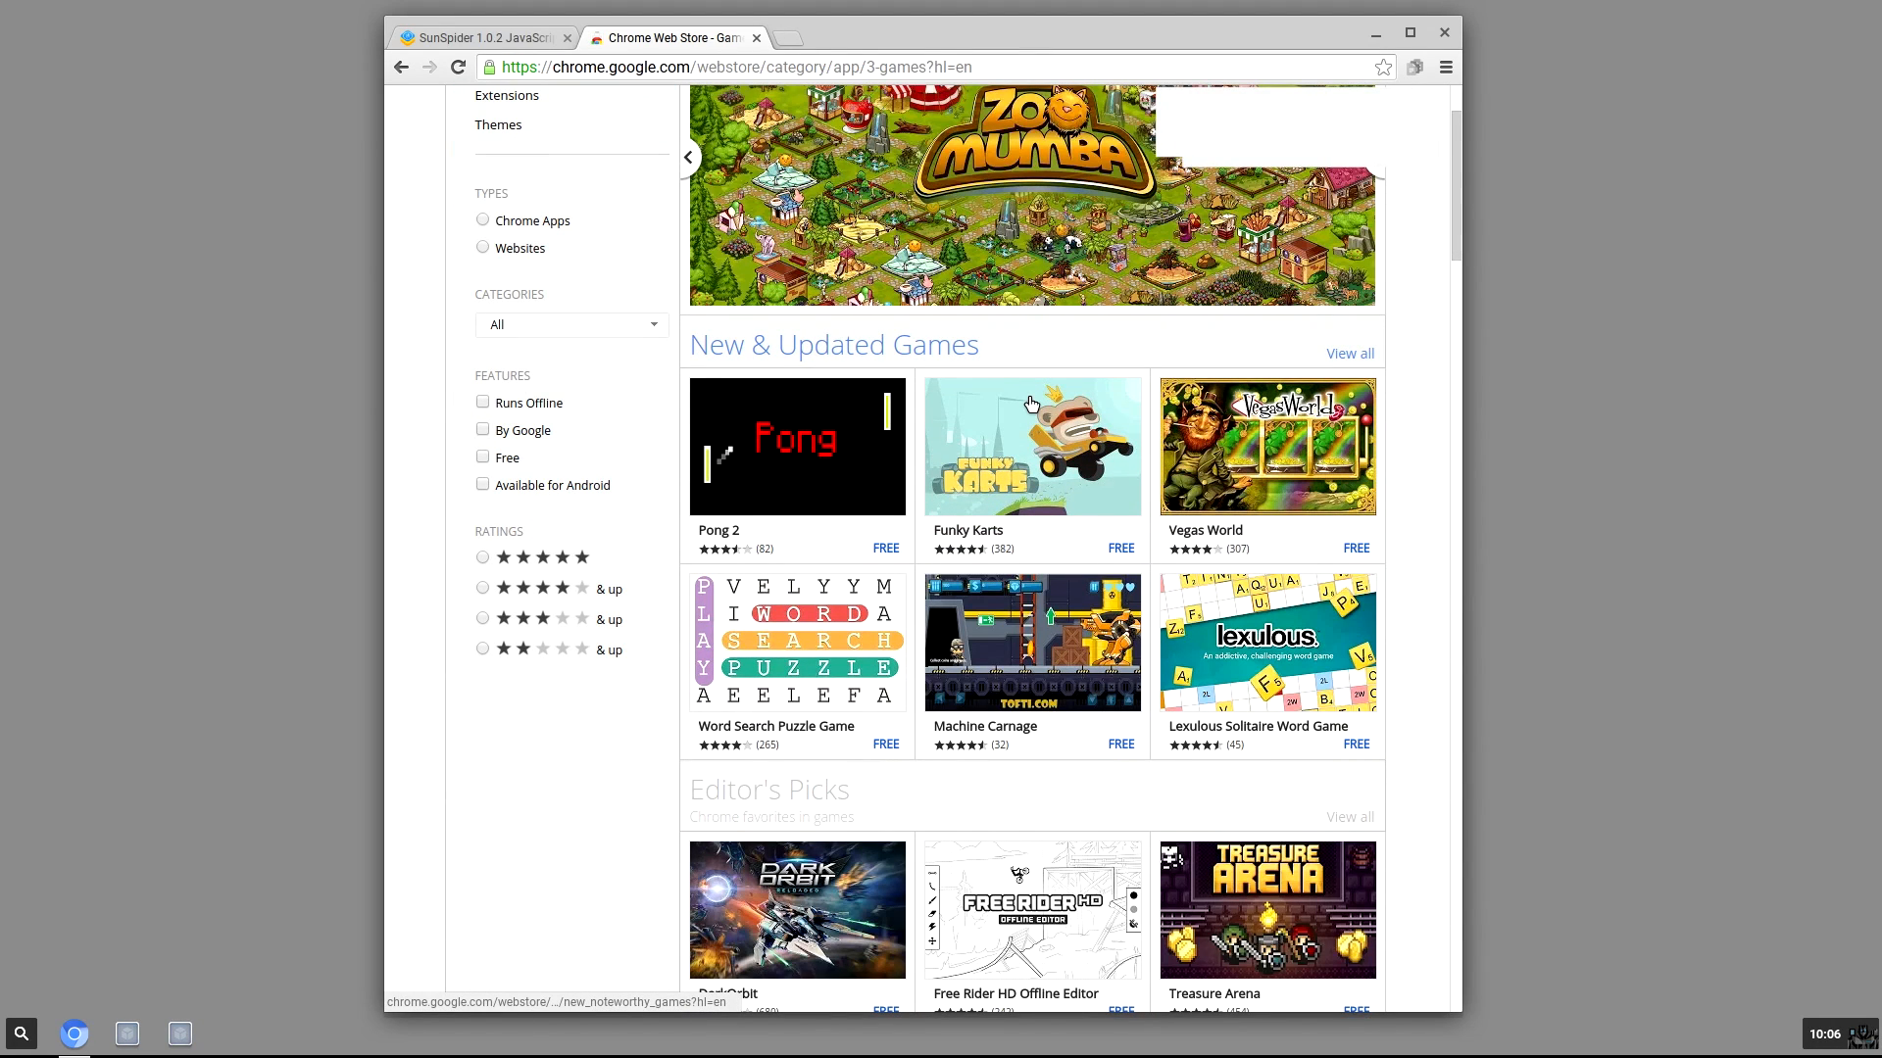
scroll("down", 3)
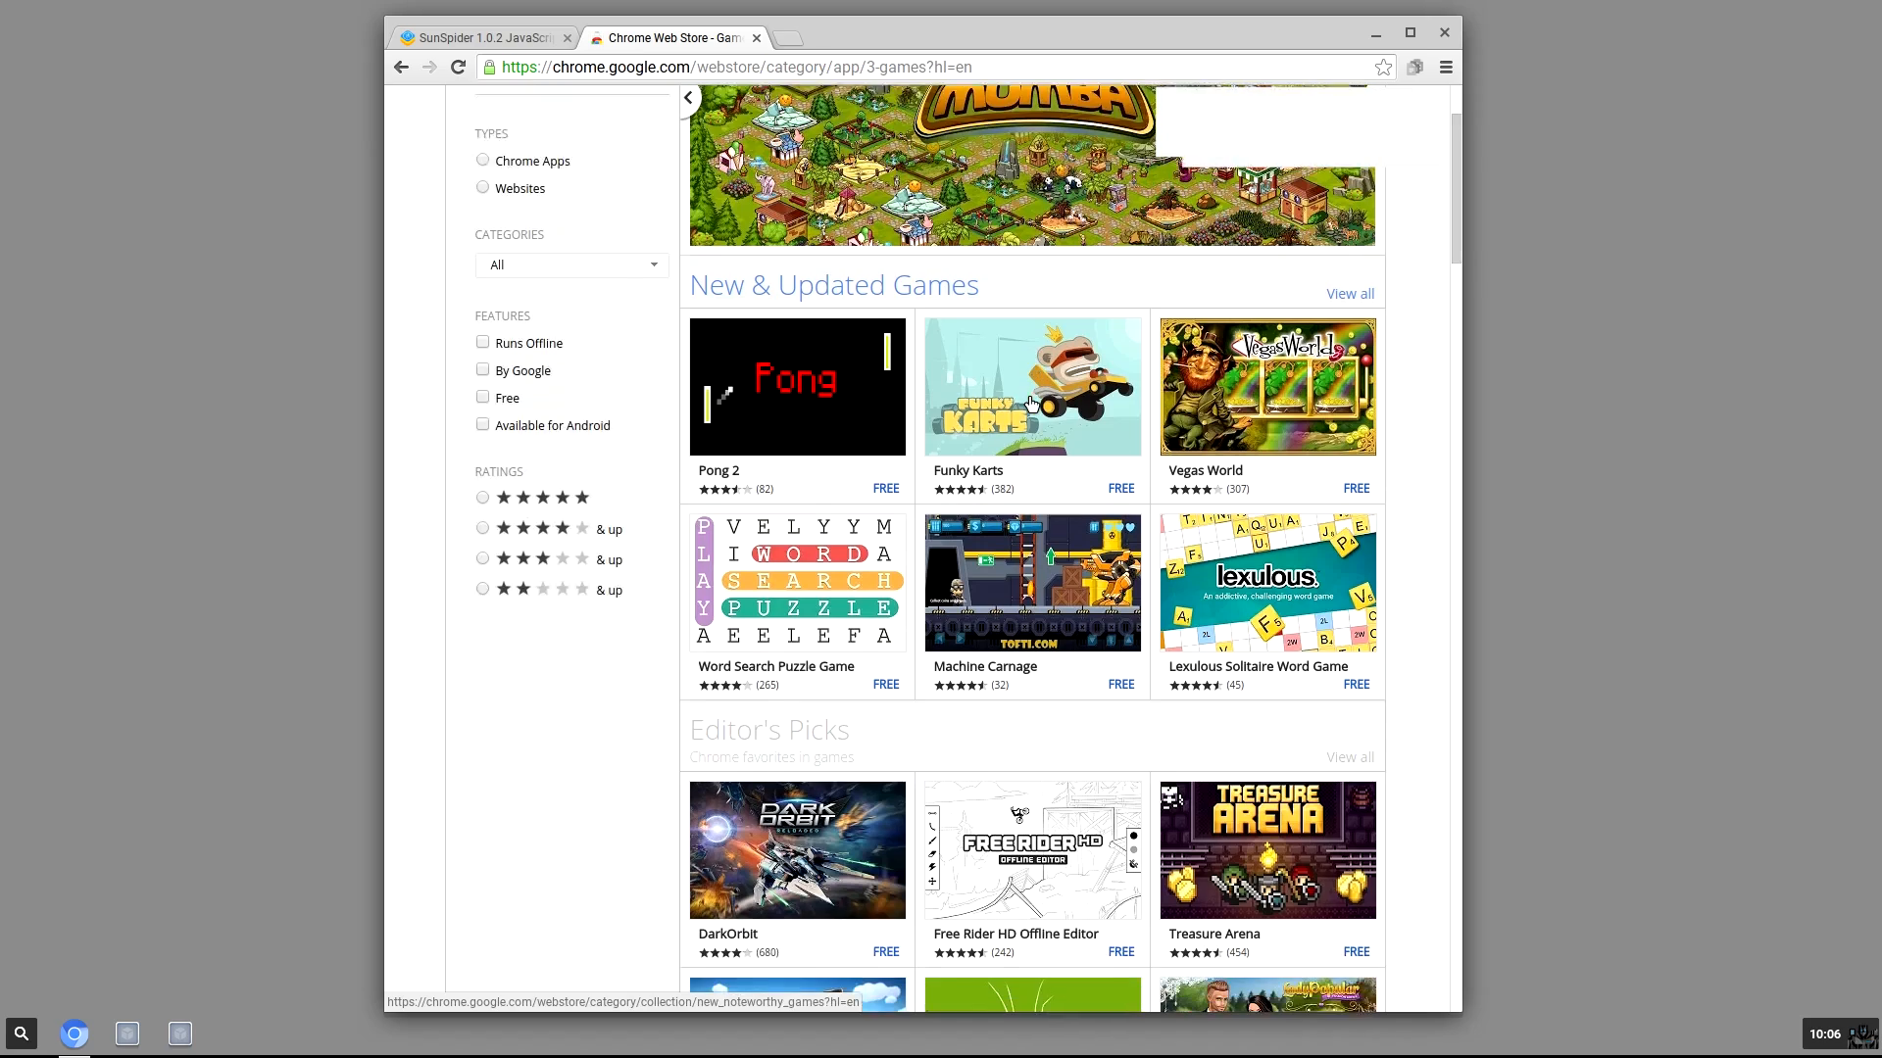
scroll("down", 3)
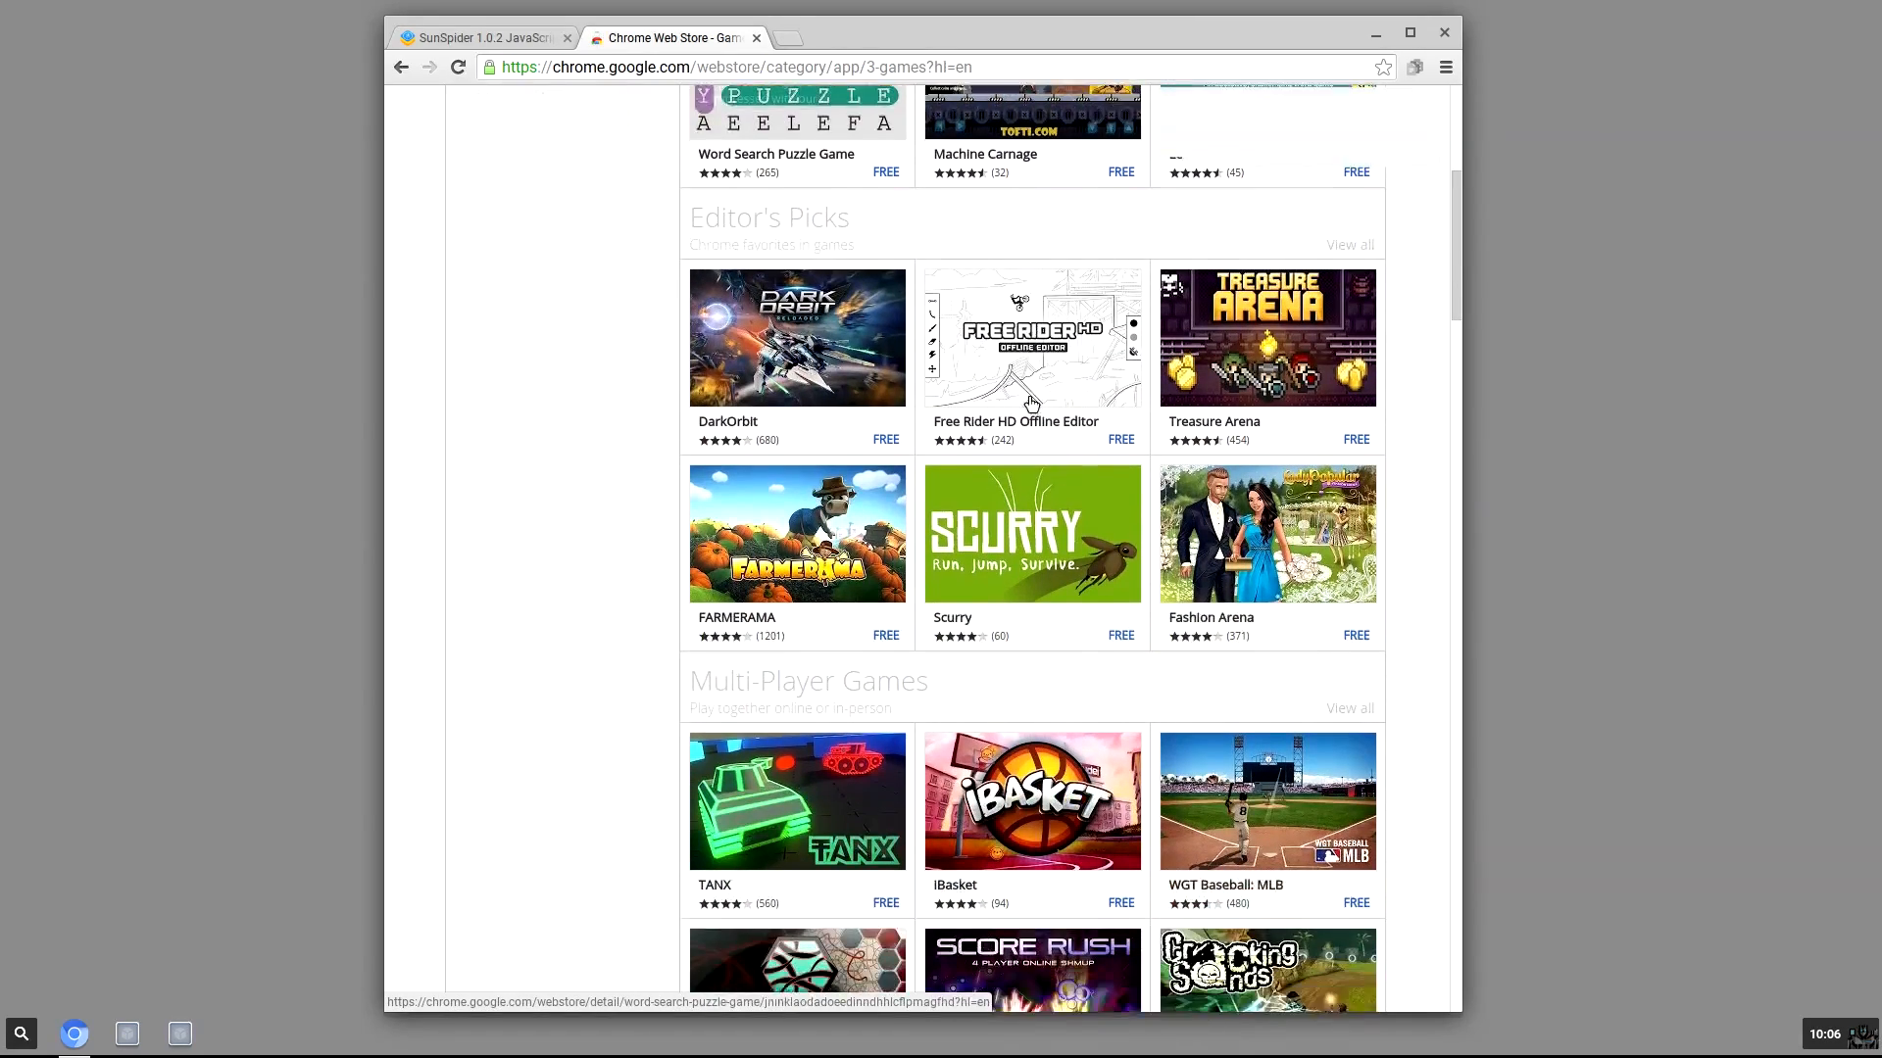
scroll("down", 3)
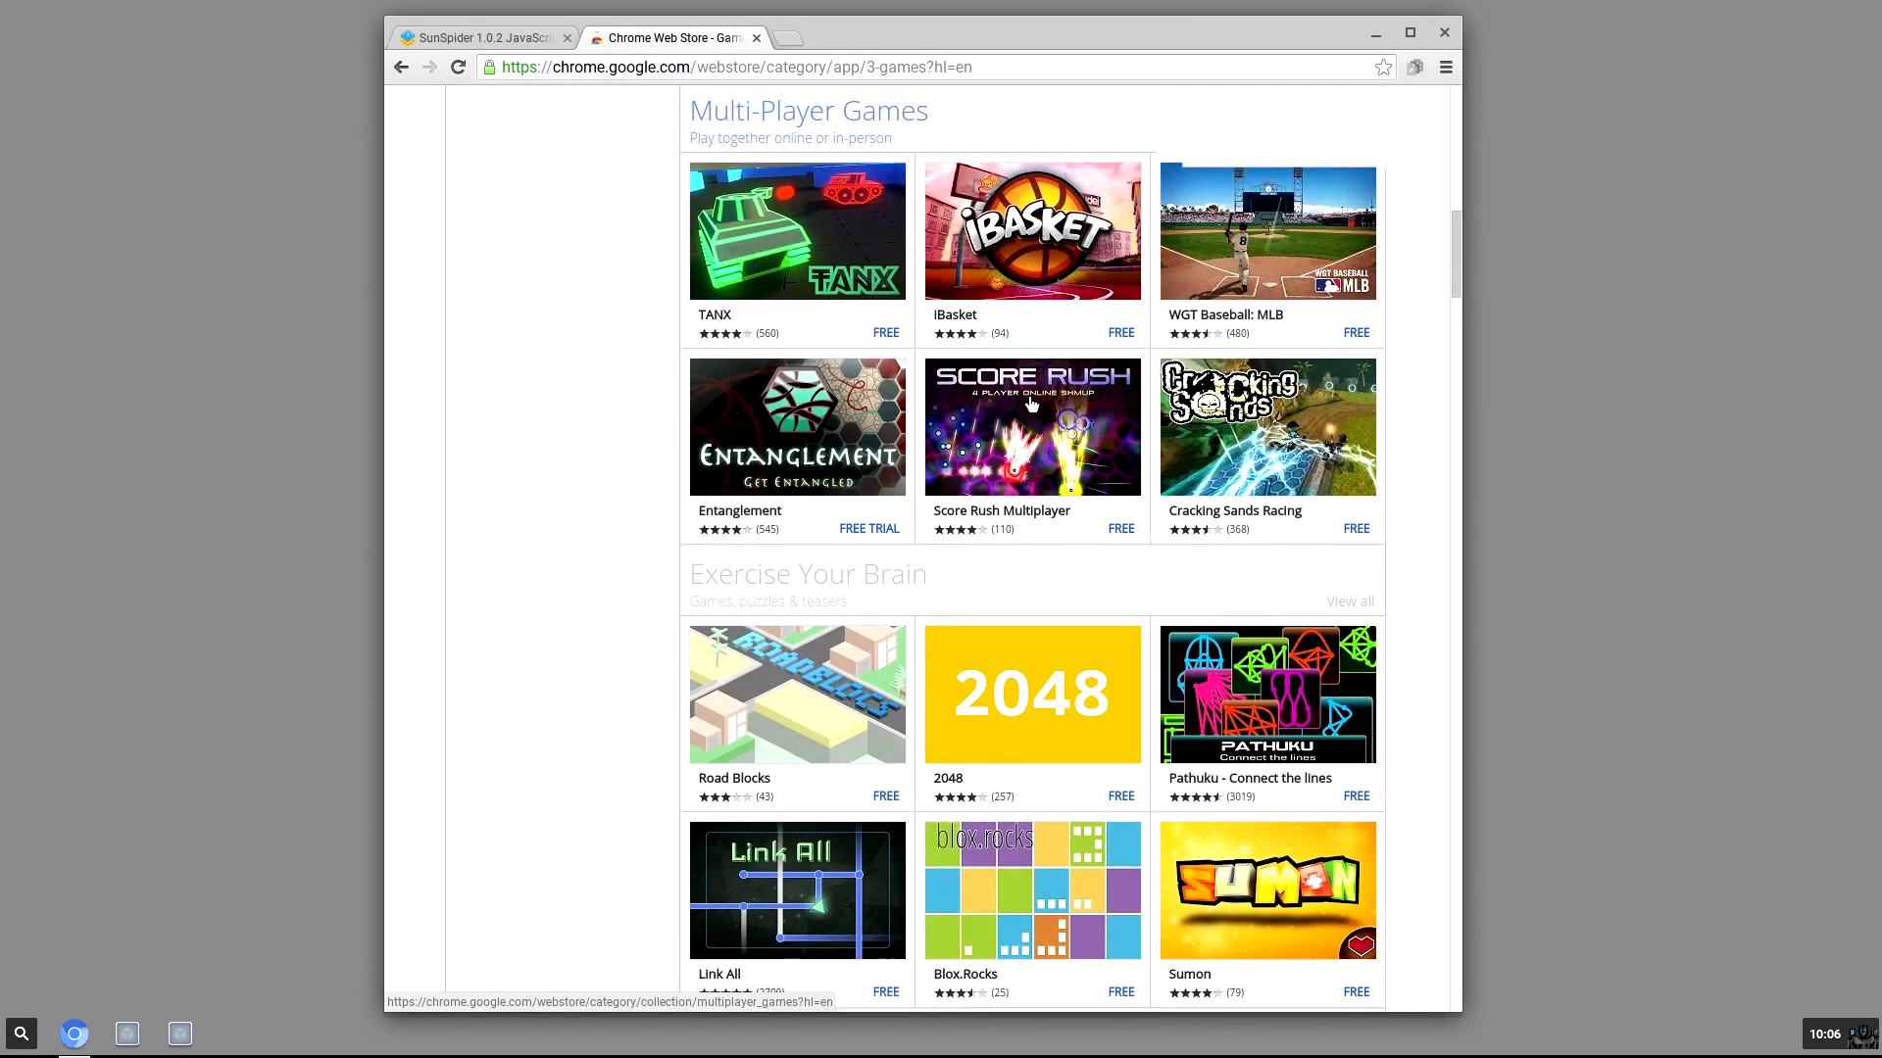
scroll("up", 3)
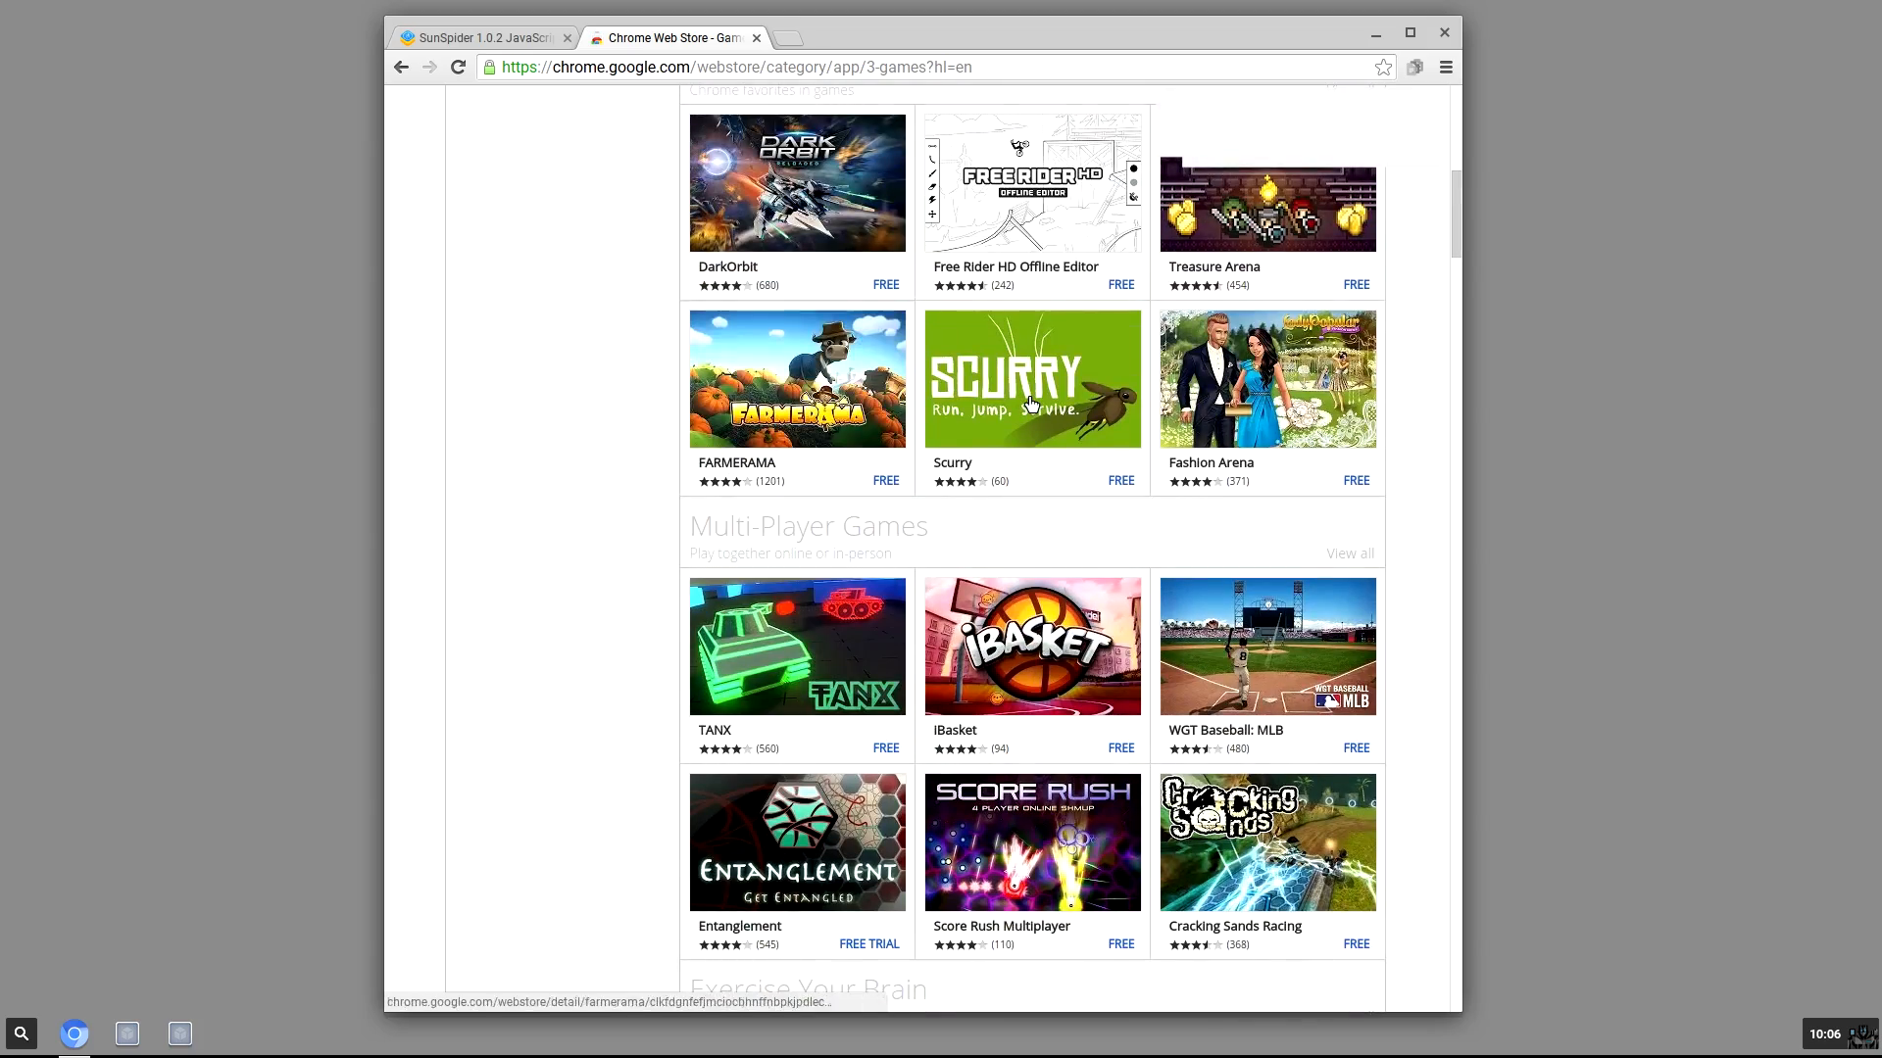
scroll("down", 3)
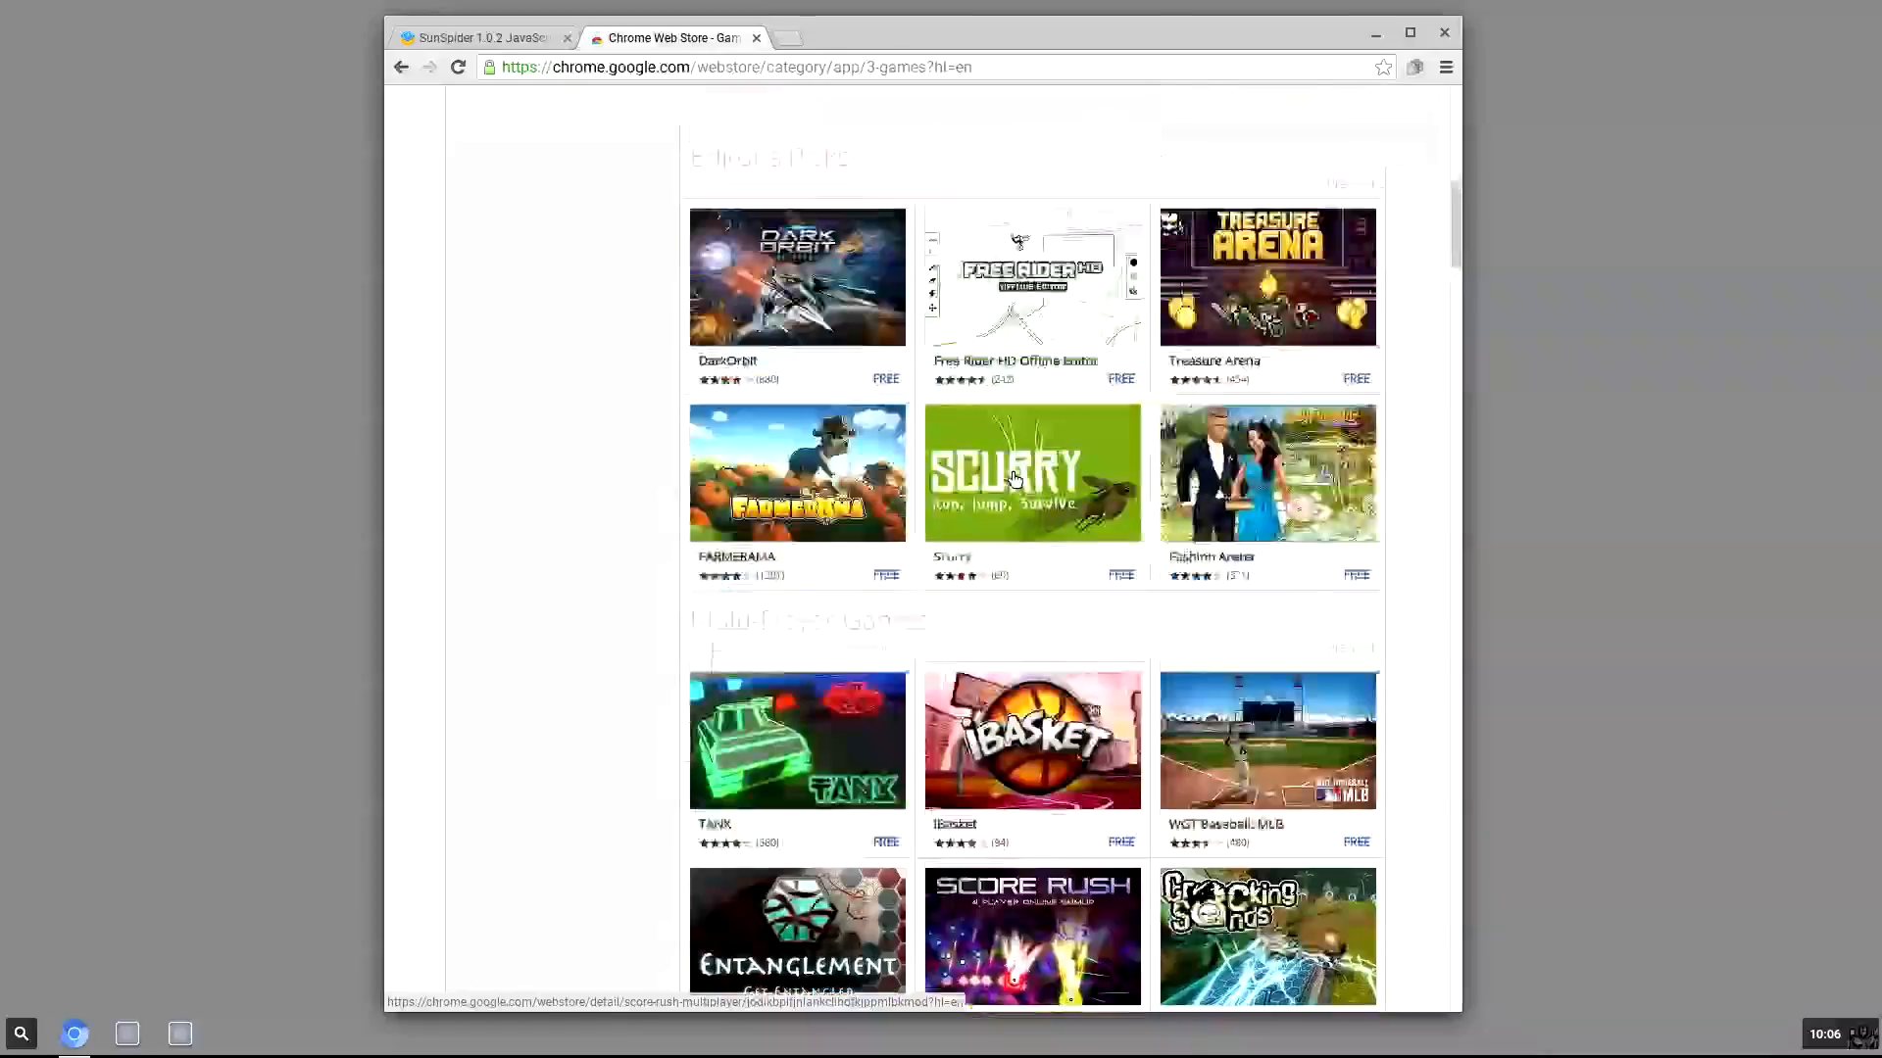
left_click(457, 66)
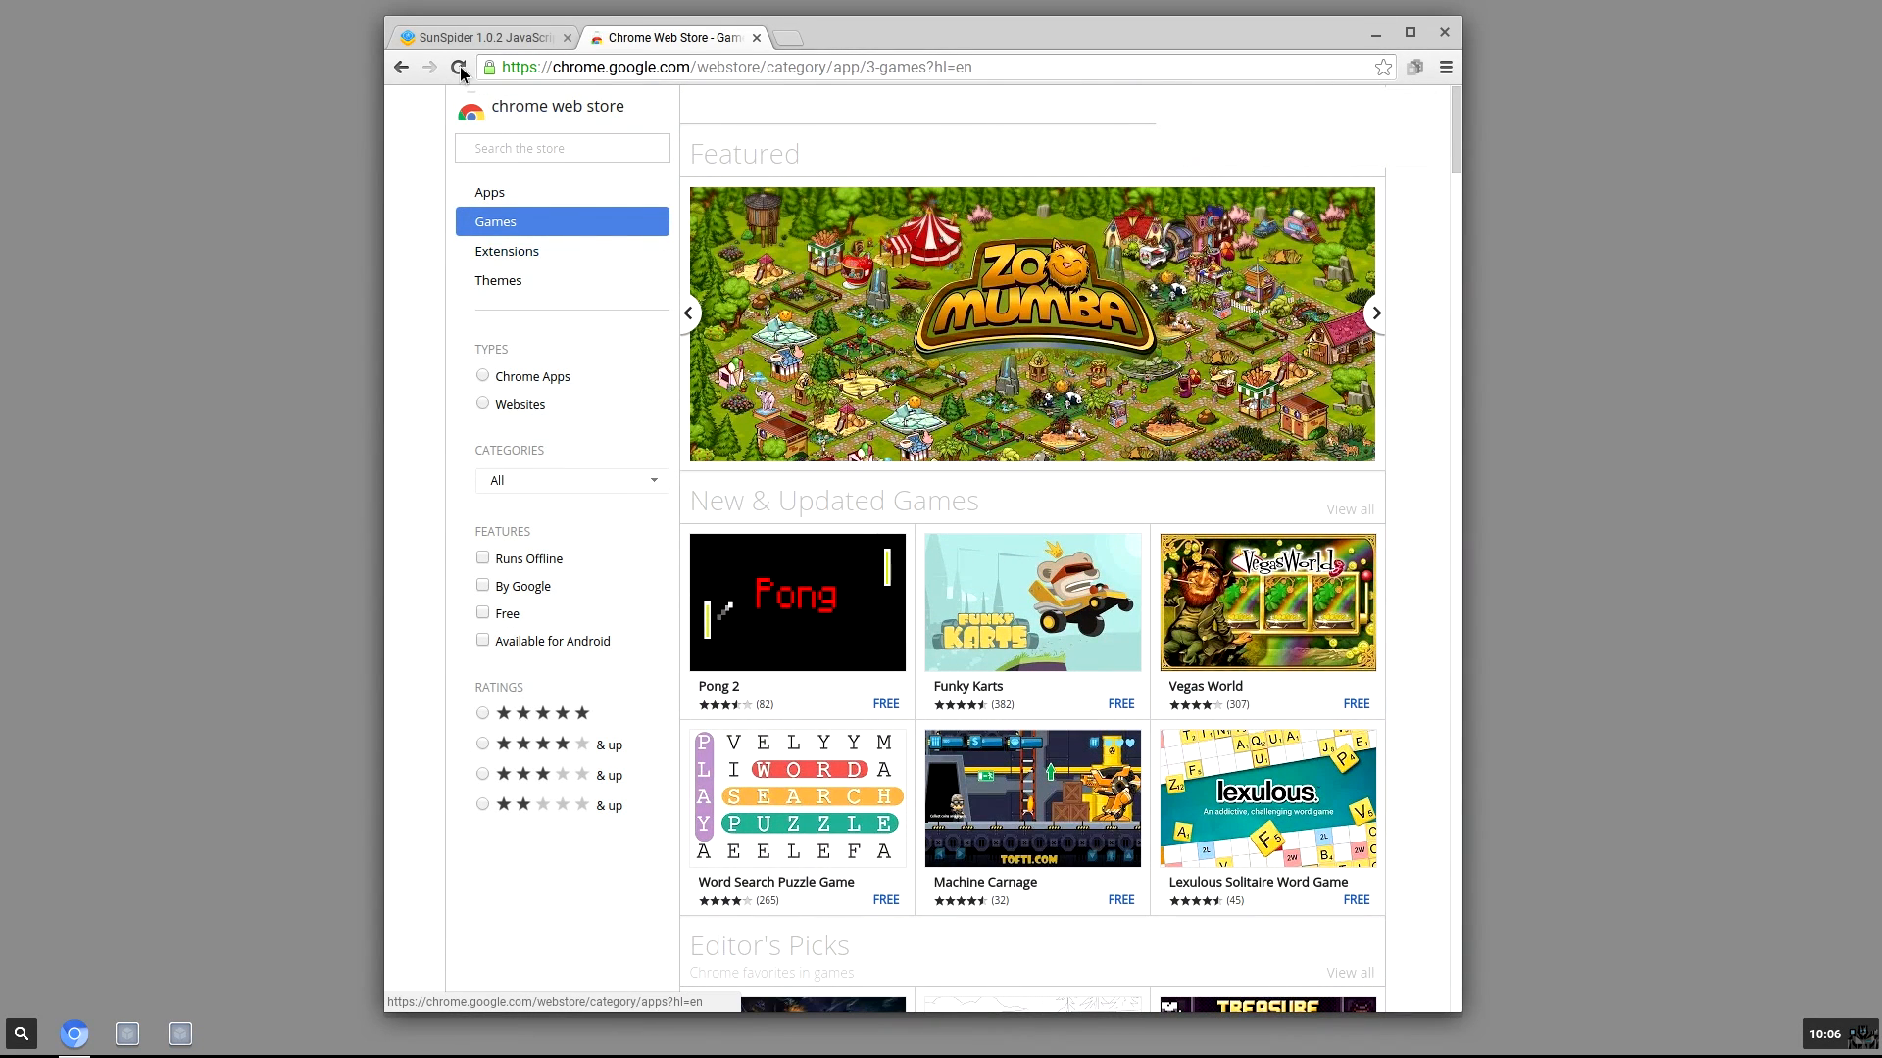
- Search the store for 'cut the rope' and bring up the Cut the Rope app's detail page
left_click(563, 147)
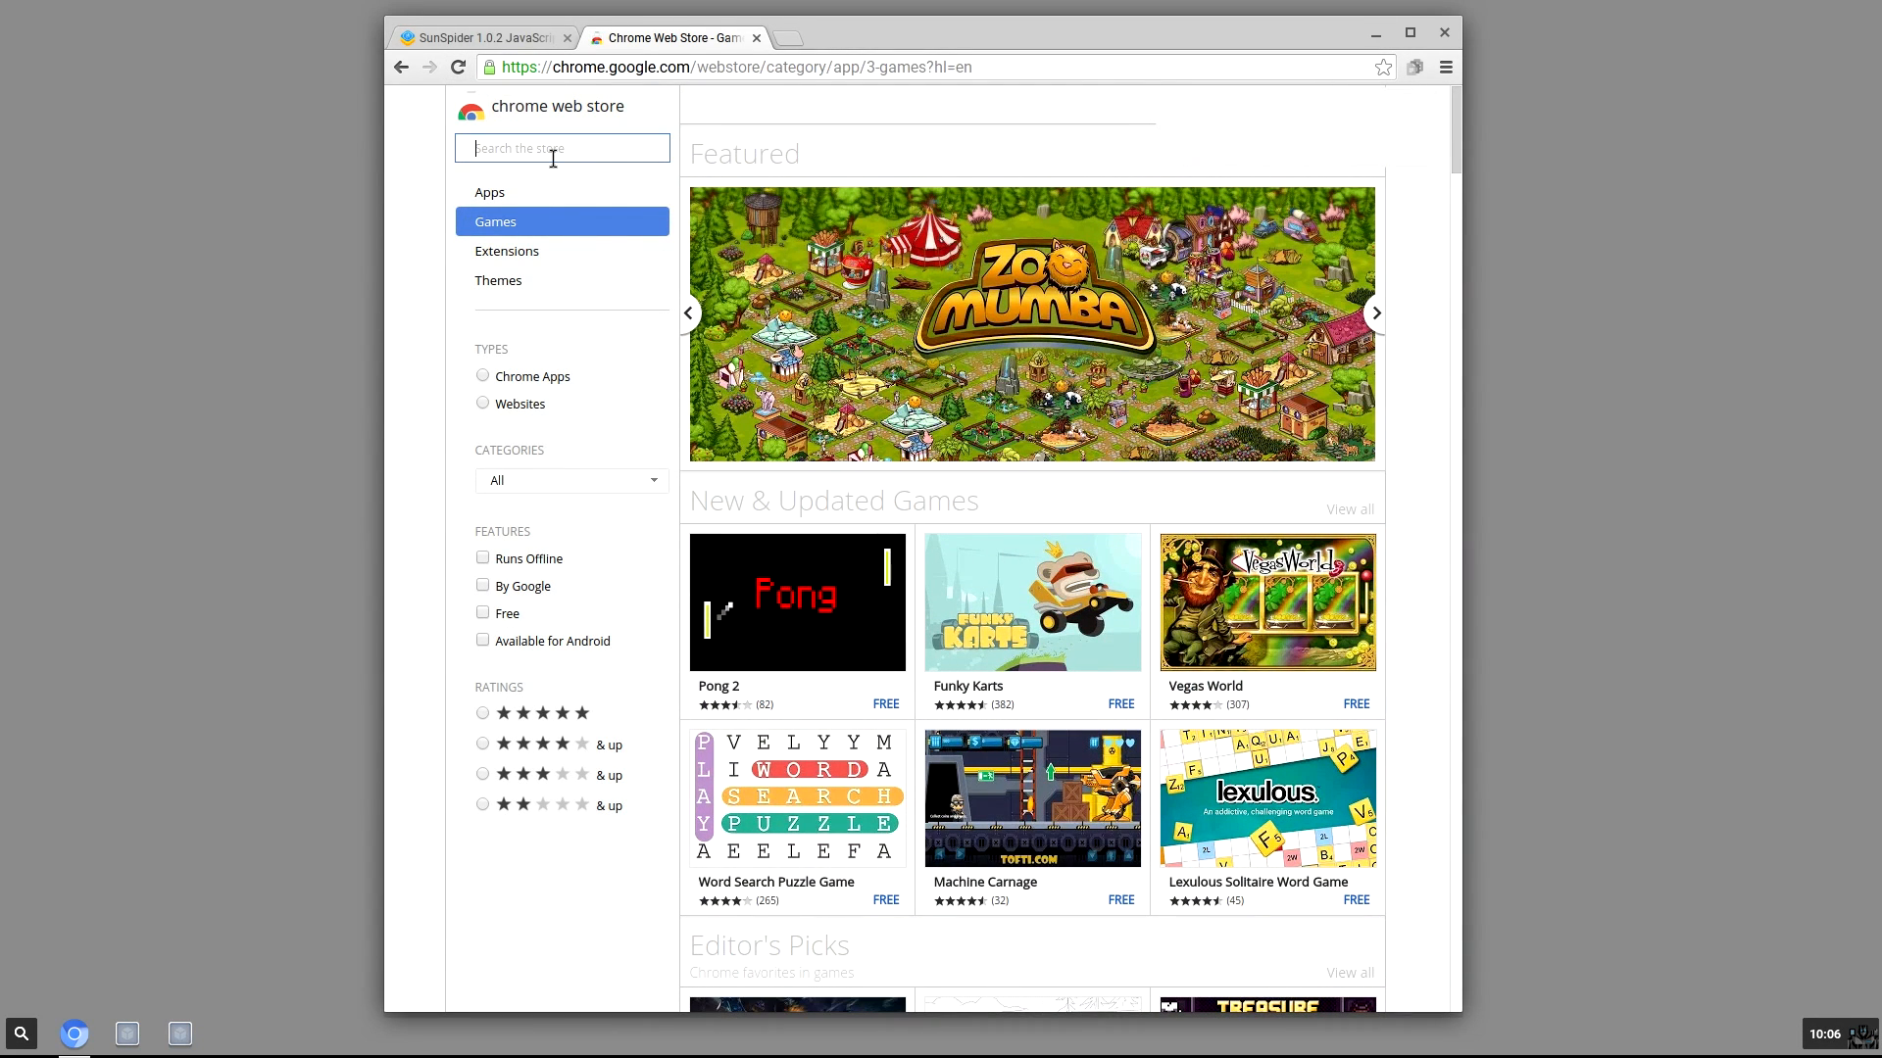
type("cuy")
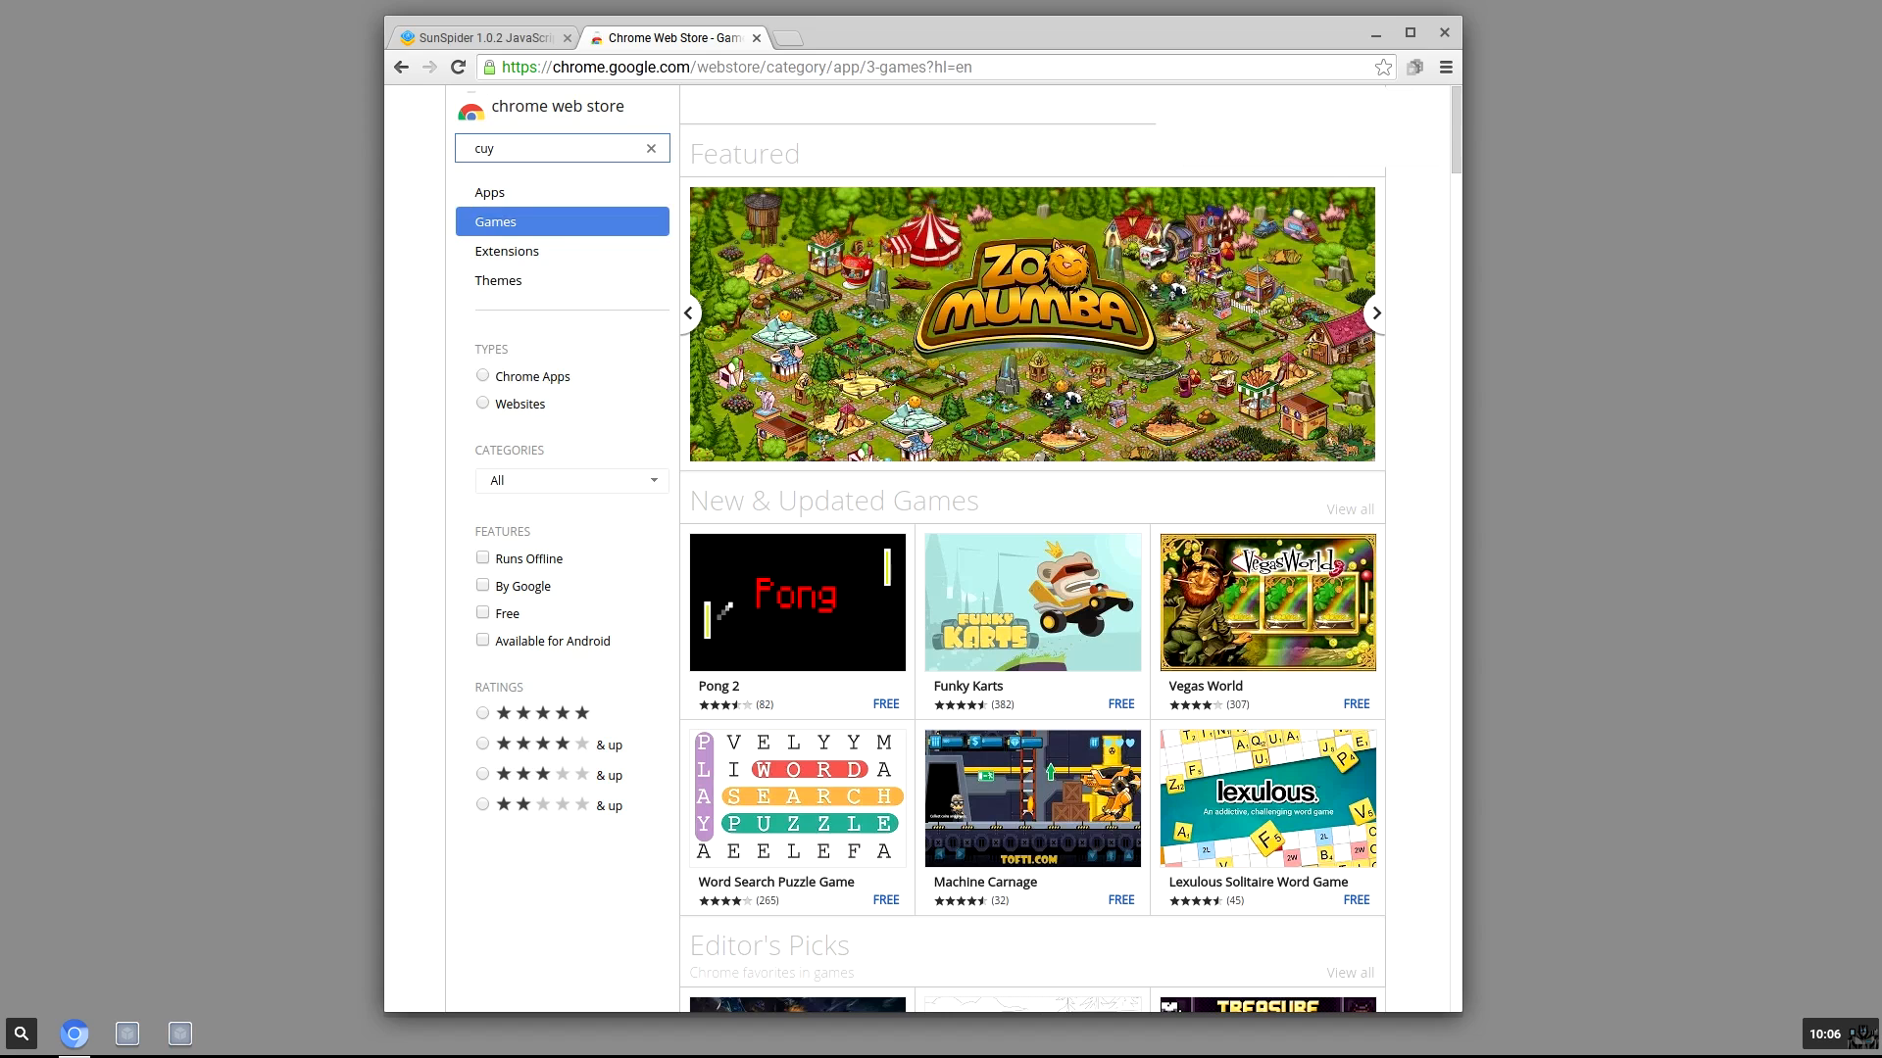
type("cut the r")
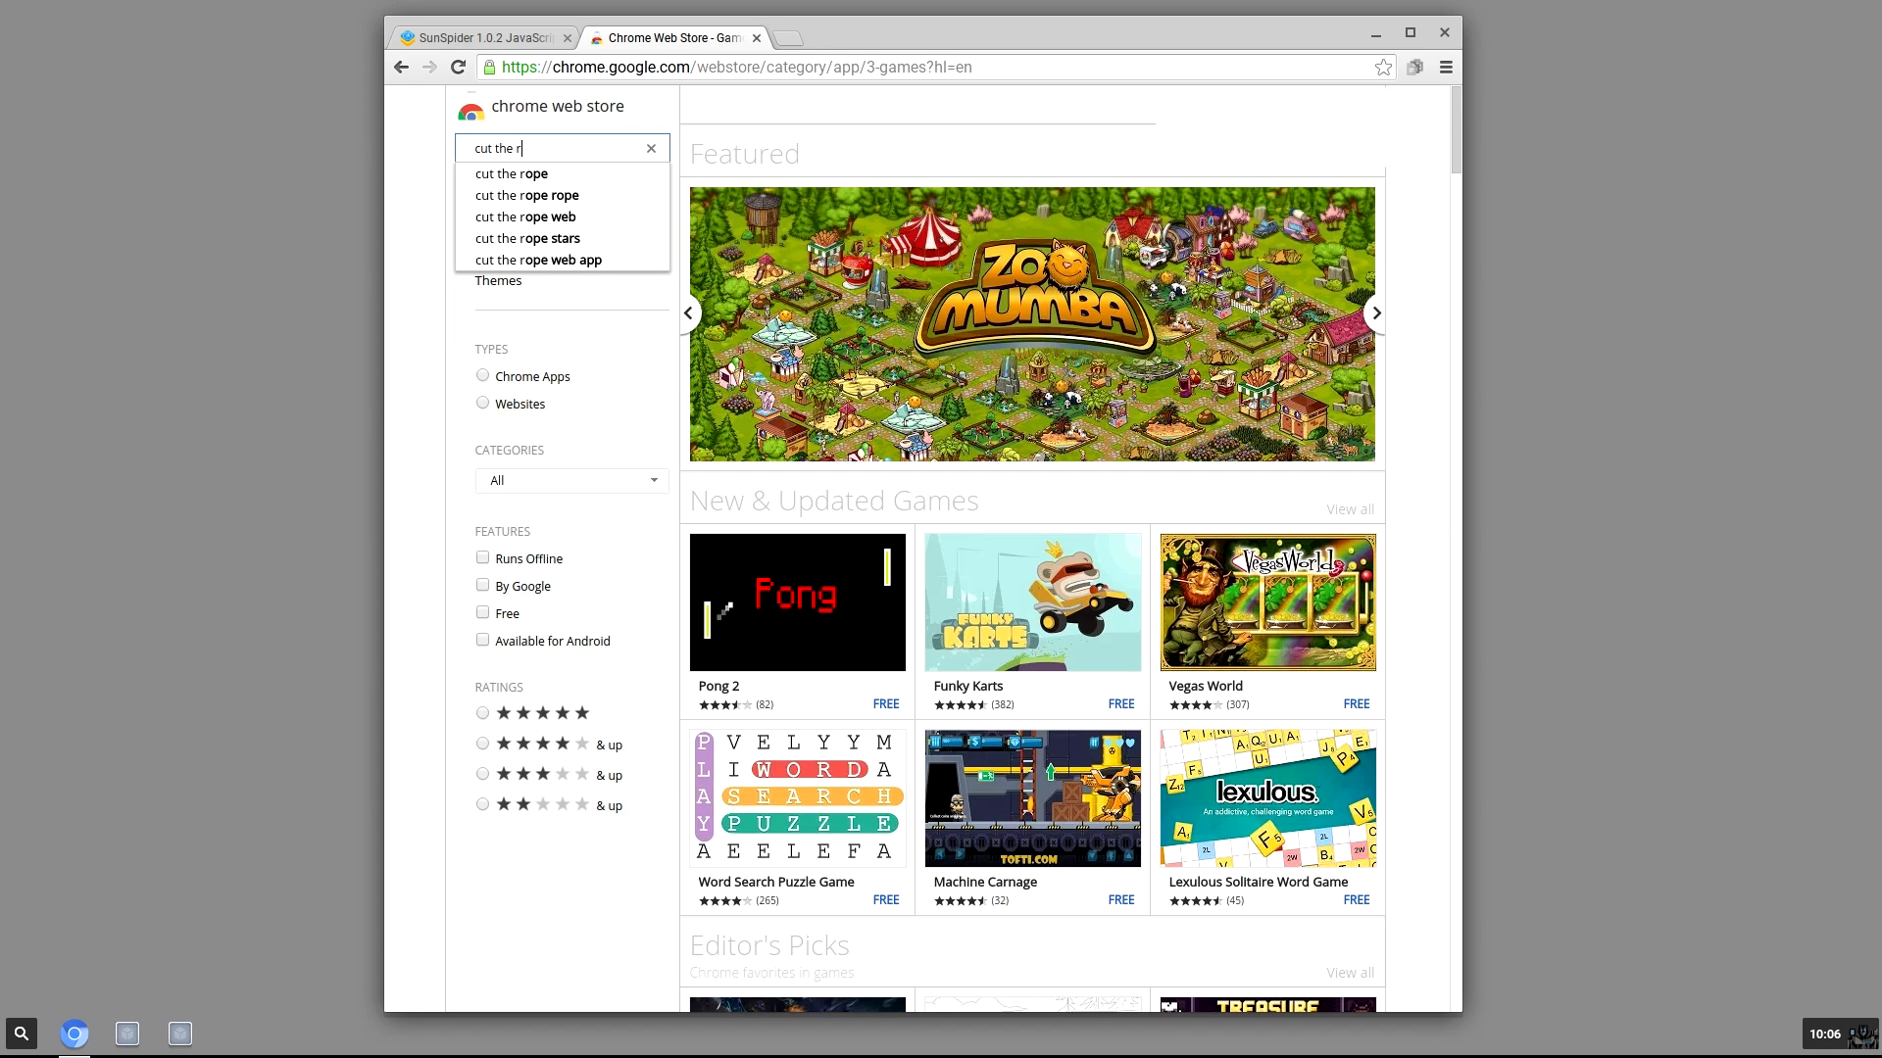
left_click(510, 174)
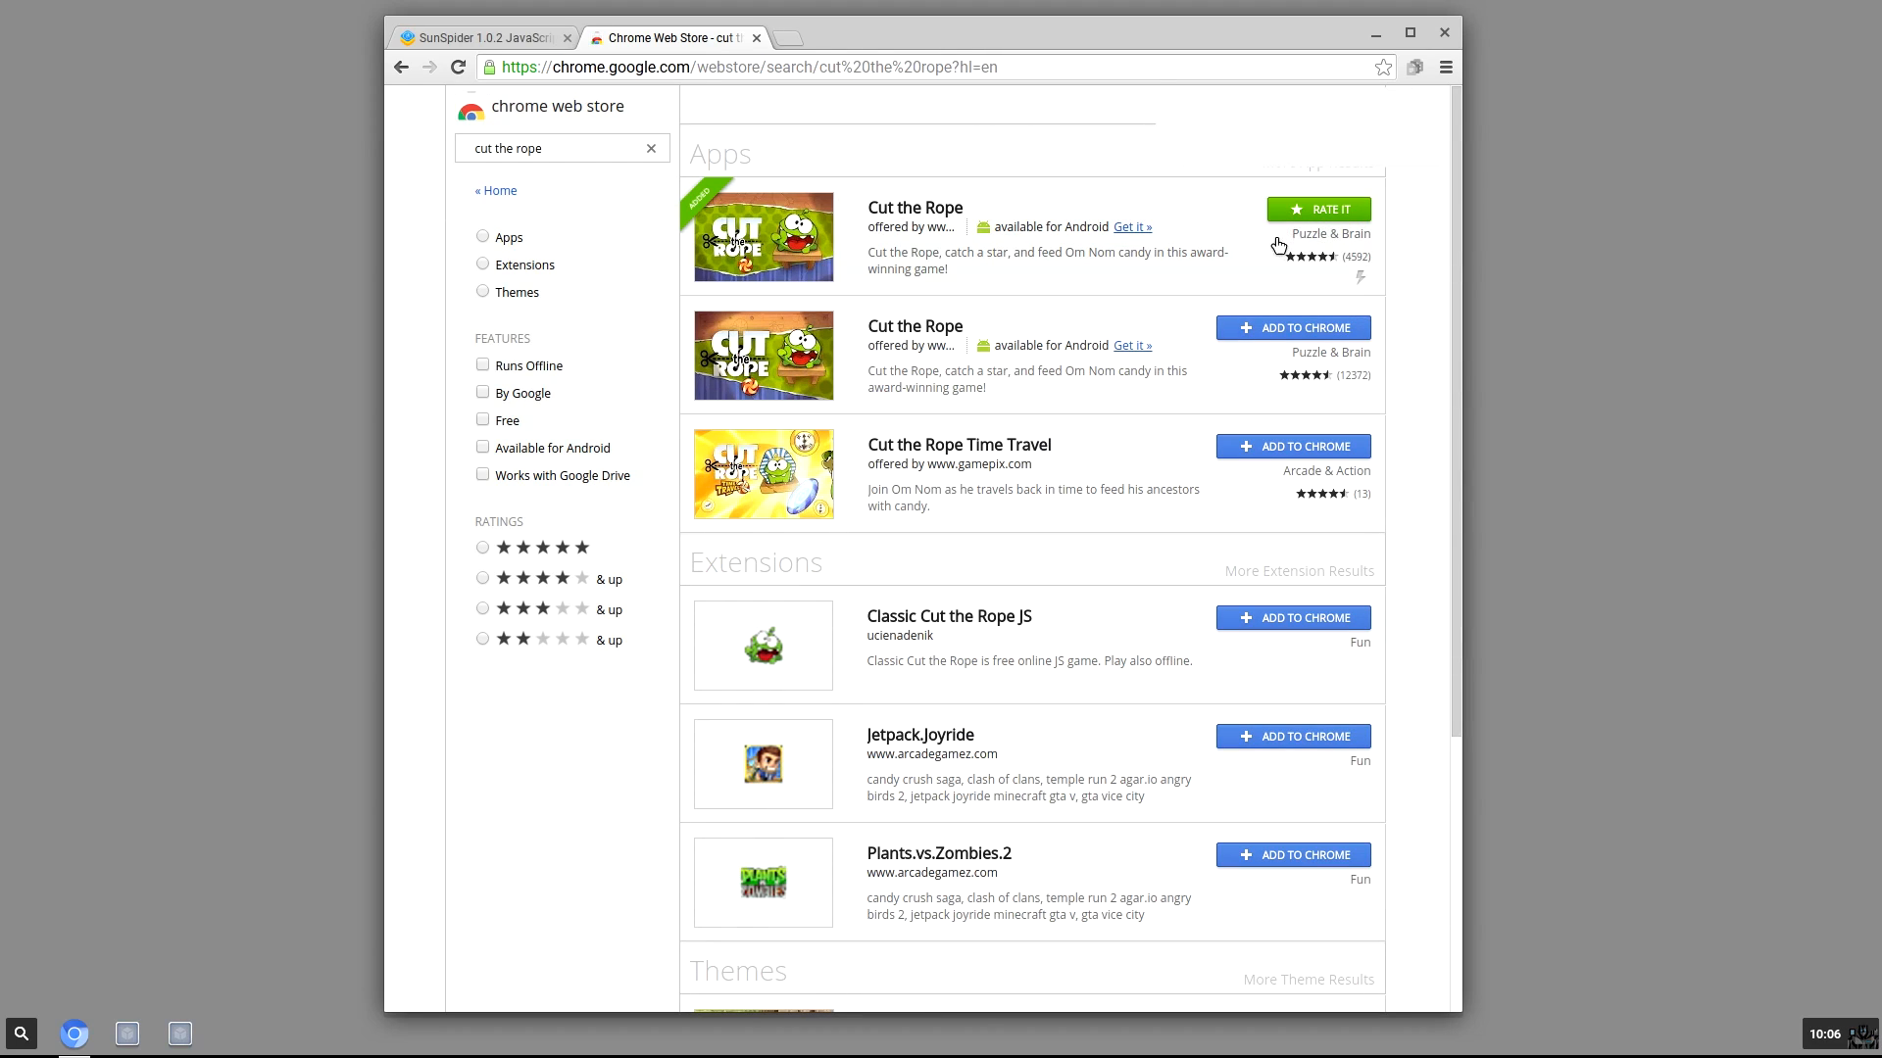
mouse_move(915, 208)
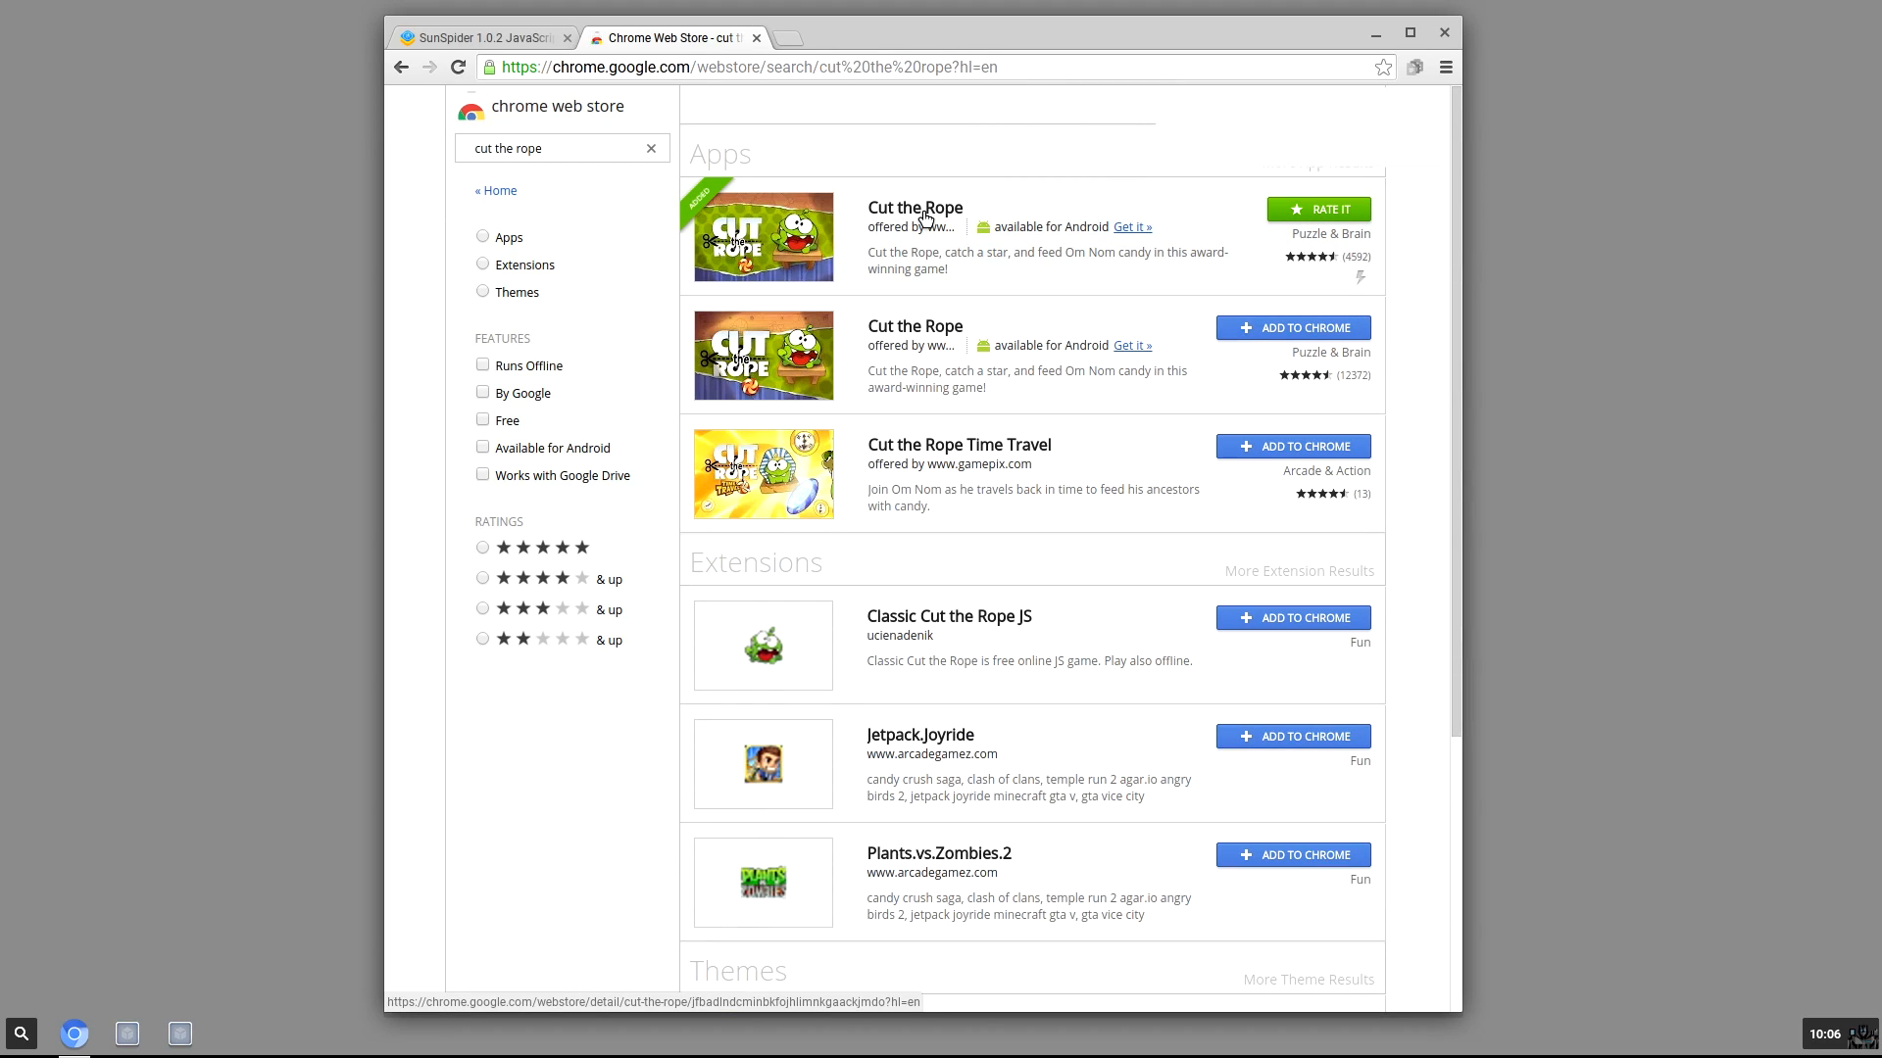
left_click(913, 237)
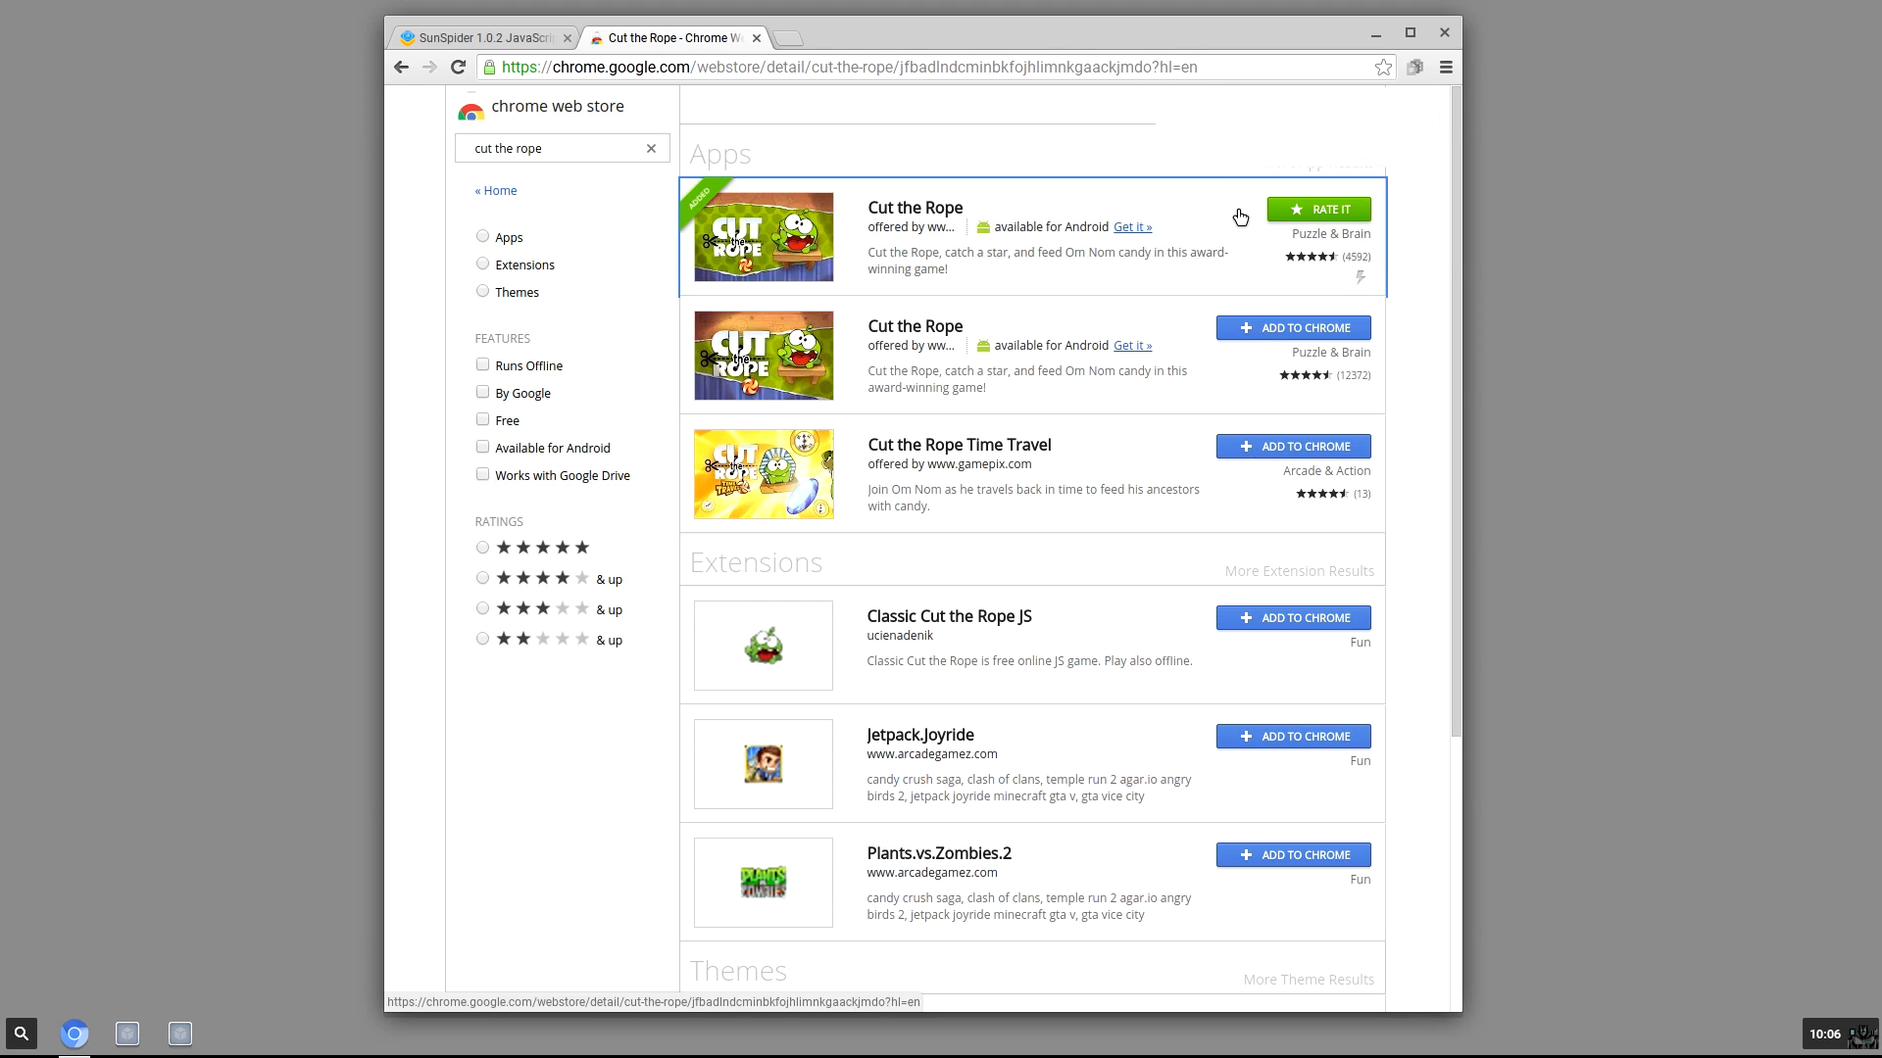
left_click(914, 207)
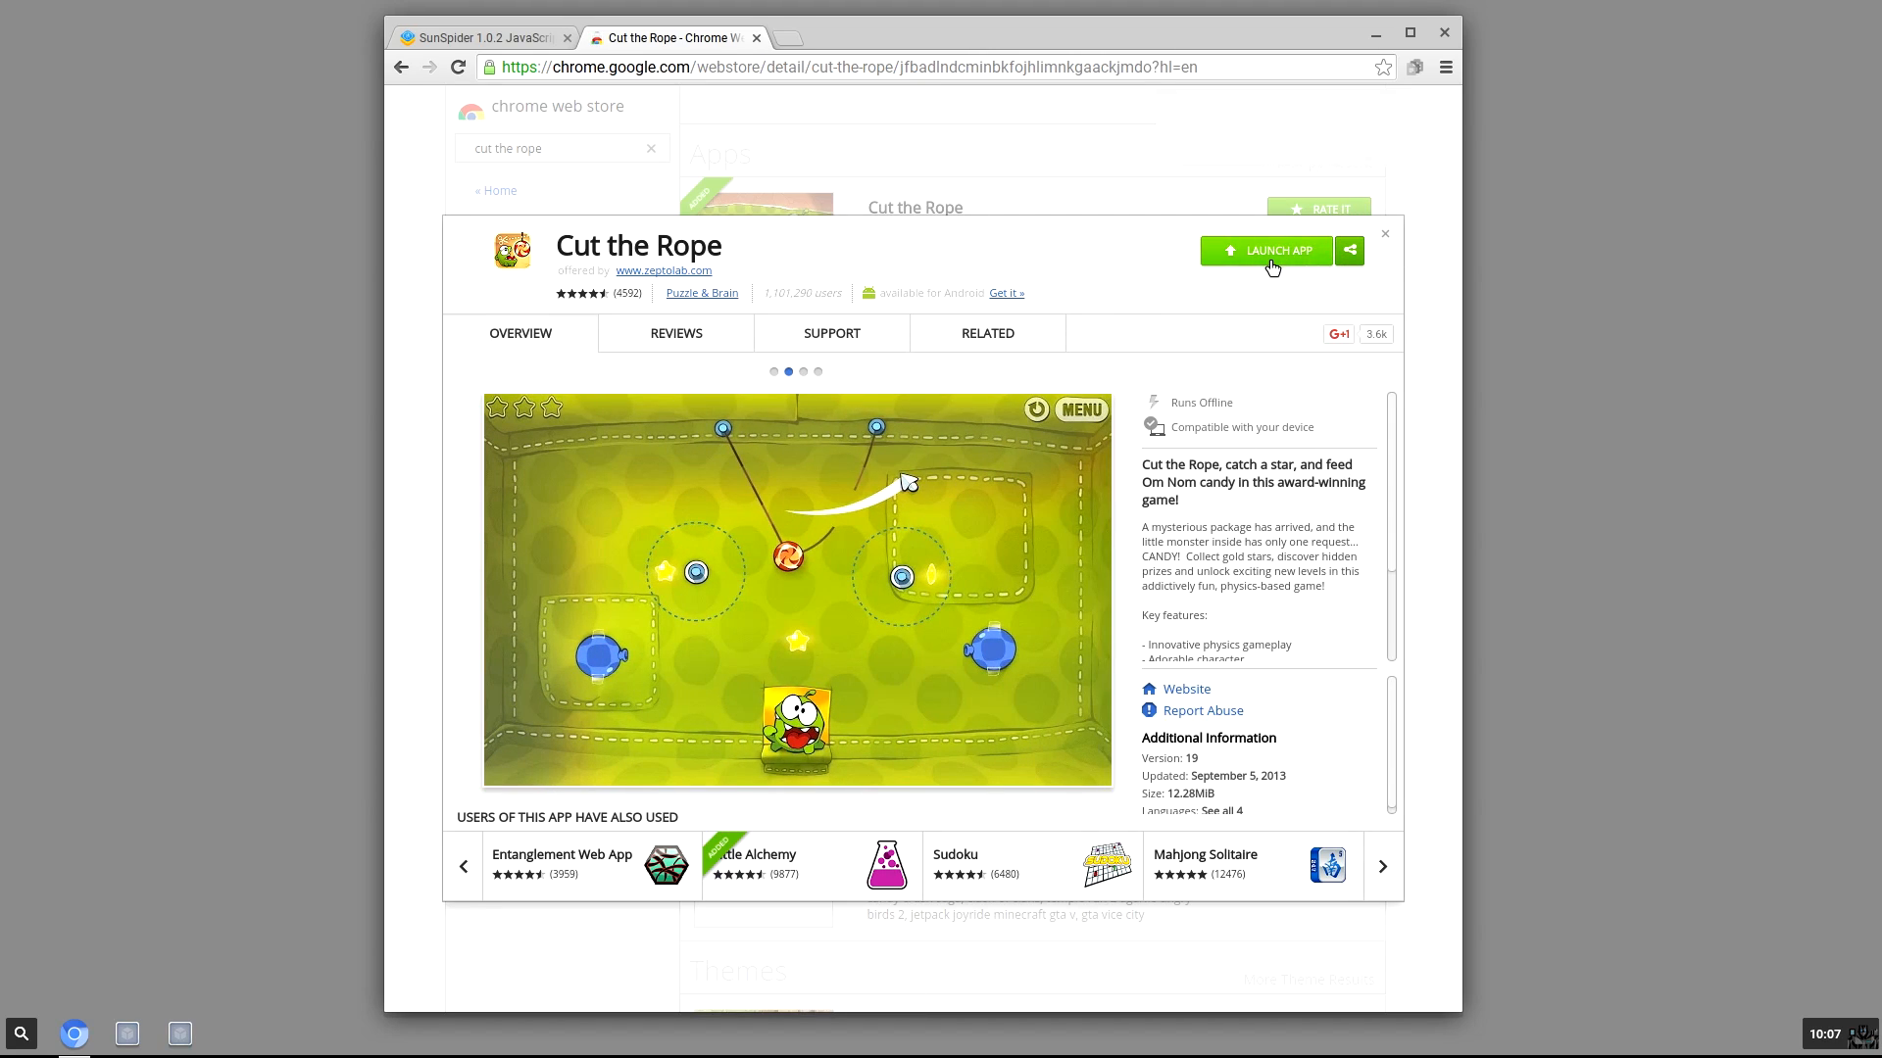
- Launch Cut the Rope and start its first level
left_click(1266, 251)
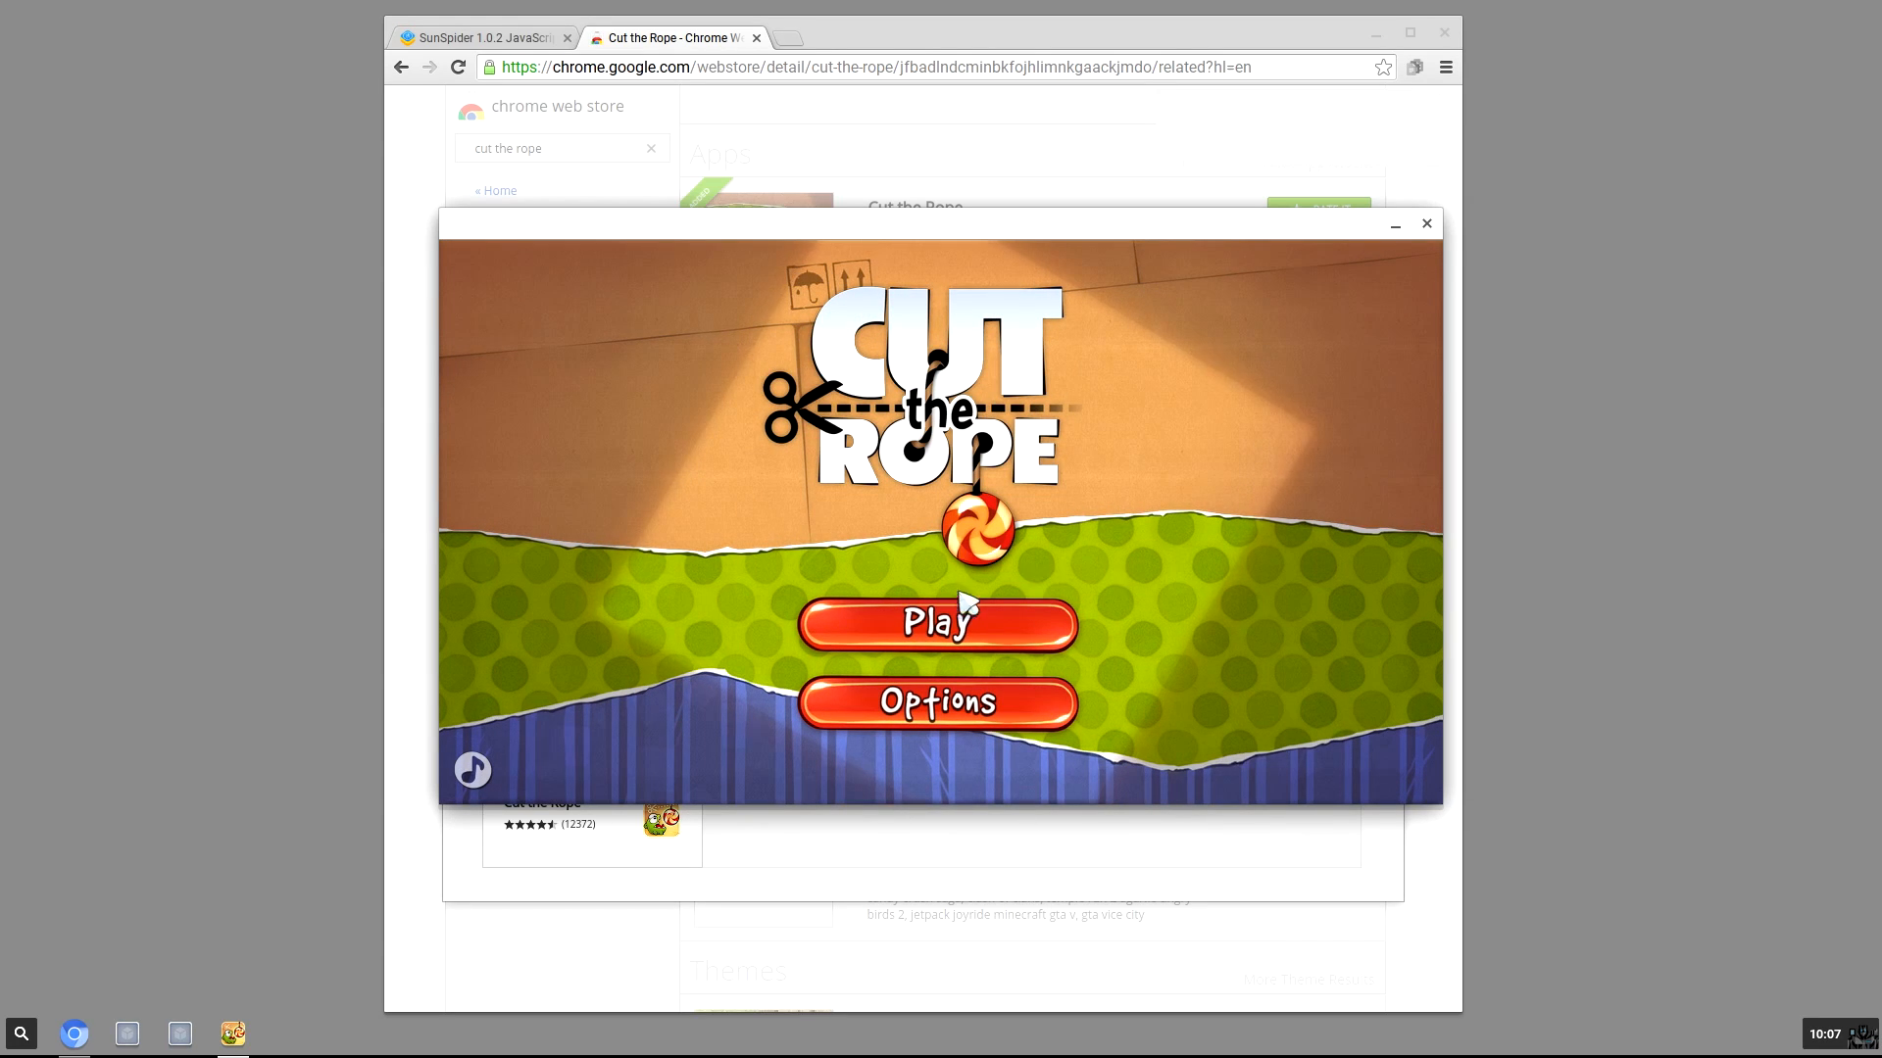
left_click(937, 623)
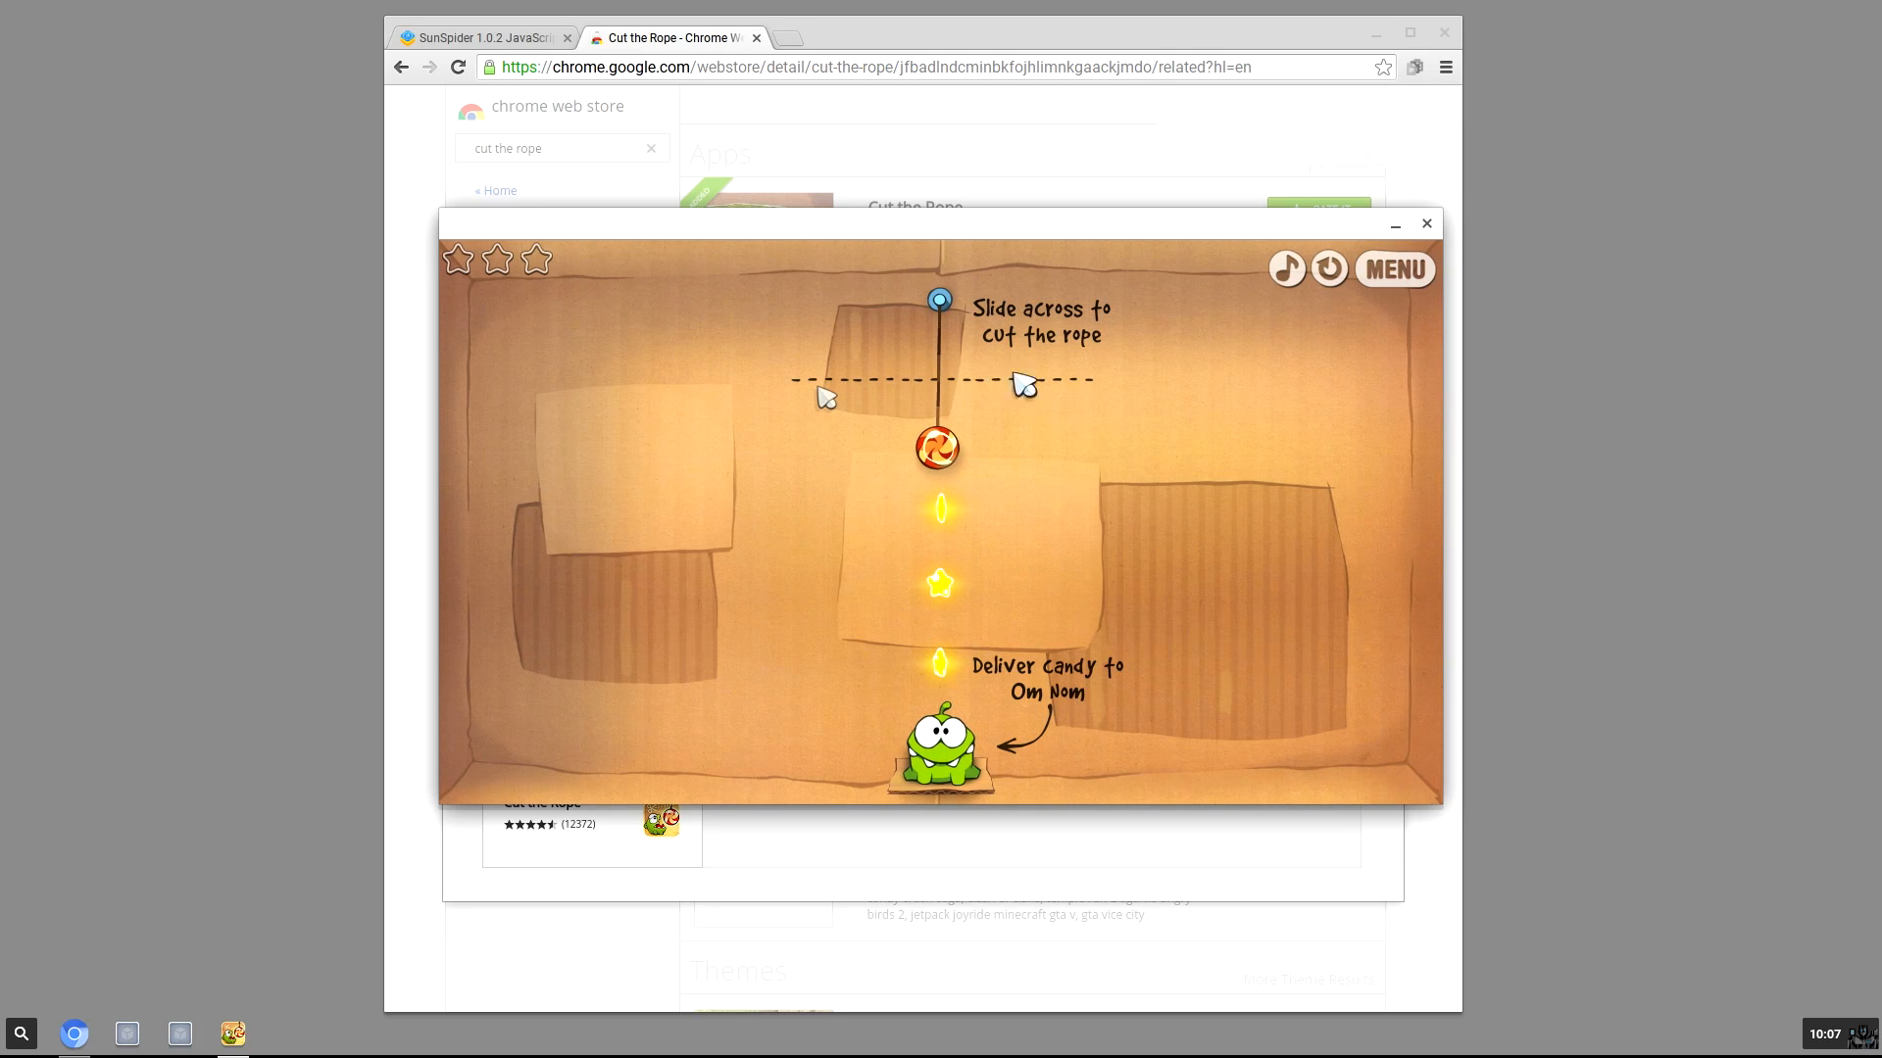
left_click(1427, 223)
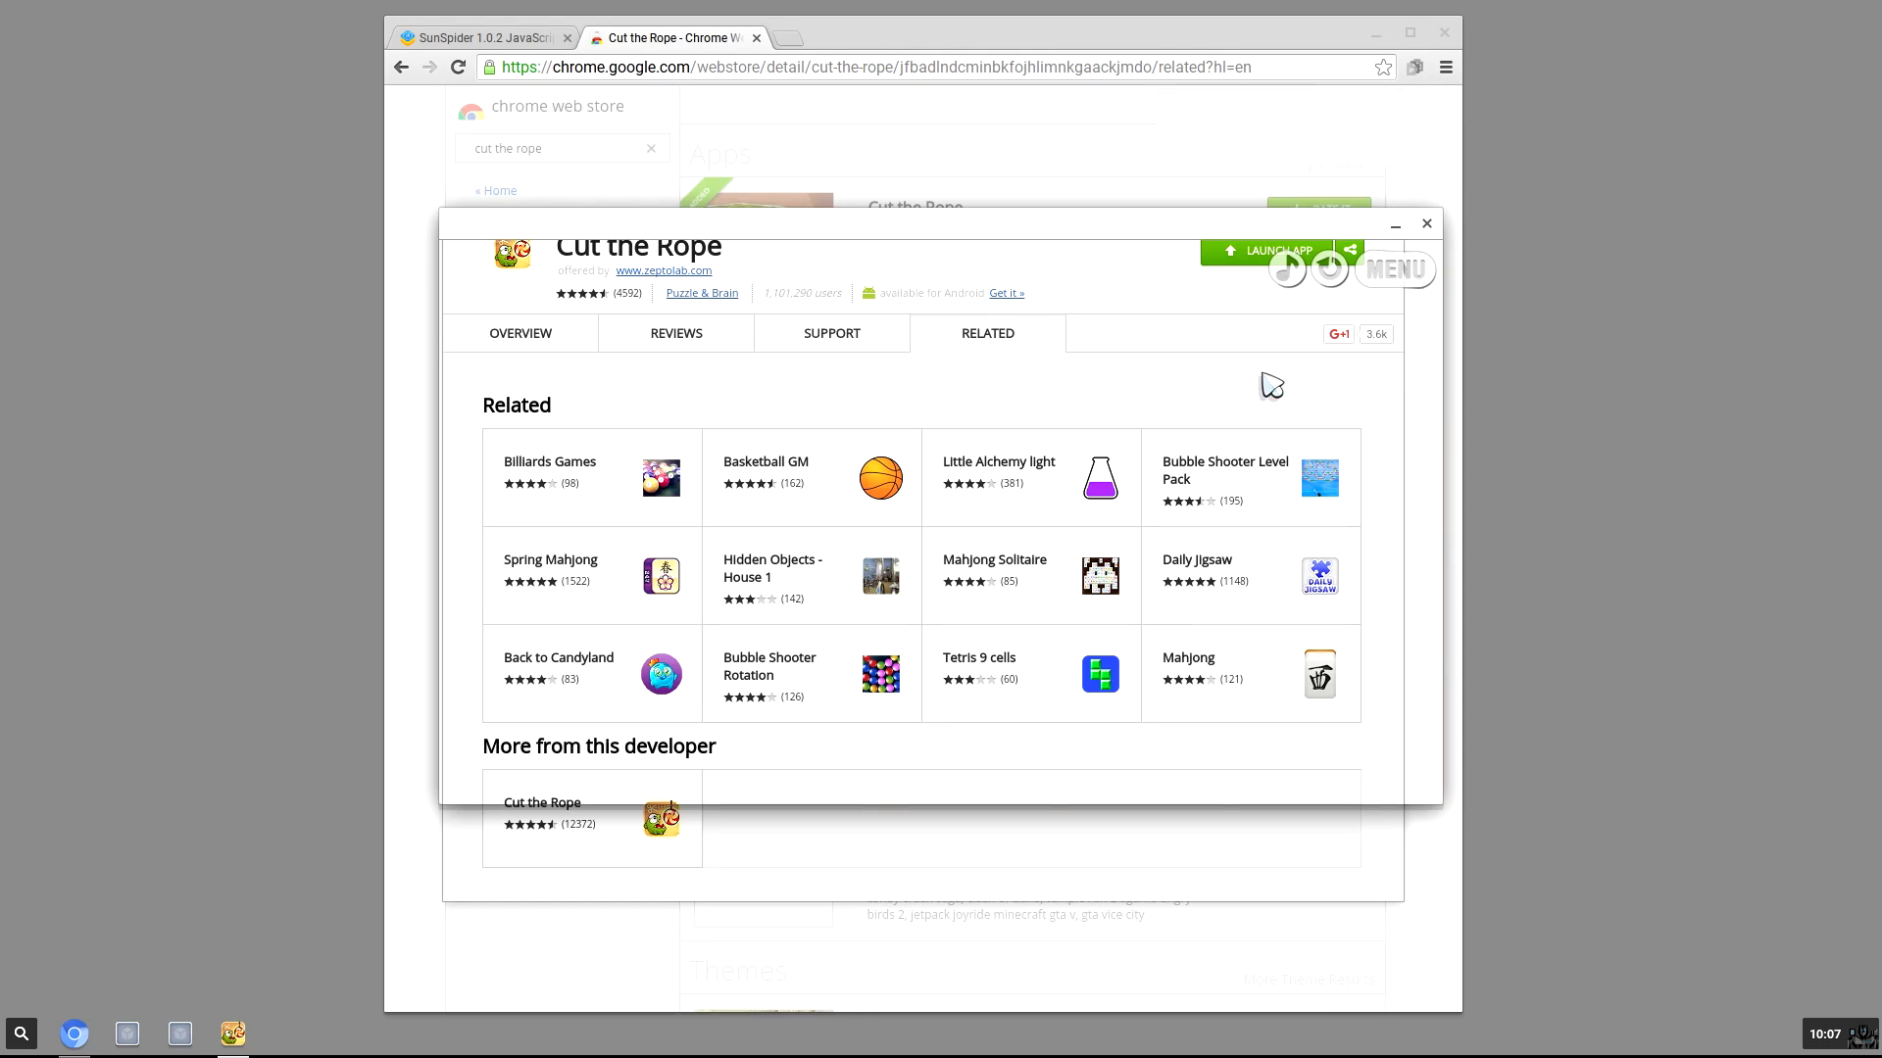
left_click(1262, 251)
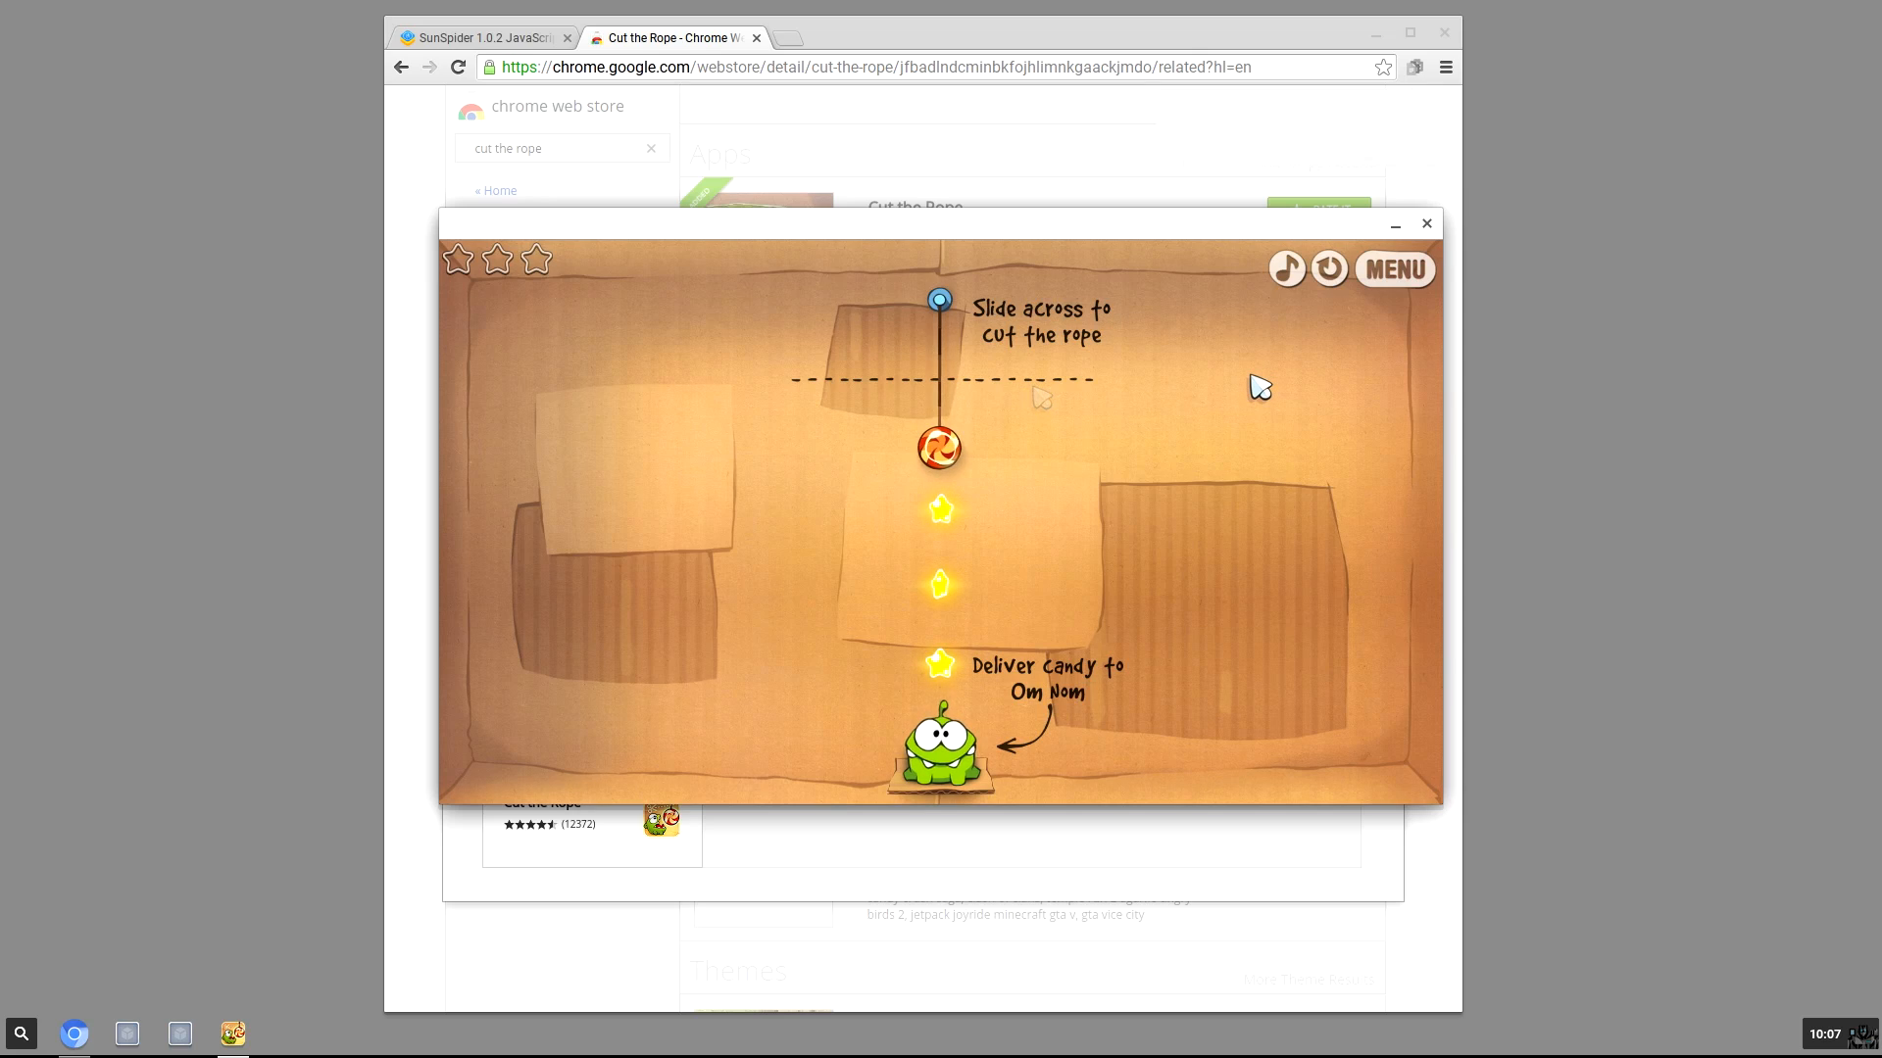
mouse_move(936, 378)
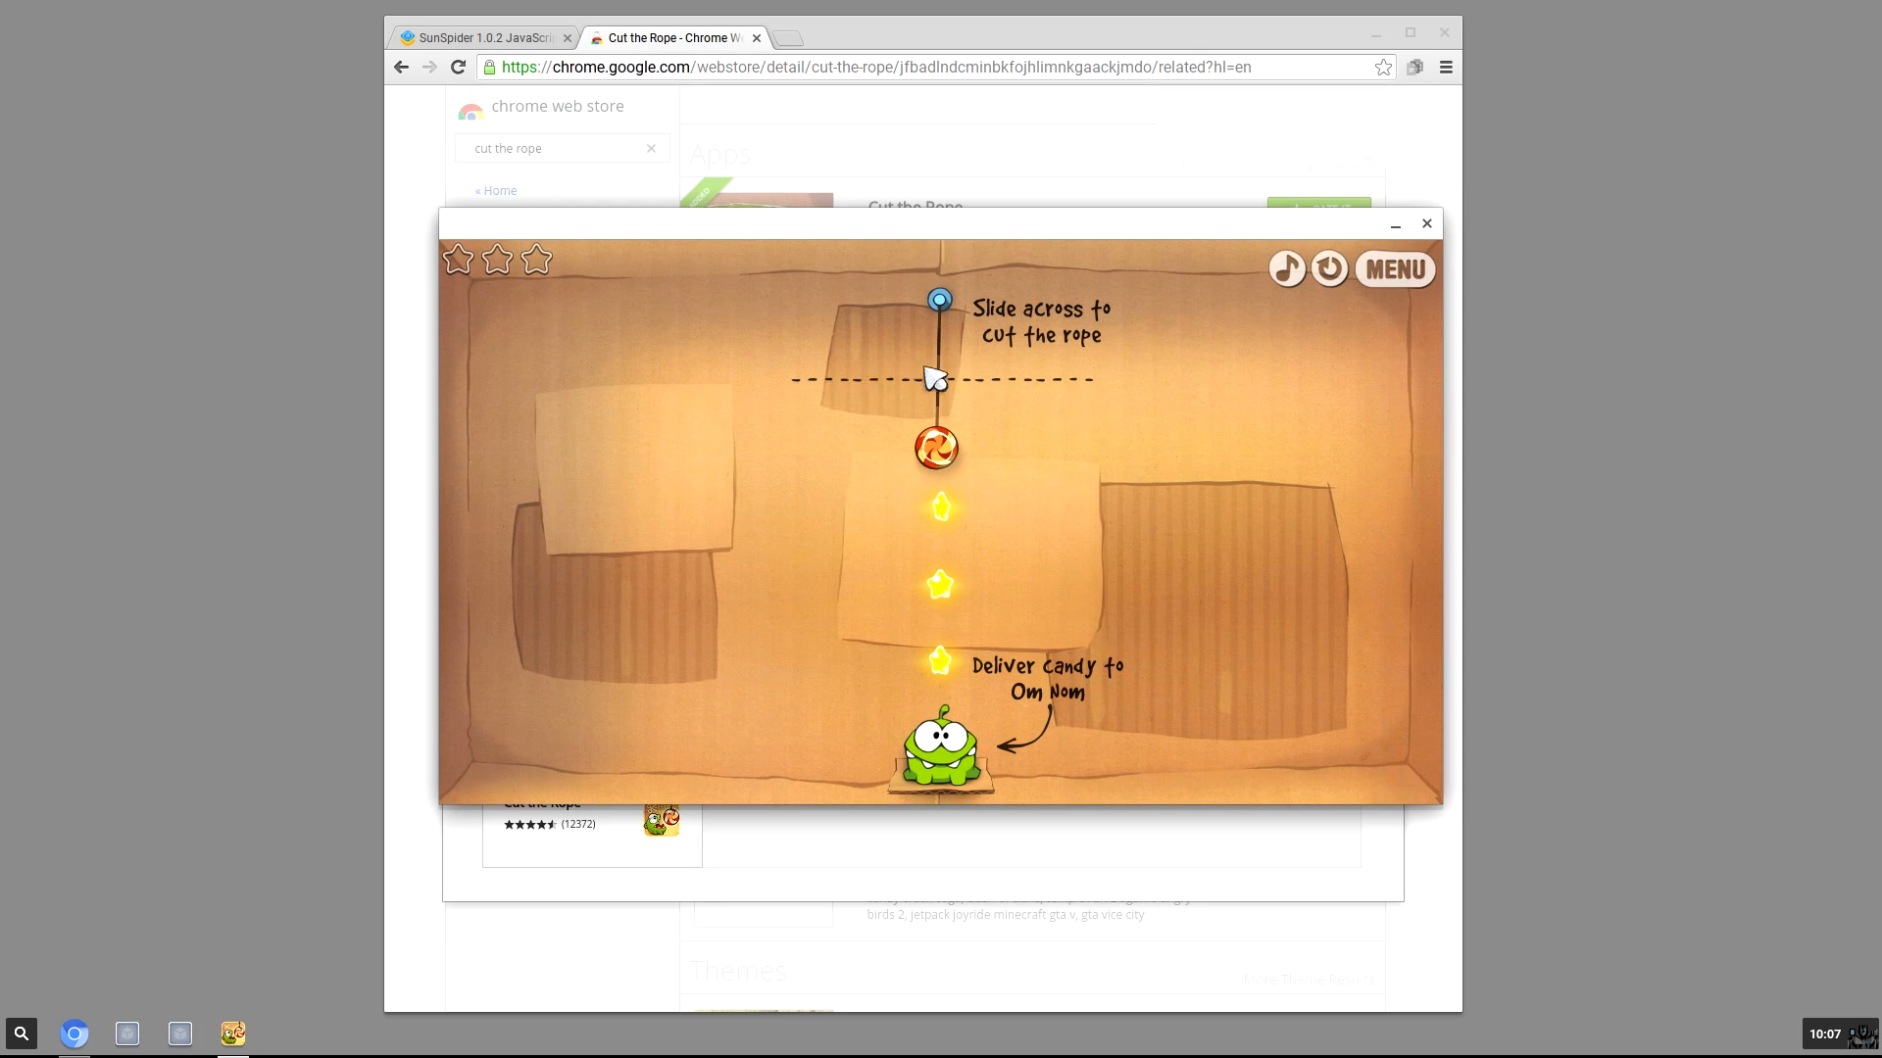
- Cut the rope to feed Om Nom for a three-star Excellent, then close the game window
left_click(1425, 224)
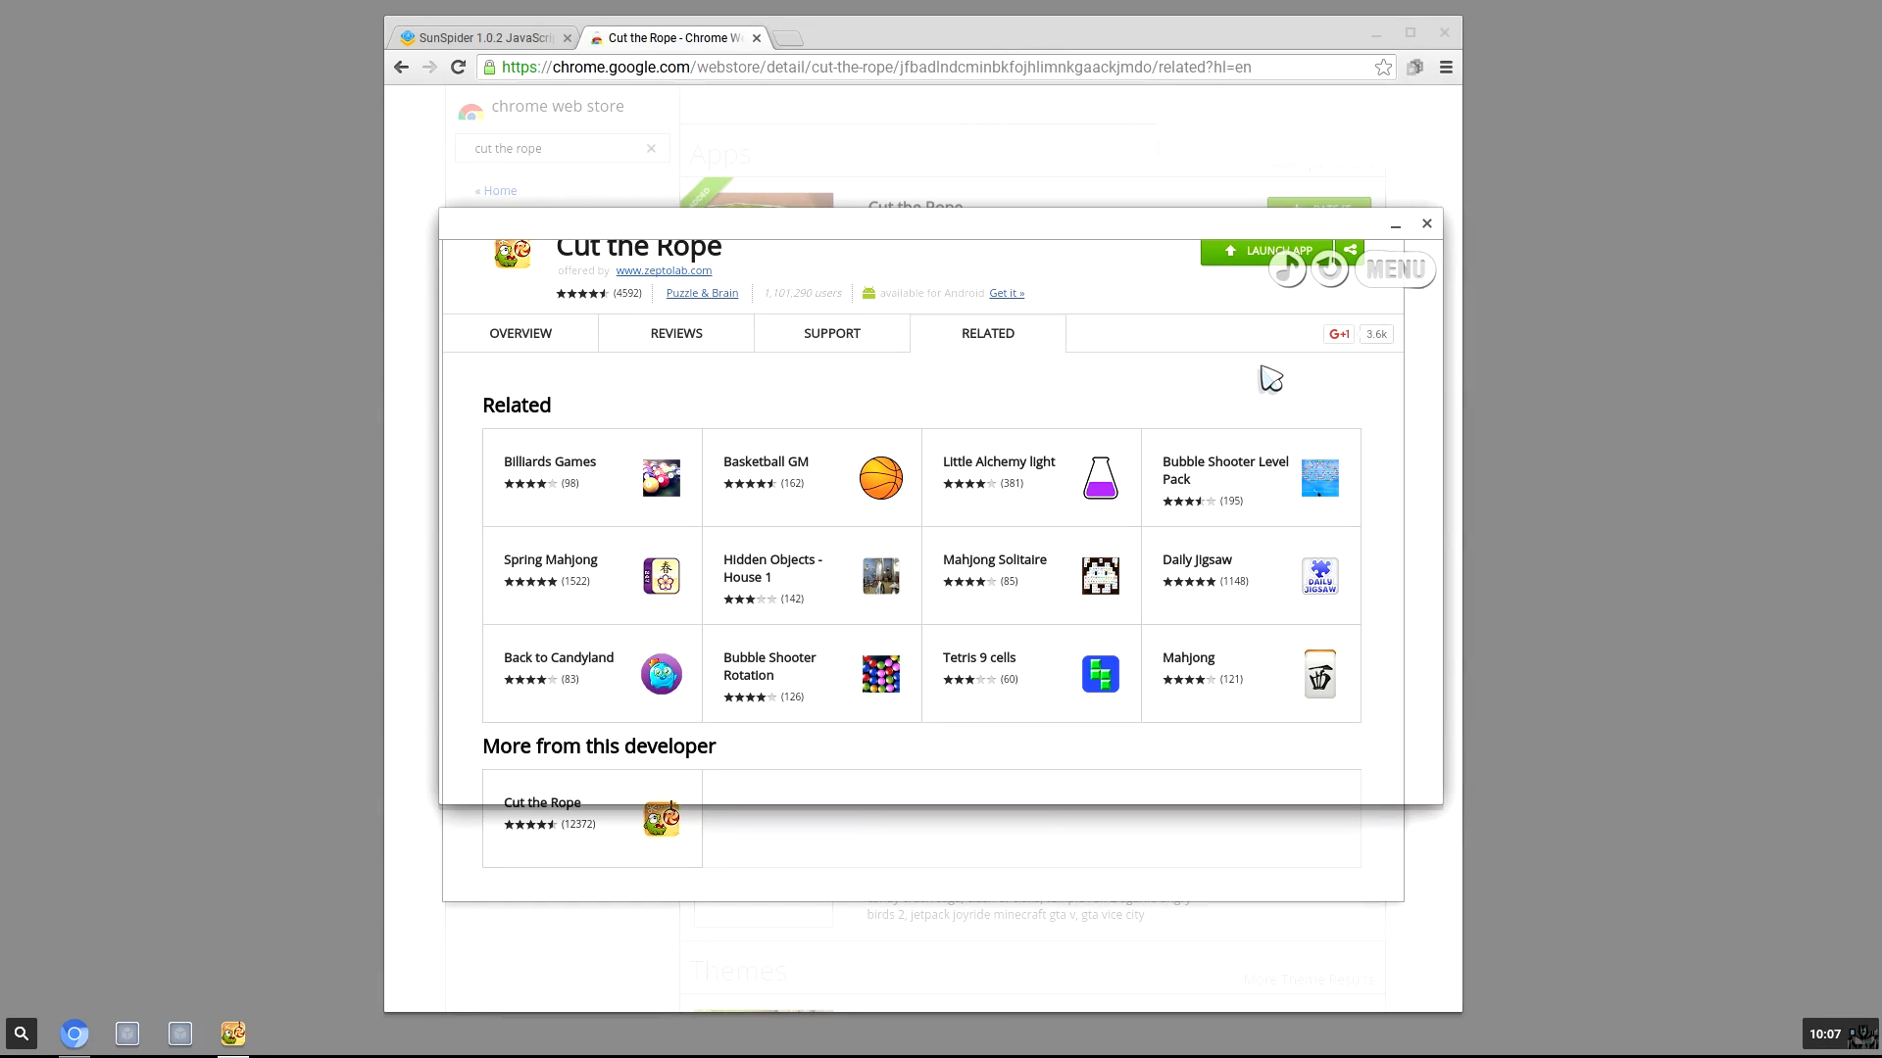
left_click(1261, 251)
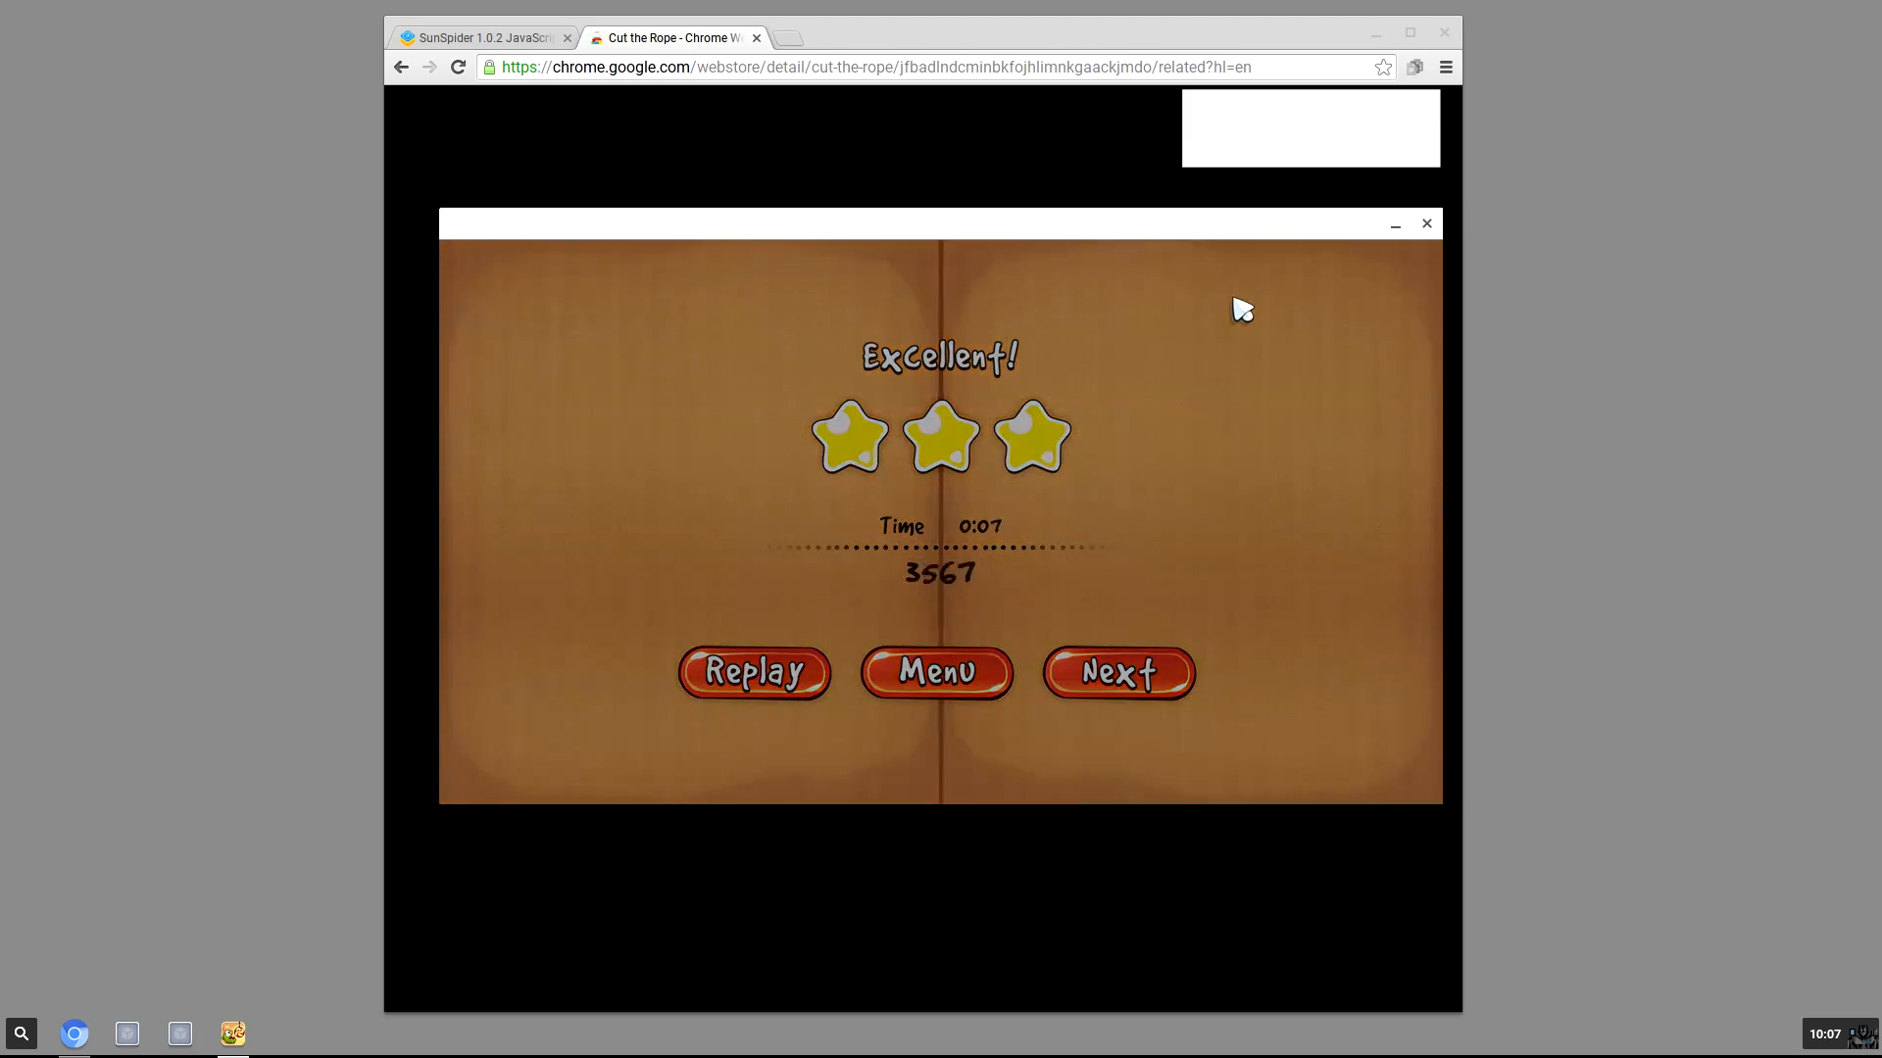
left_click(1115, 672)
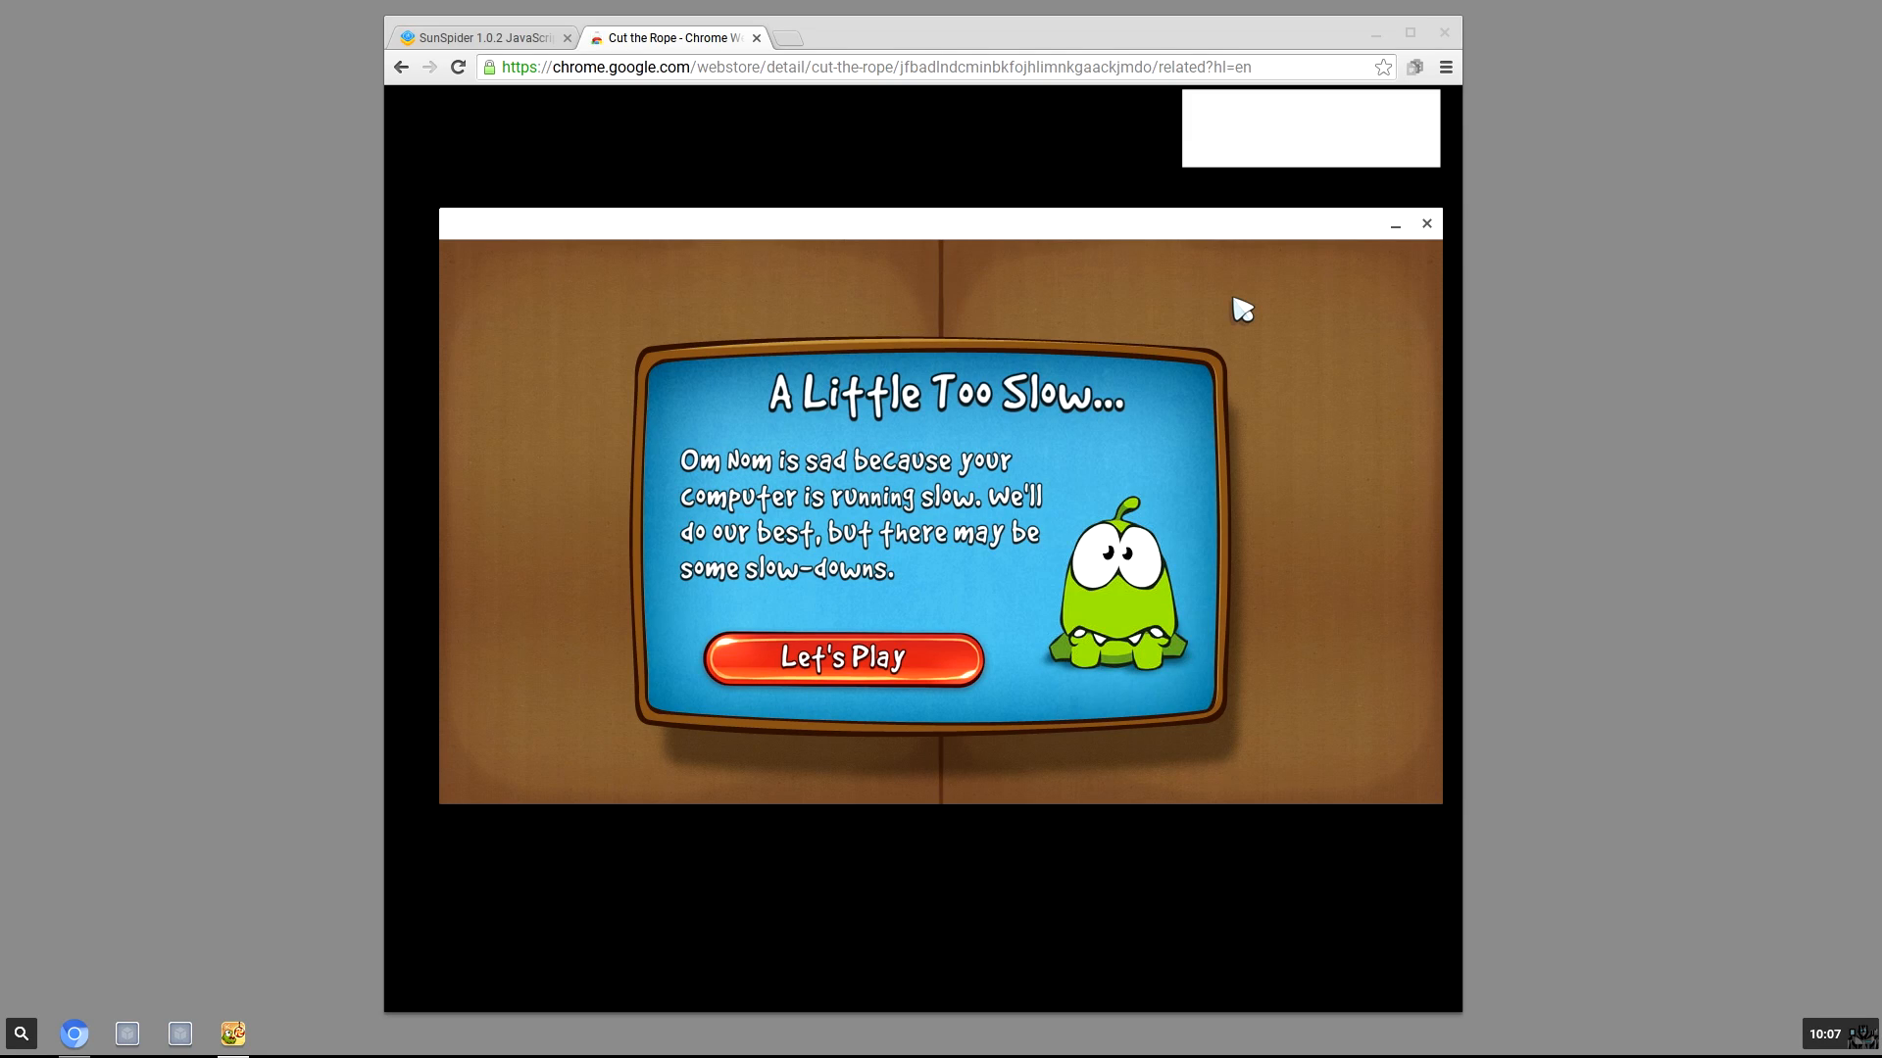
mouse_move(1425, 226)
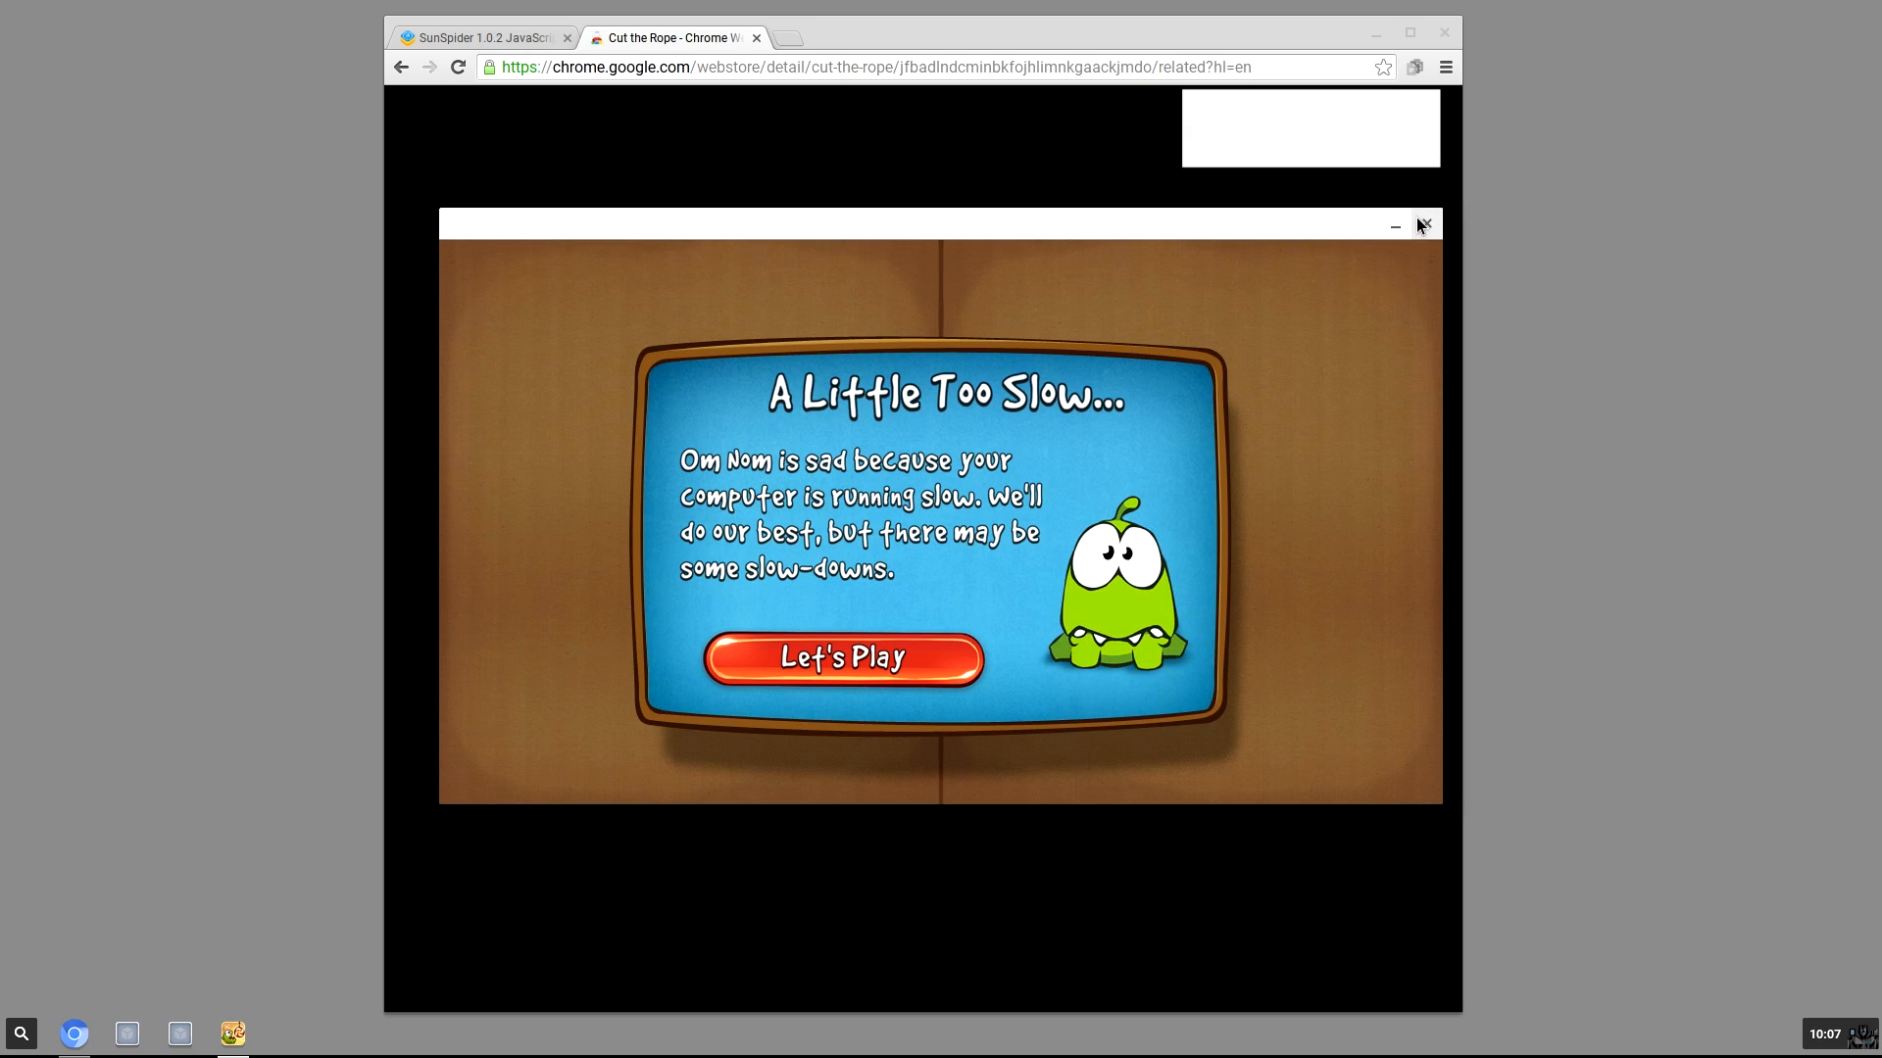
left_click(1423, 227)
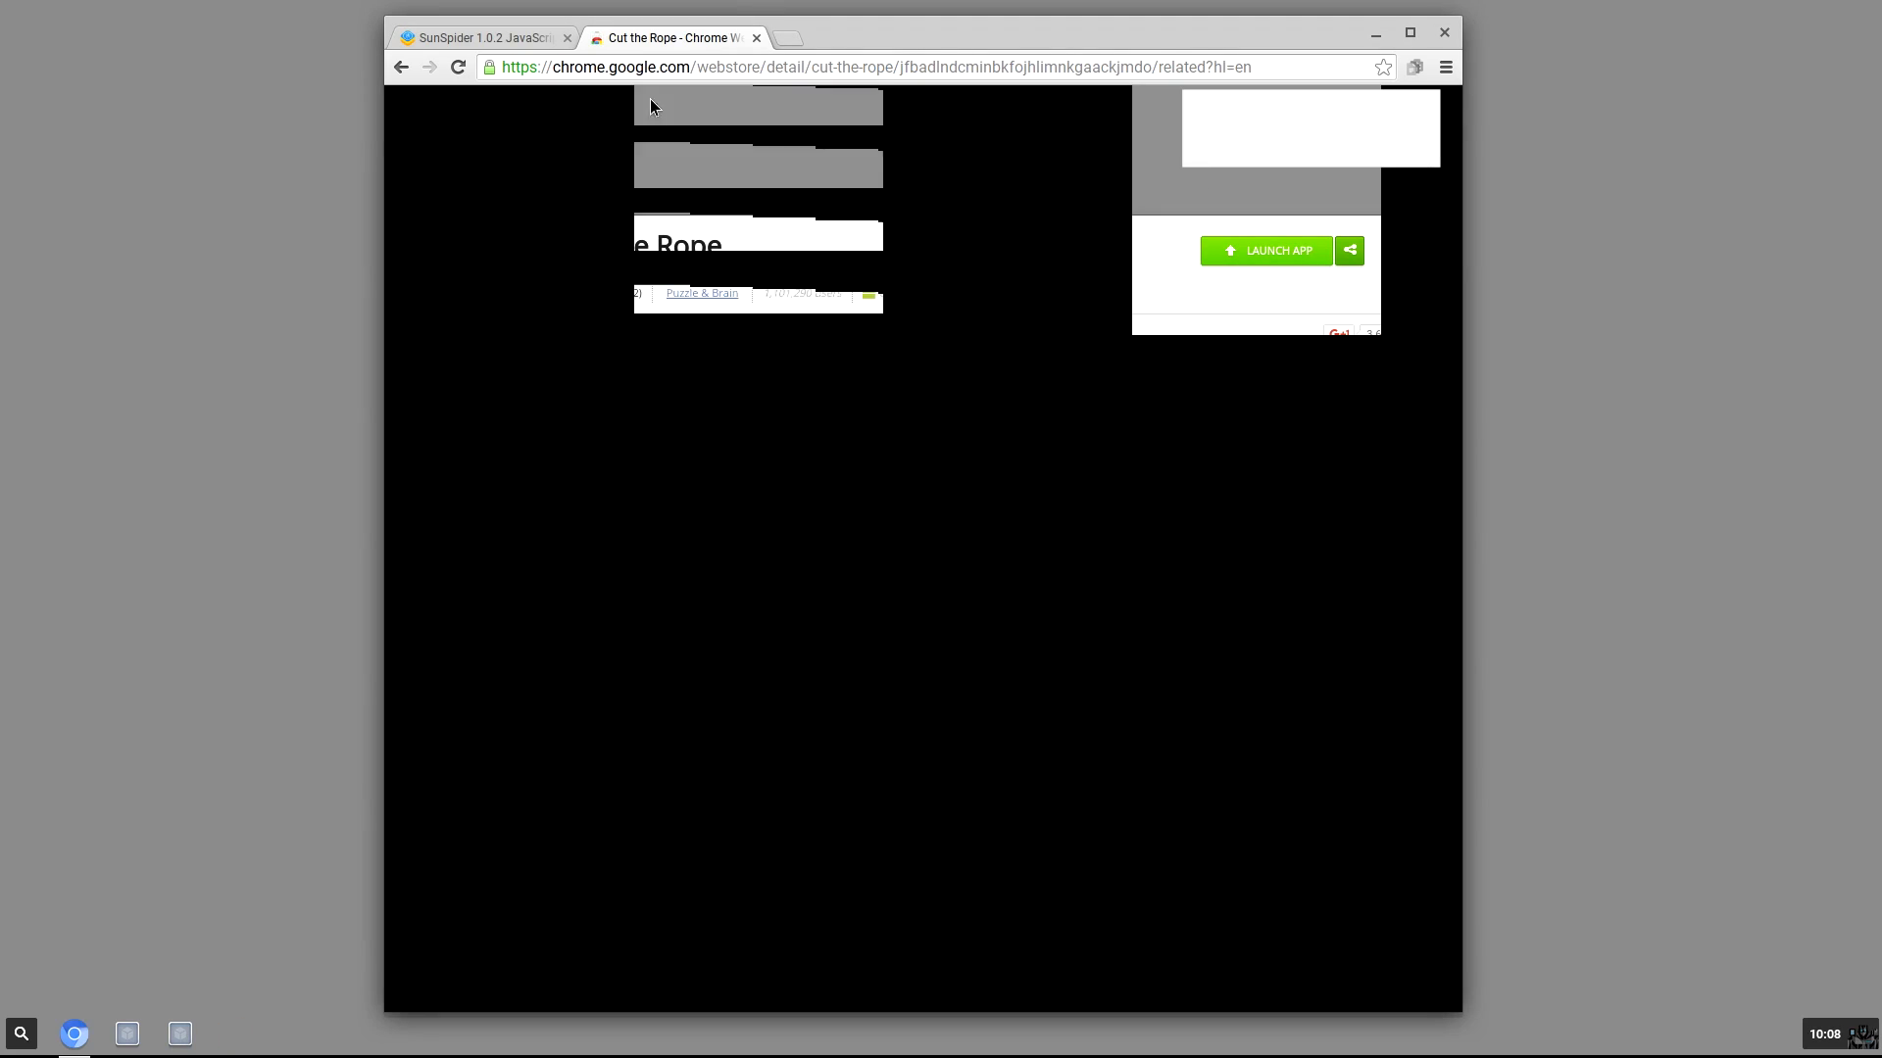
- Close the Web Store tab and search Google for 'ocatne benchmark'
left_click(480, 37)
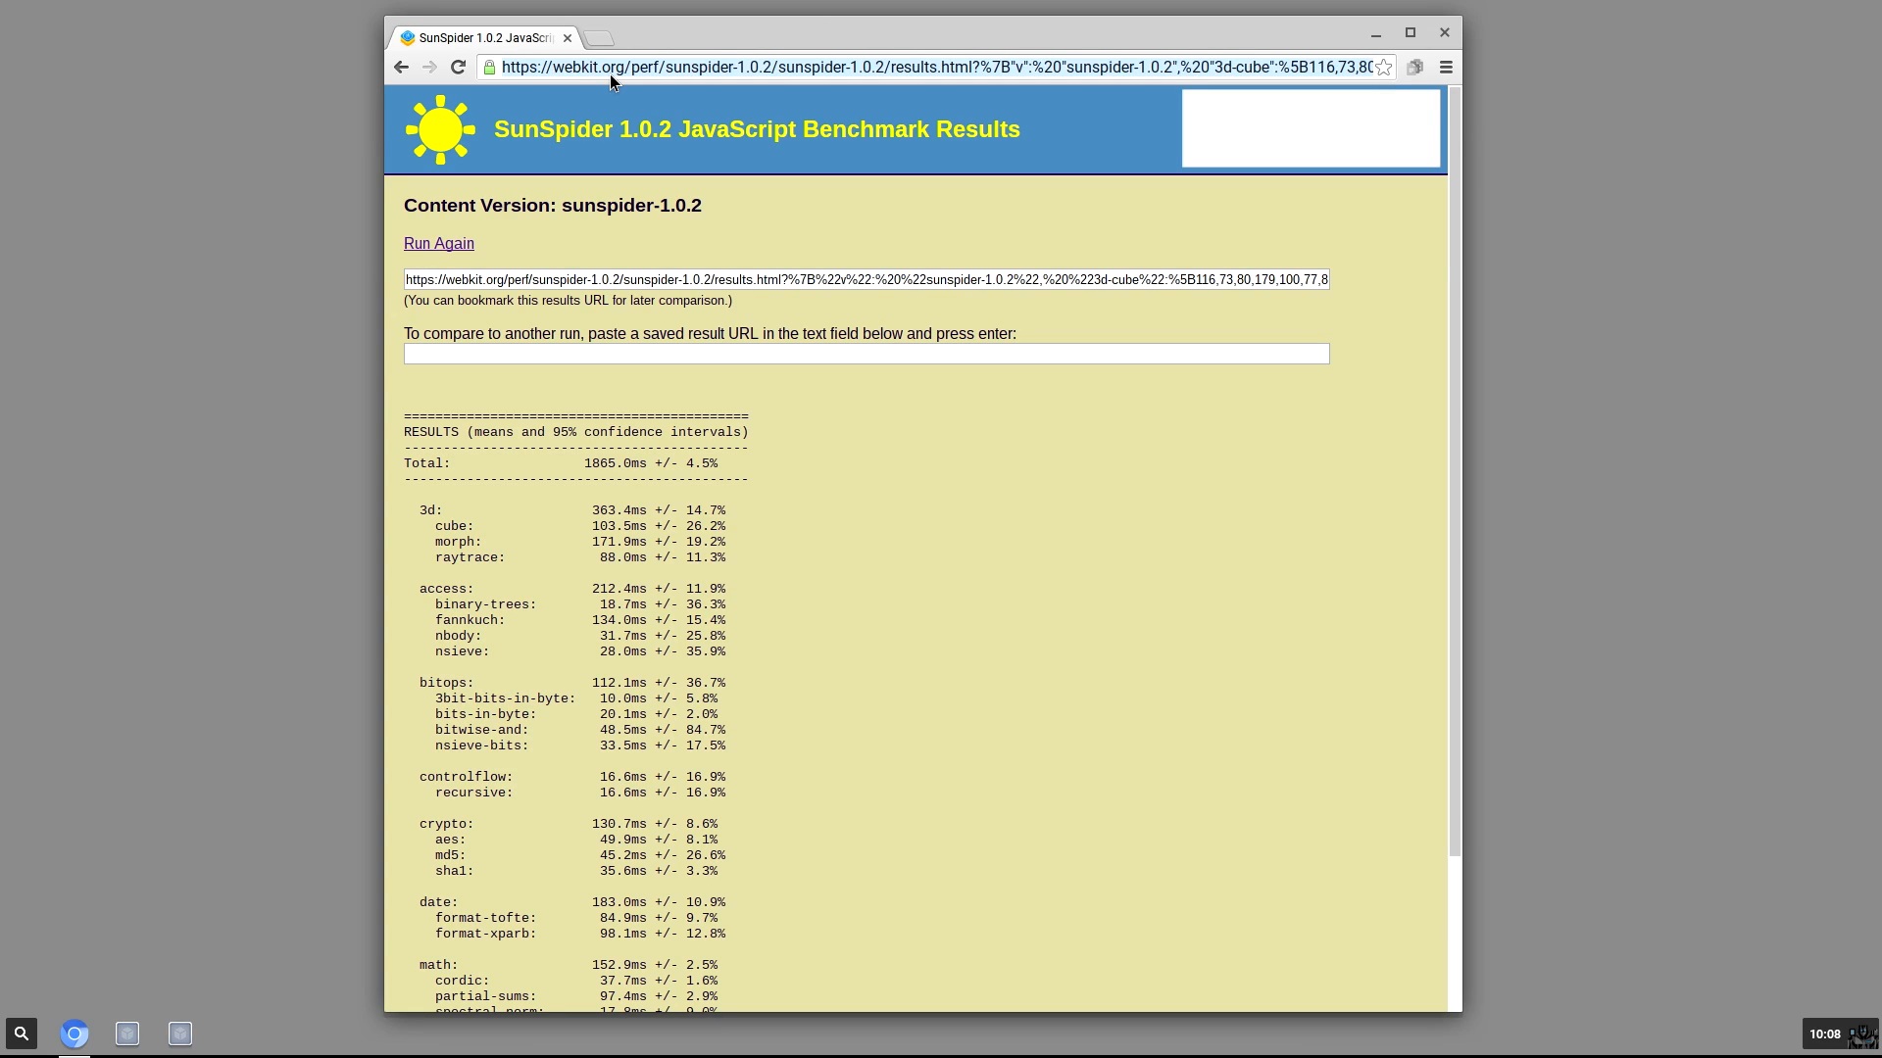
type("ocatne")
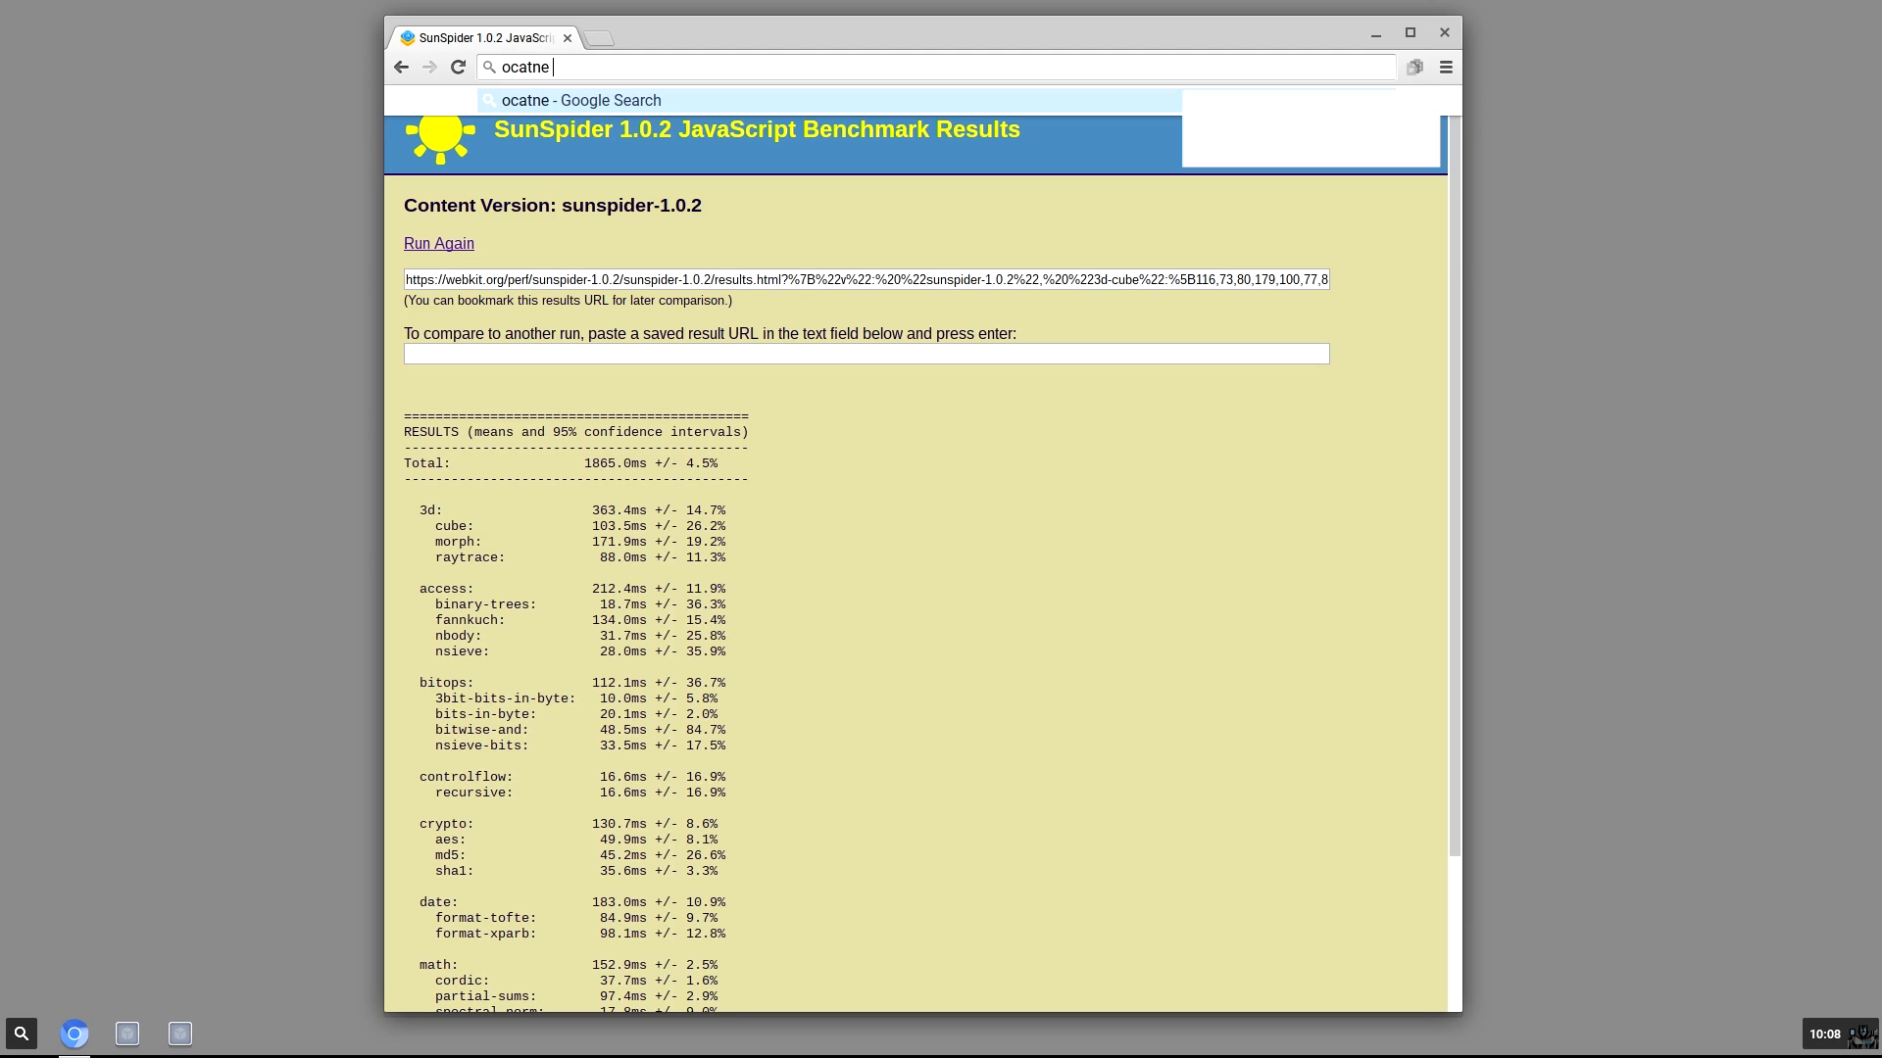
type("bench")
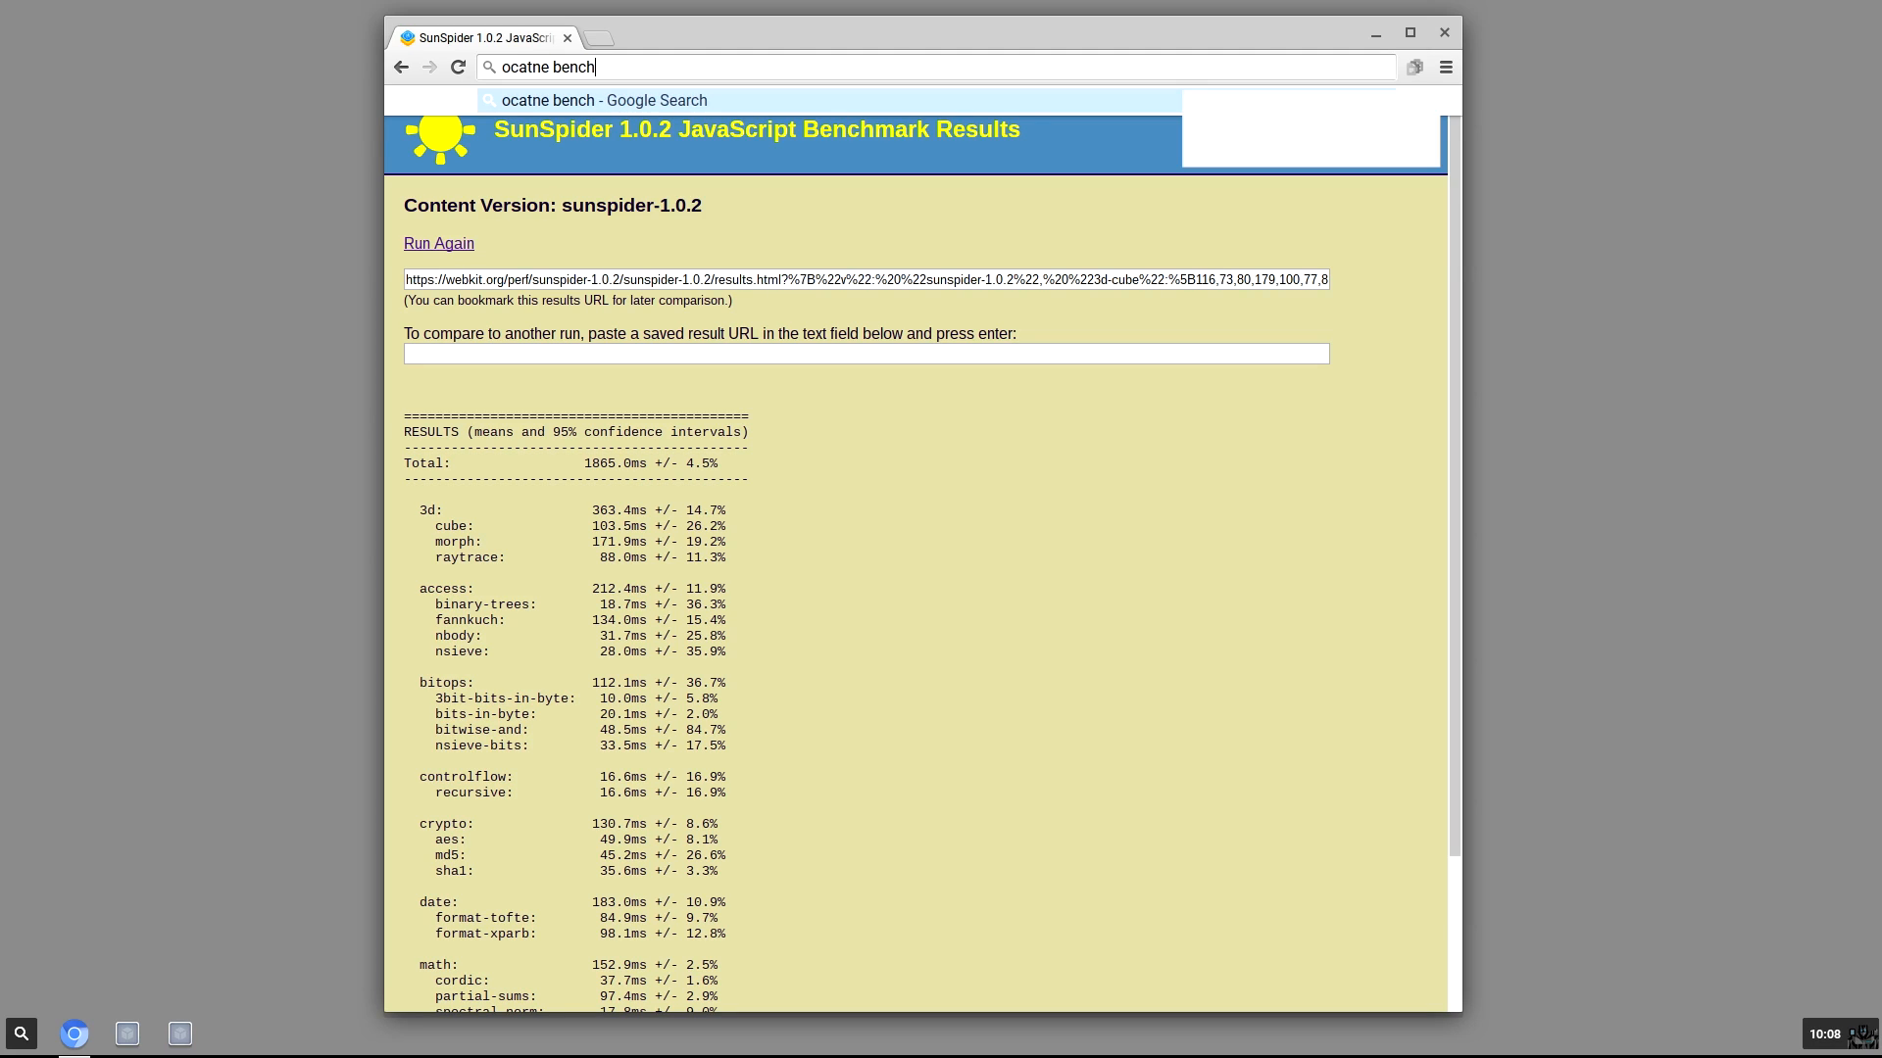
type("mark&oq=ocatne+benchmark&aqs=chrome..69i57.5813j0j4&sourceid=chro")
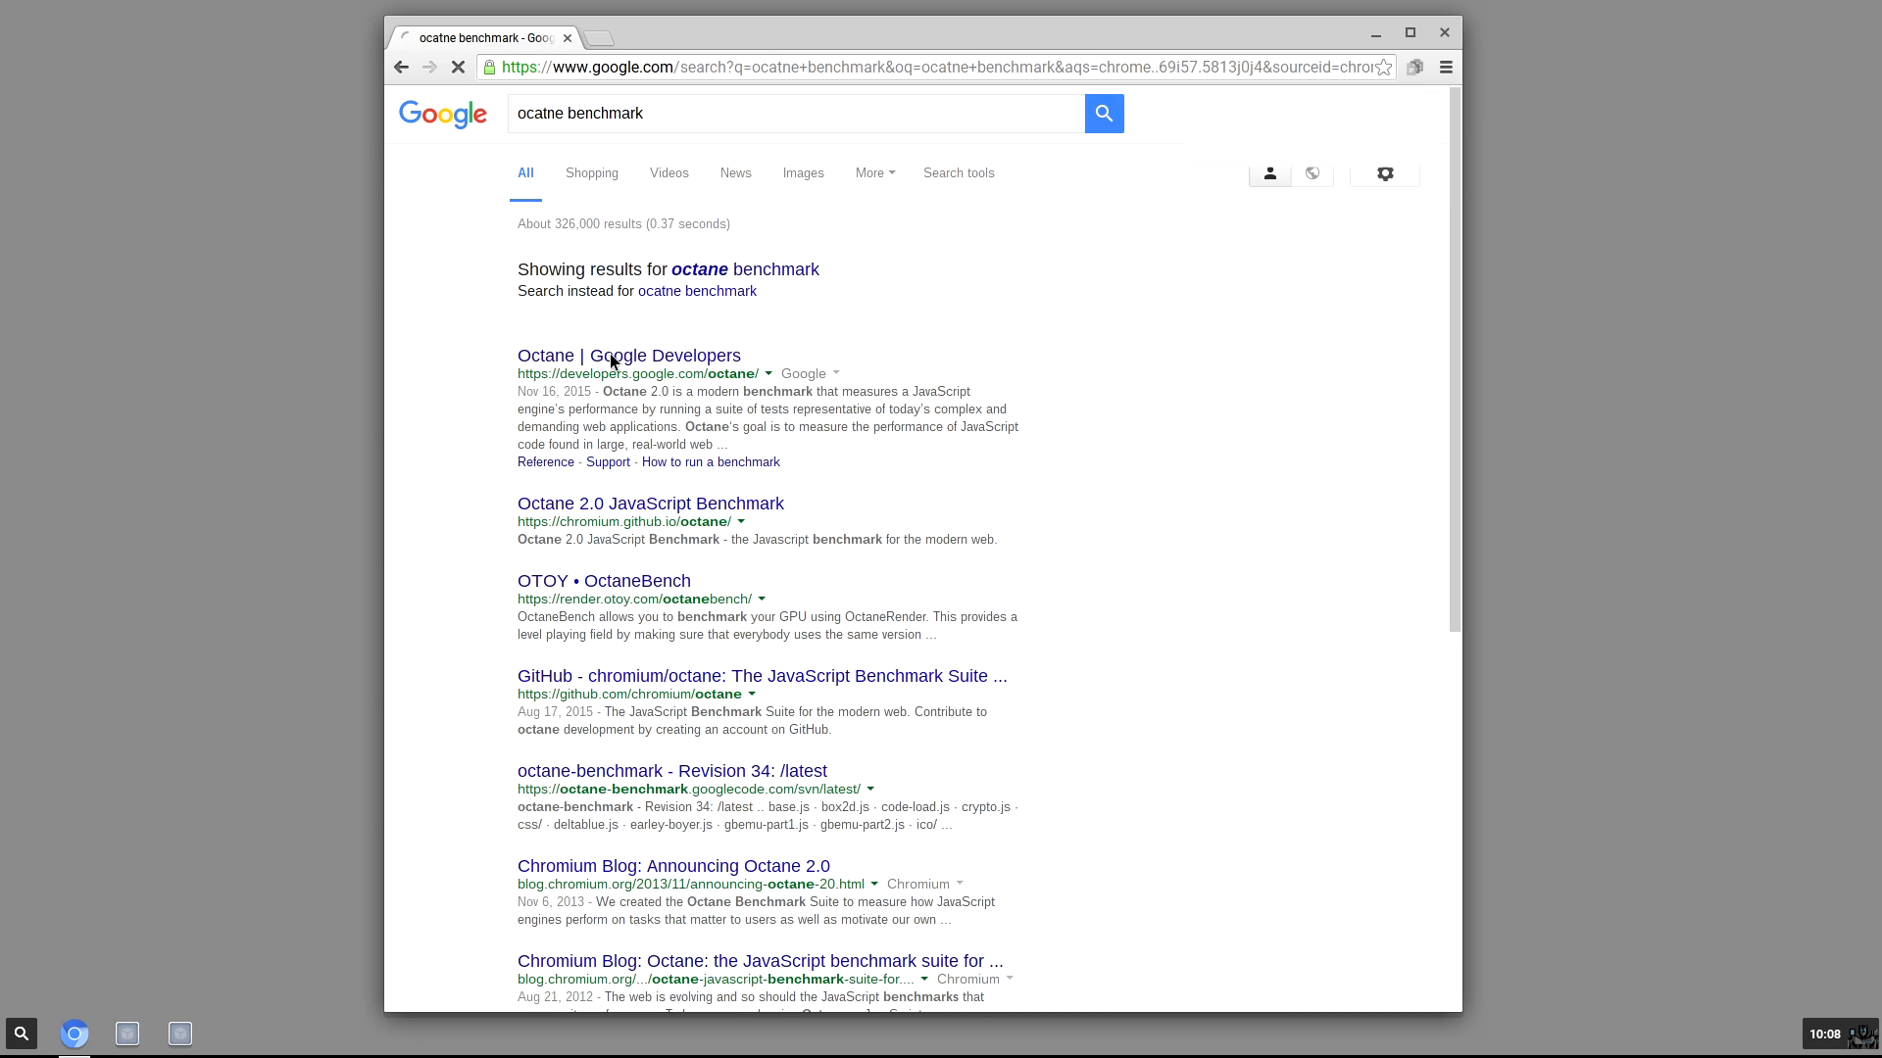
- Go to the 'Octane | Google Developers' result
left_click(627, 355)
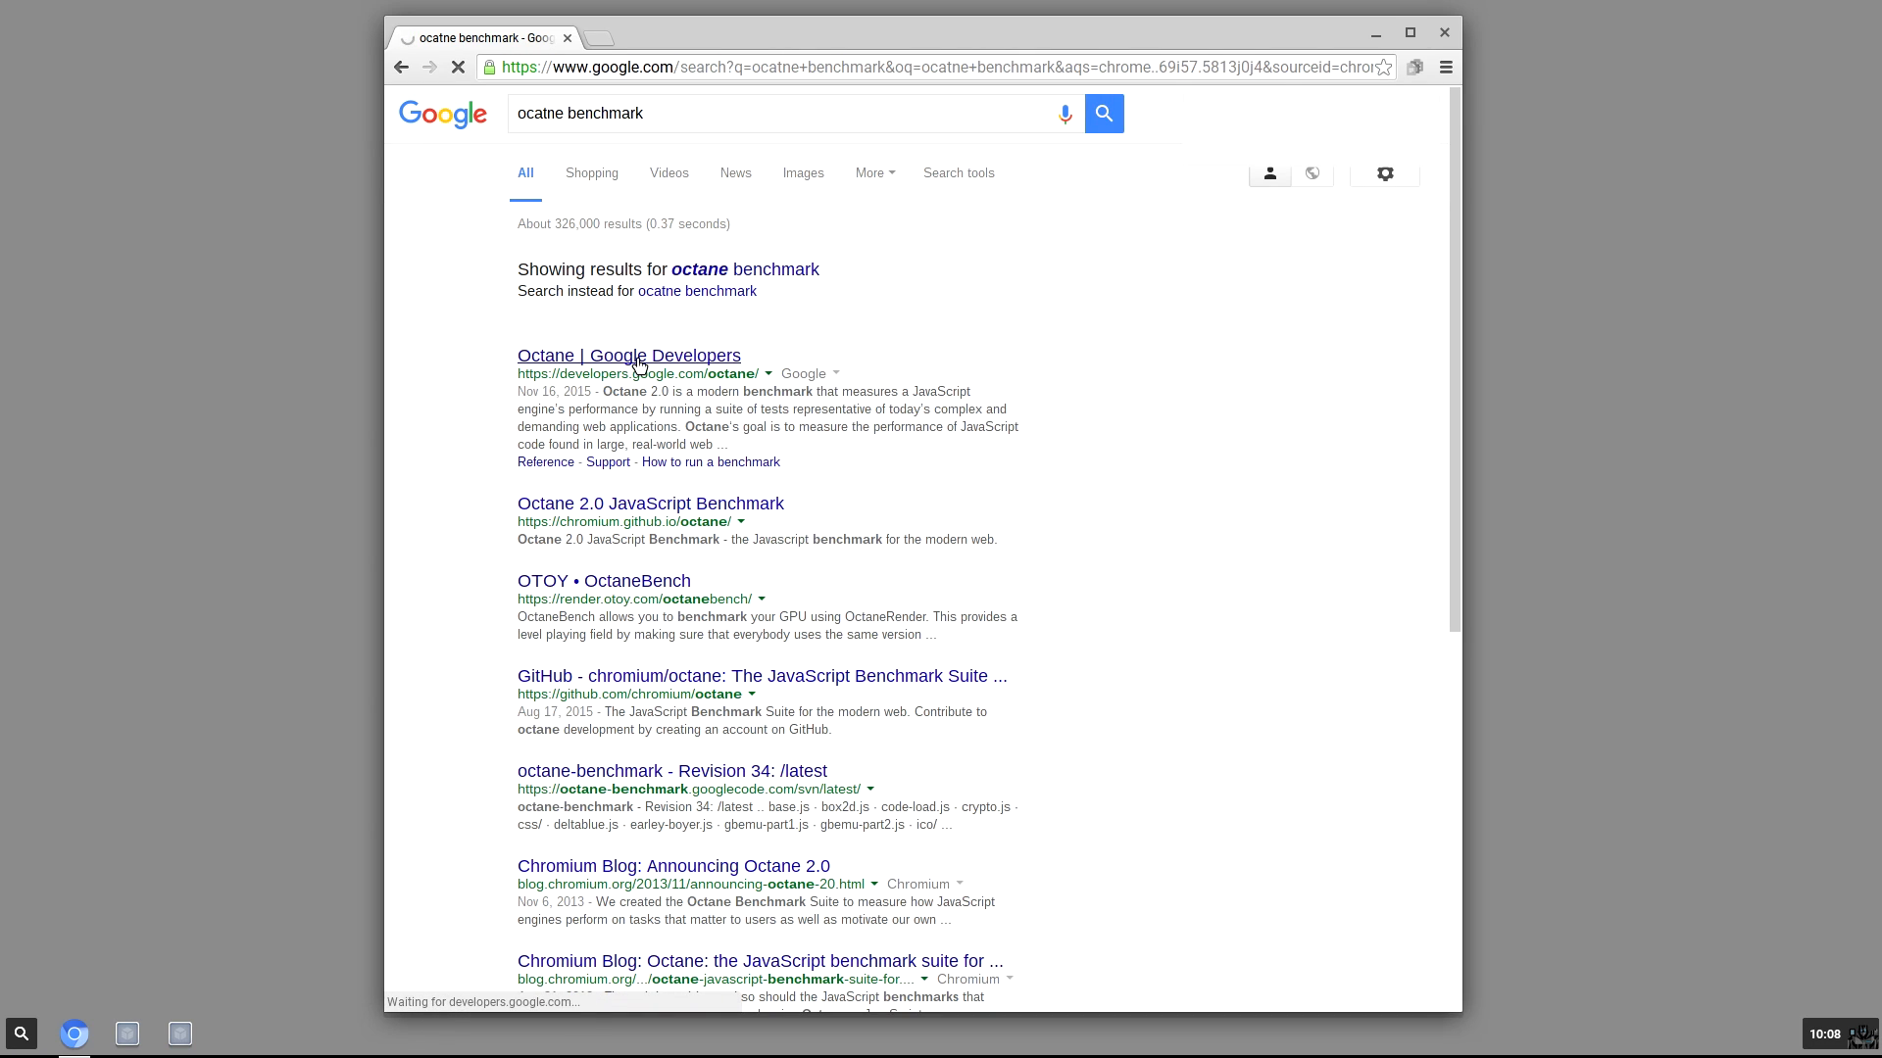
left_click(629, 355)
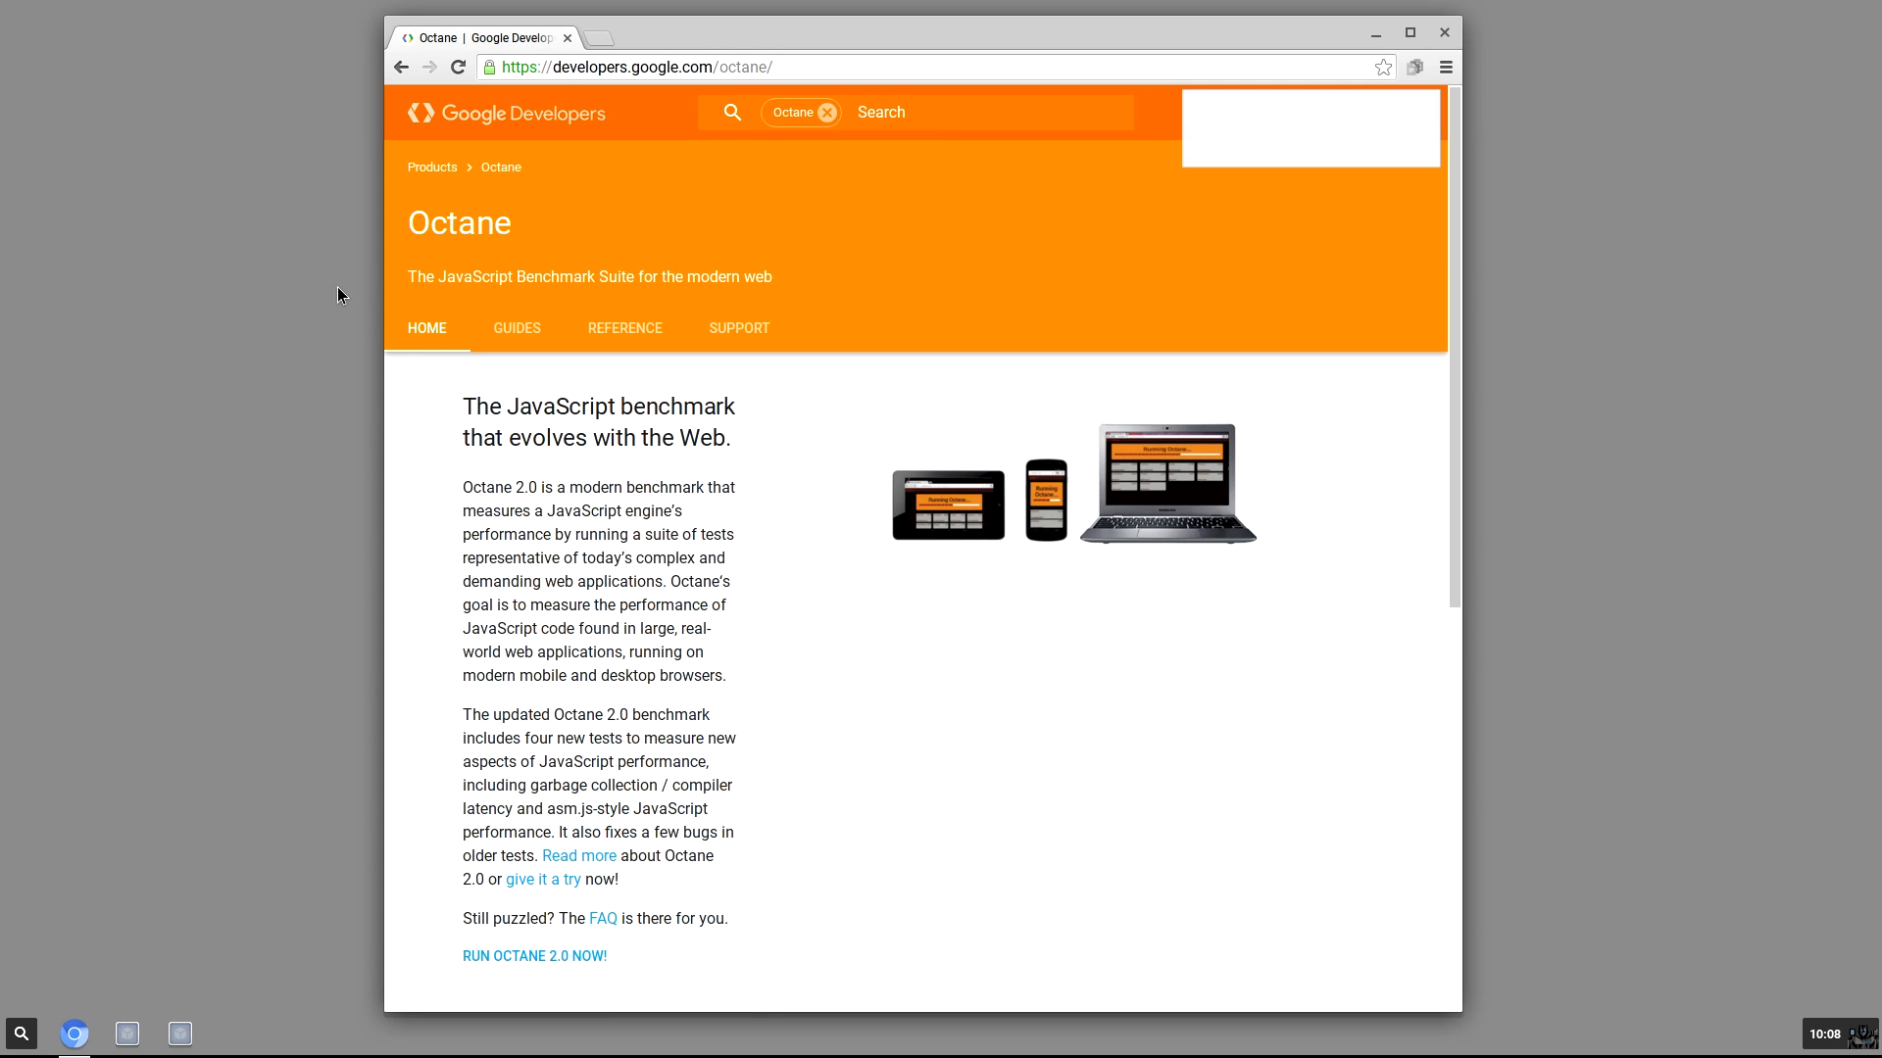
- Reach the Octane 2.0 start page on chromium.github.io via 'RUN OCTANE 2.0 NOW!'
scroll("down", 3)
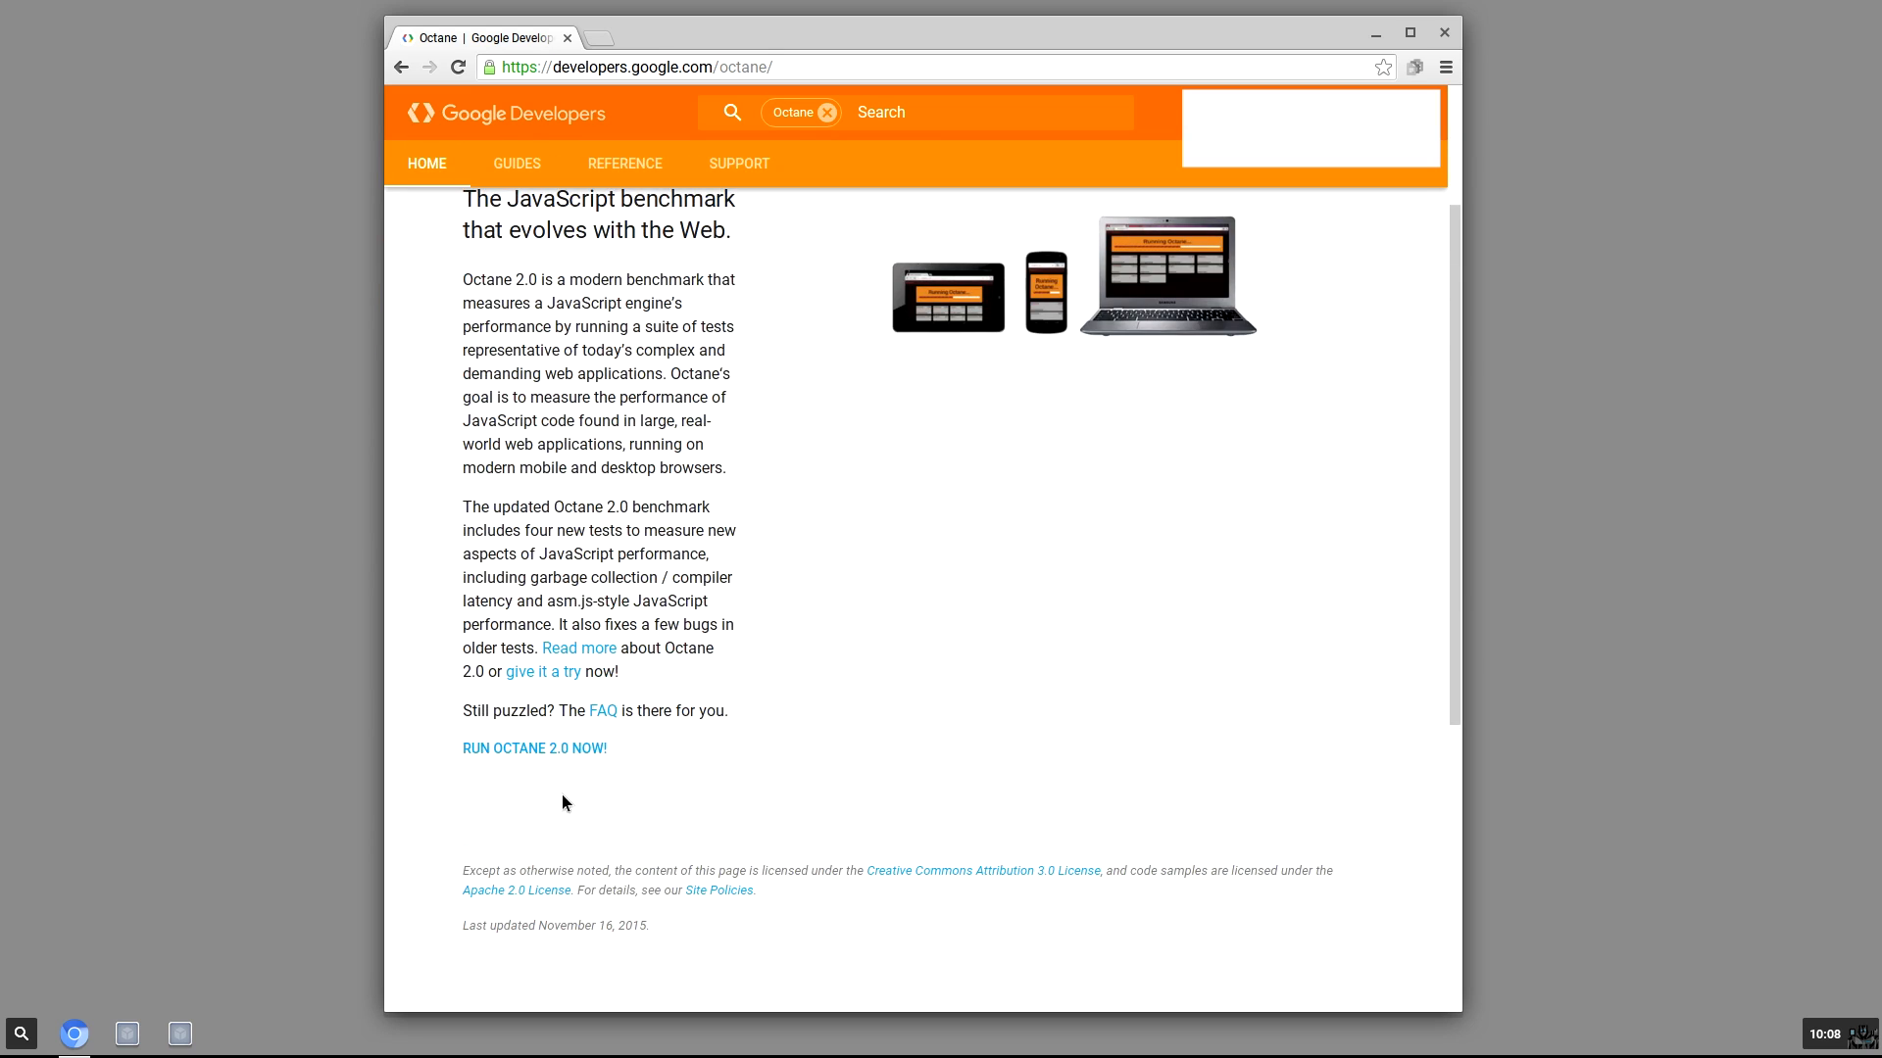
left_click(533, 747)
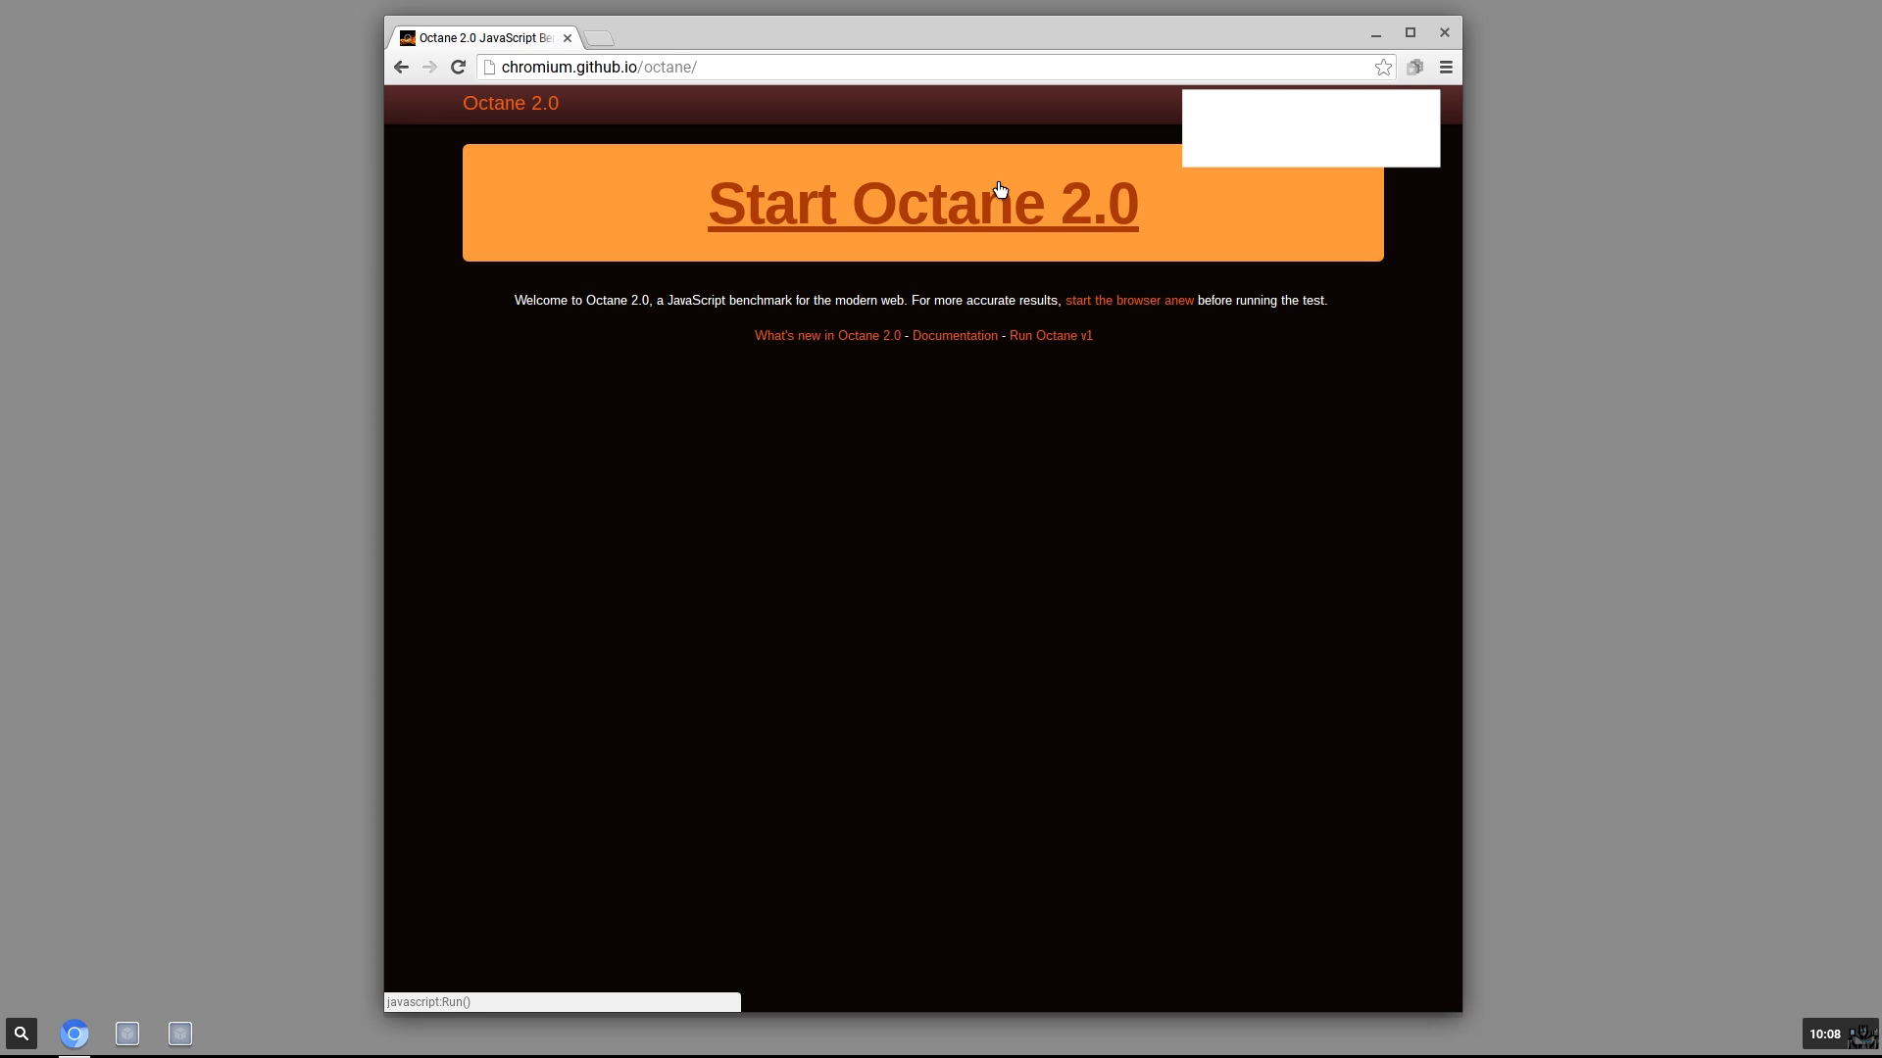
- Run Octane 2.0 to an overall score of 2403, then move to a blank new tab
left_click(921, 202)
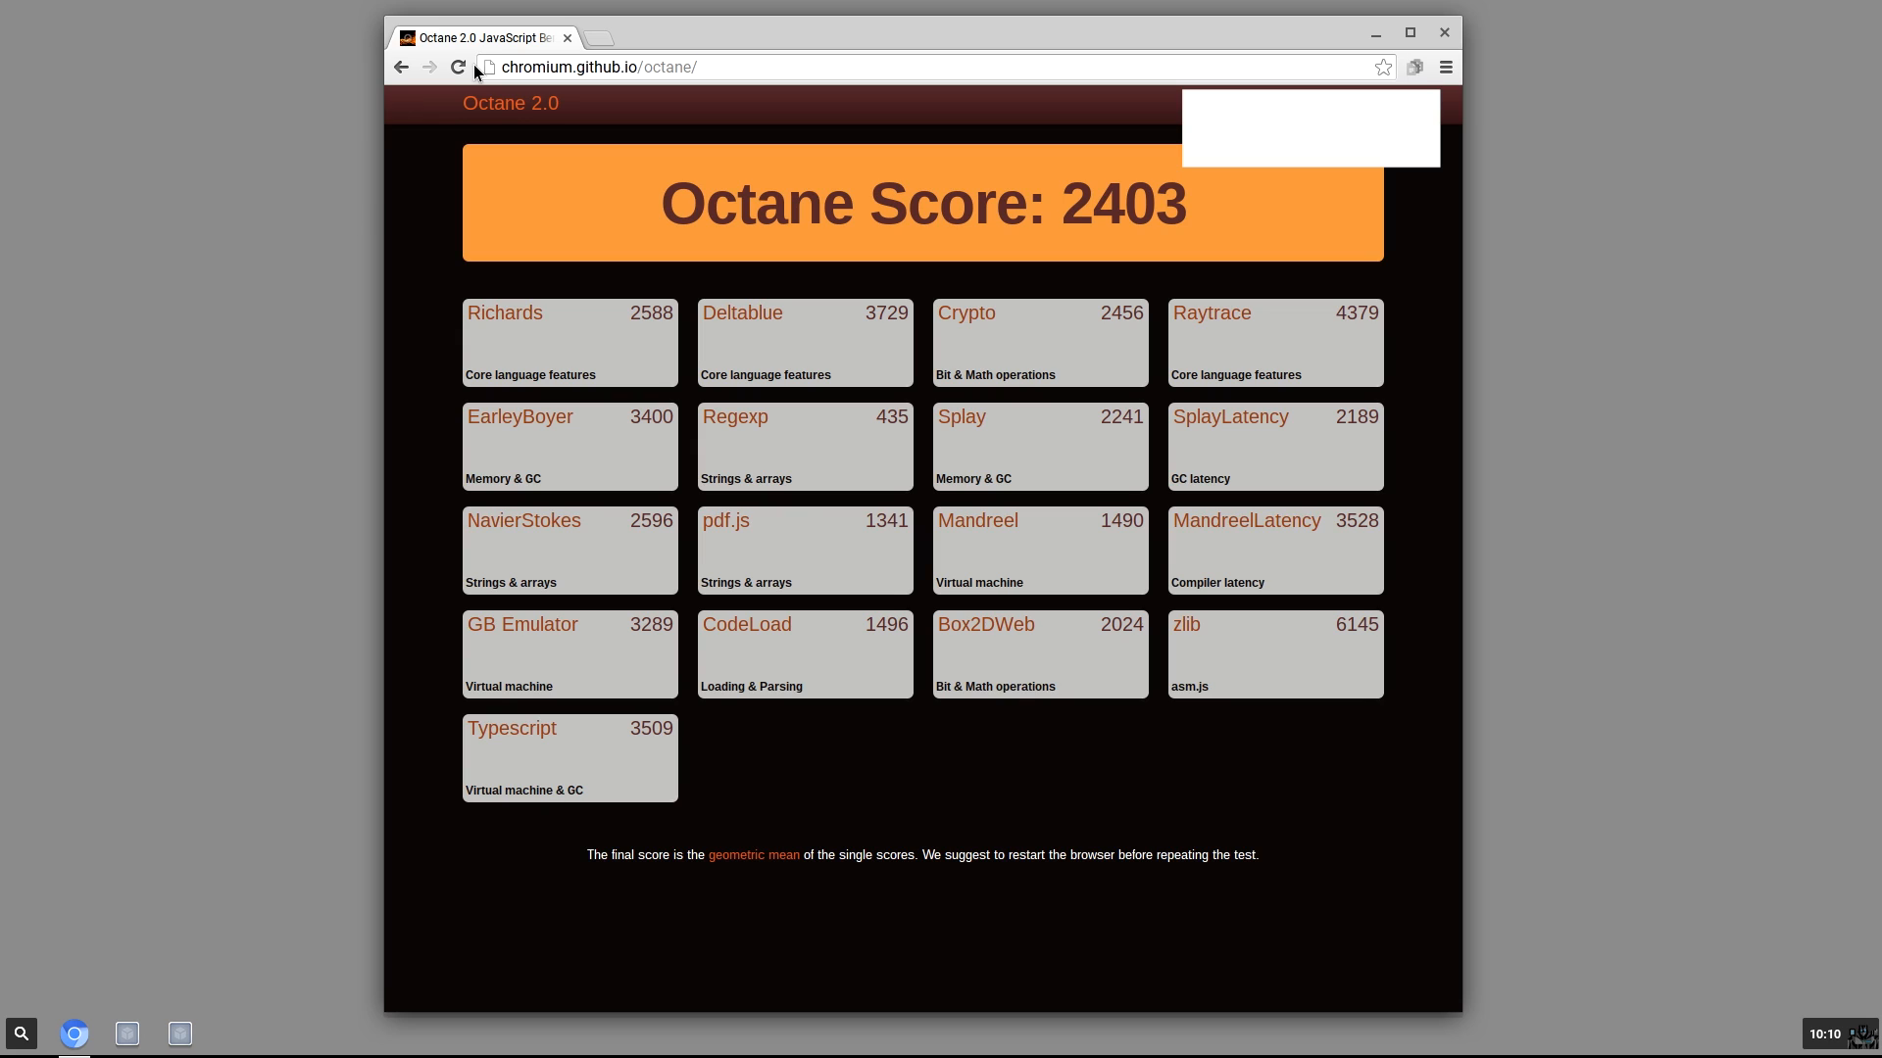
mouse_move(1088, 227)
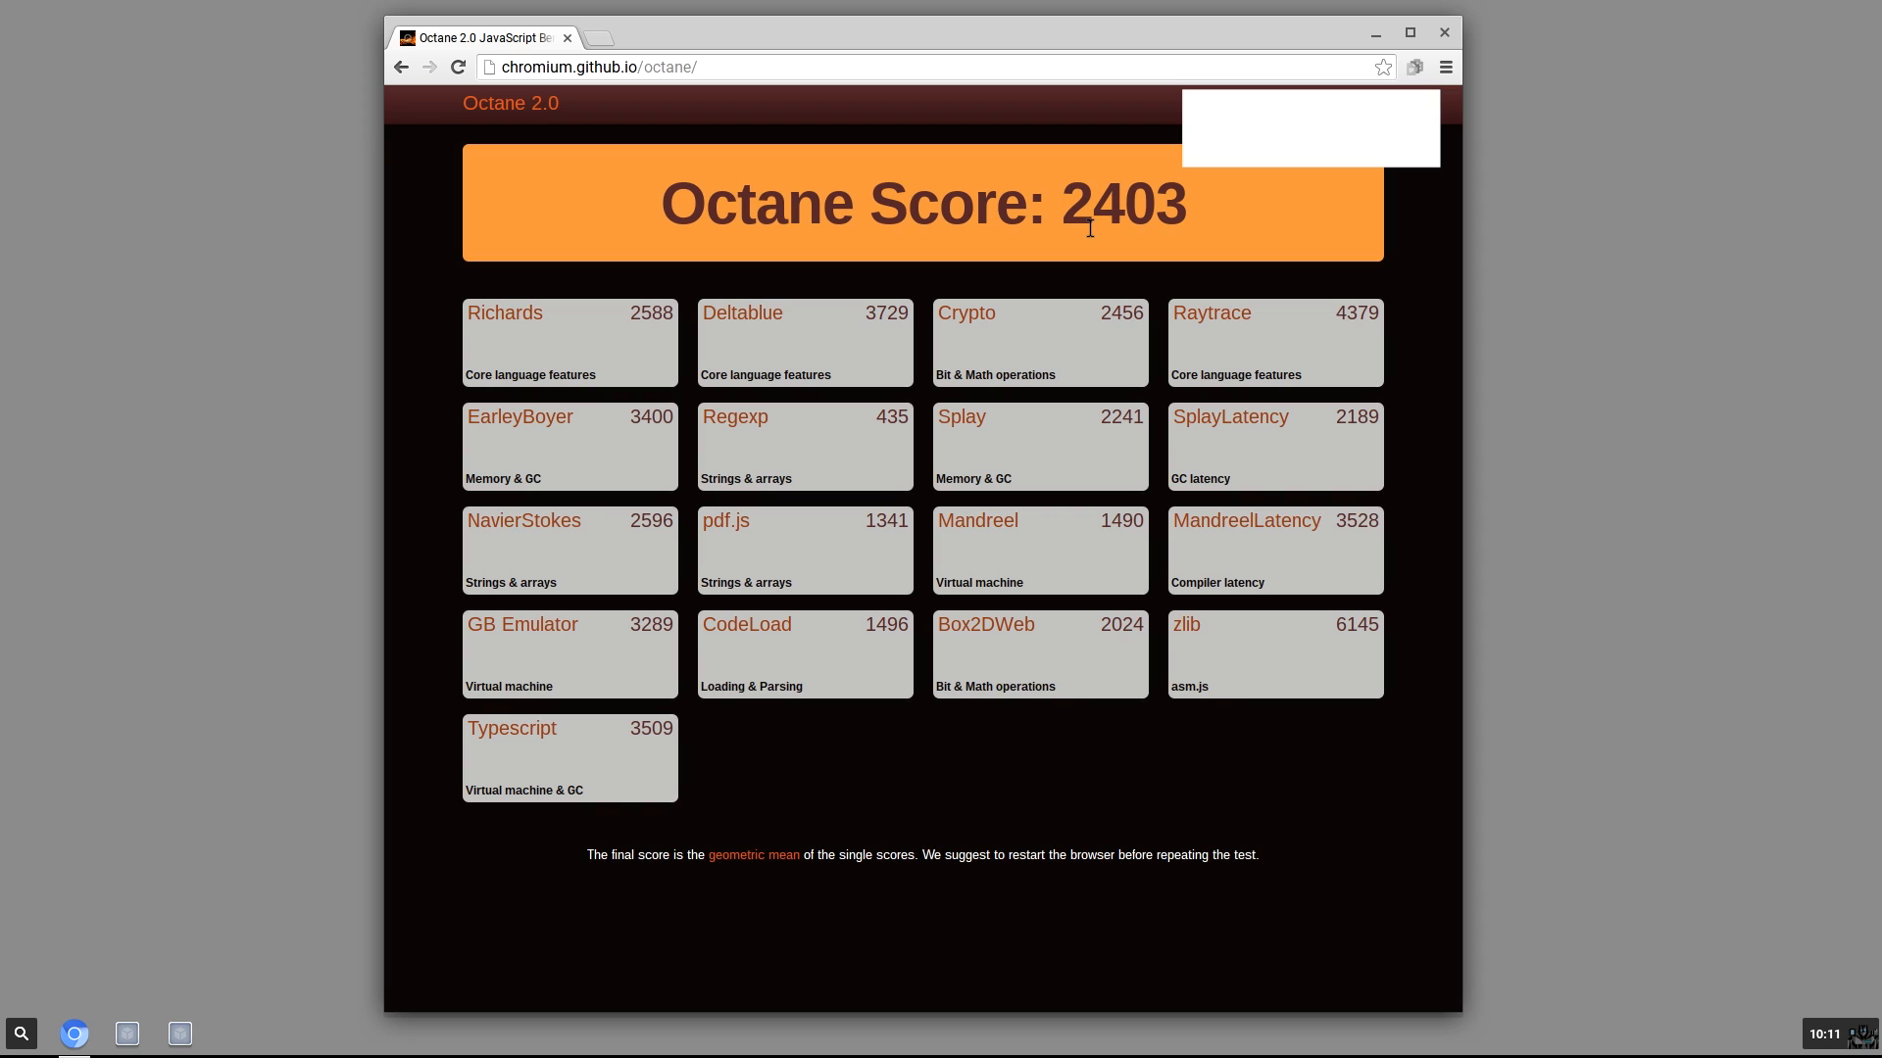
mouse_move(1341, 38)
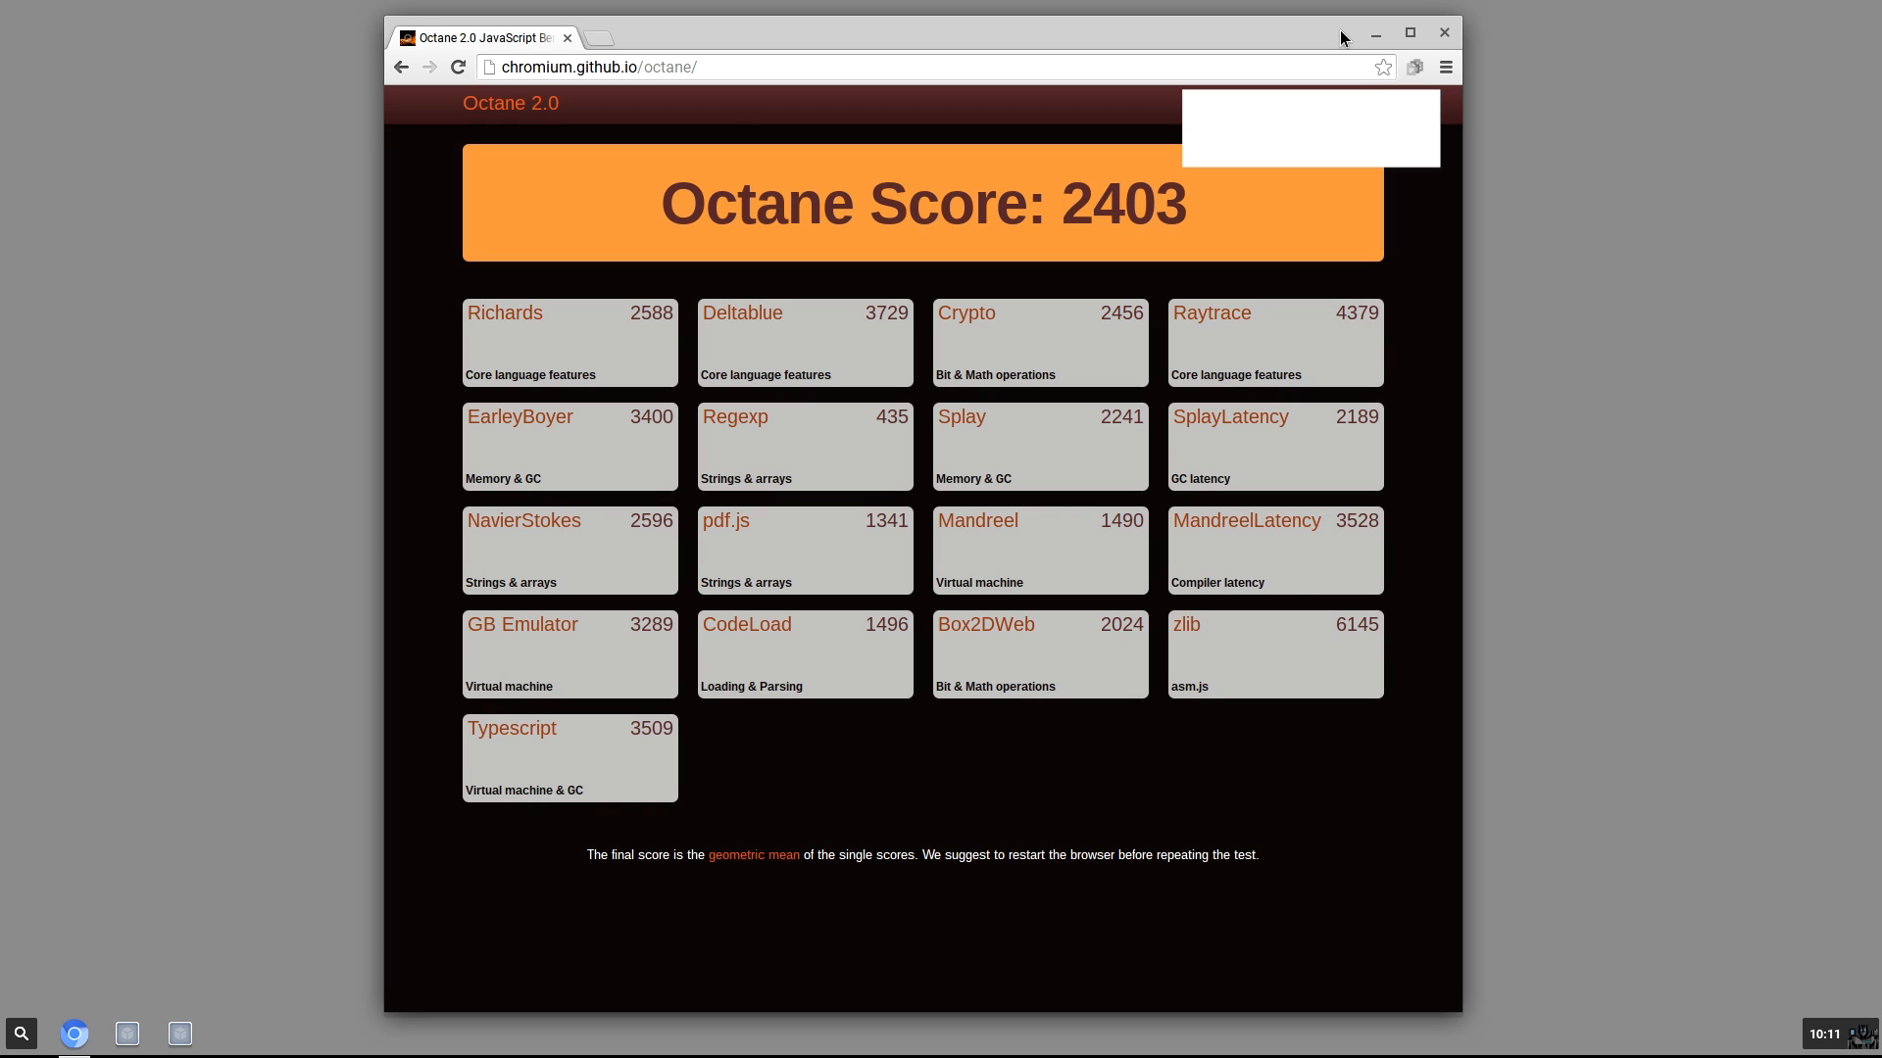
mouse_move(550, 88)
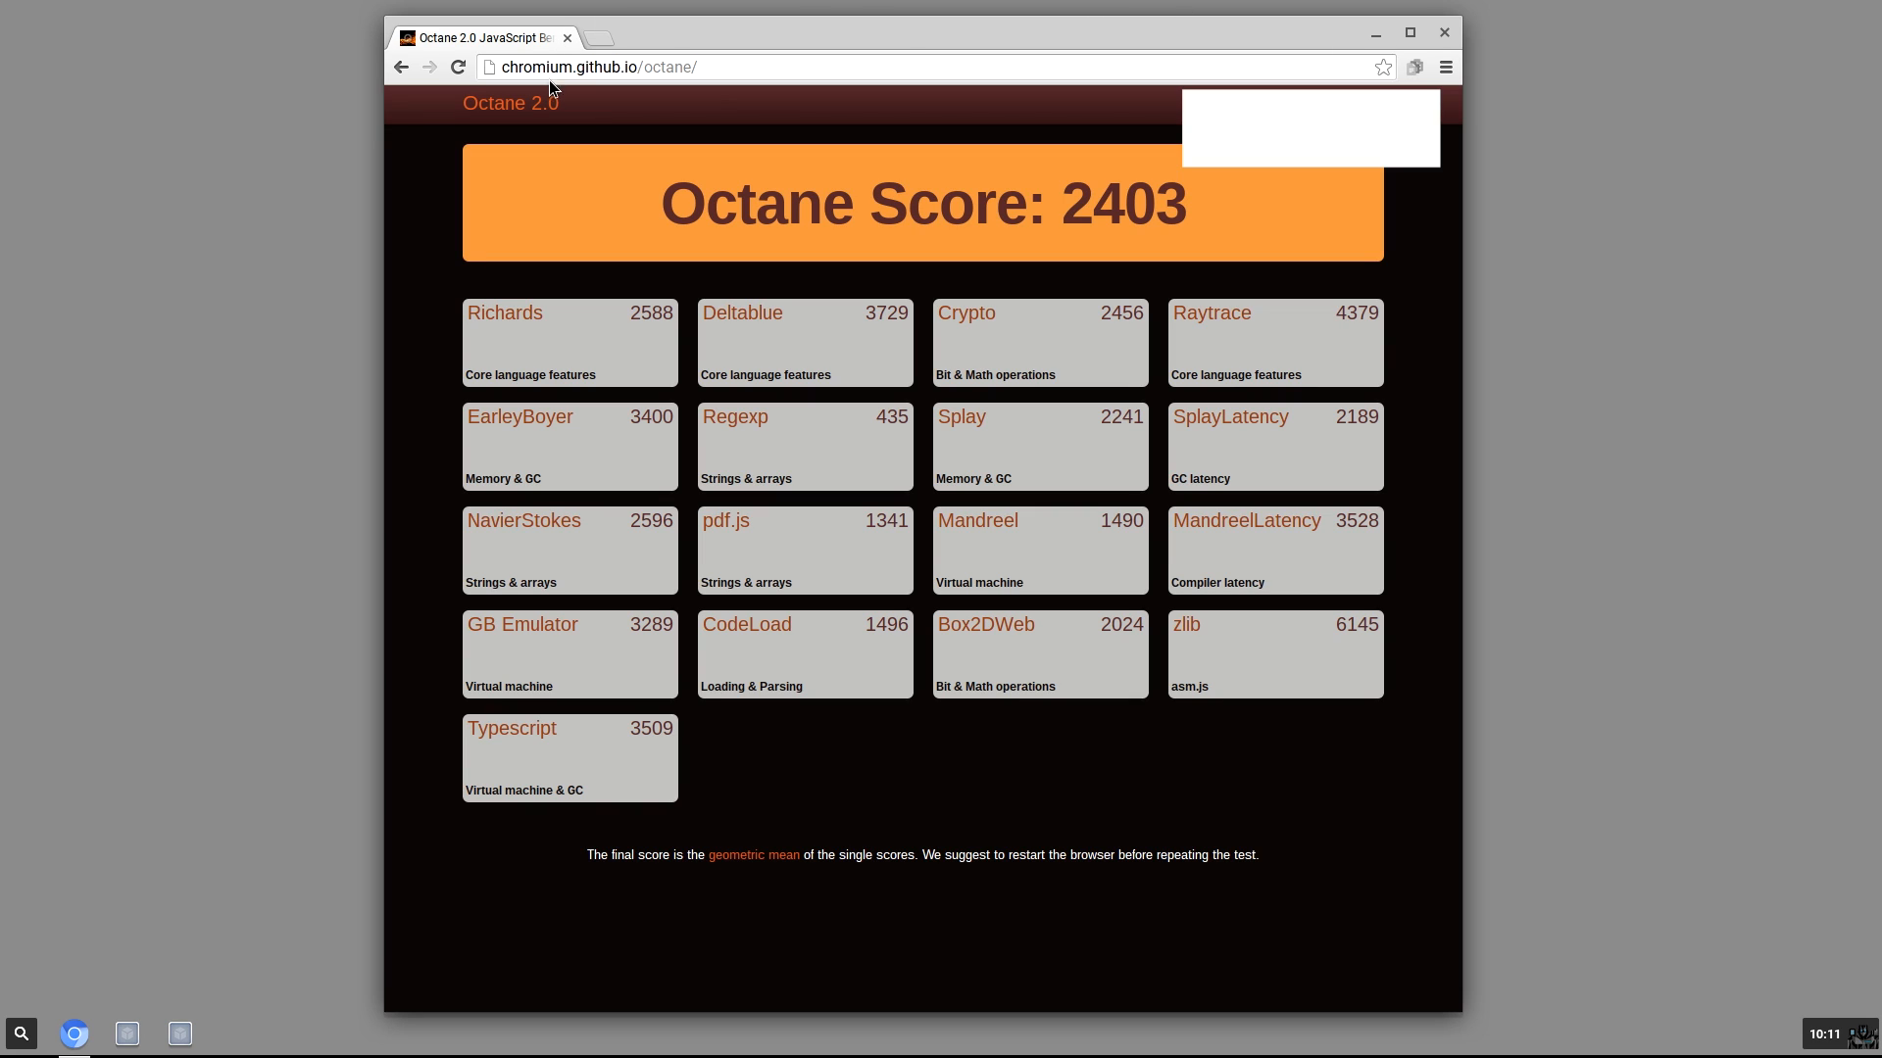
left_click(596, 37)
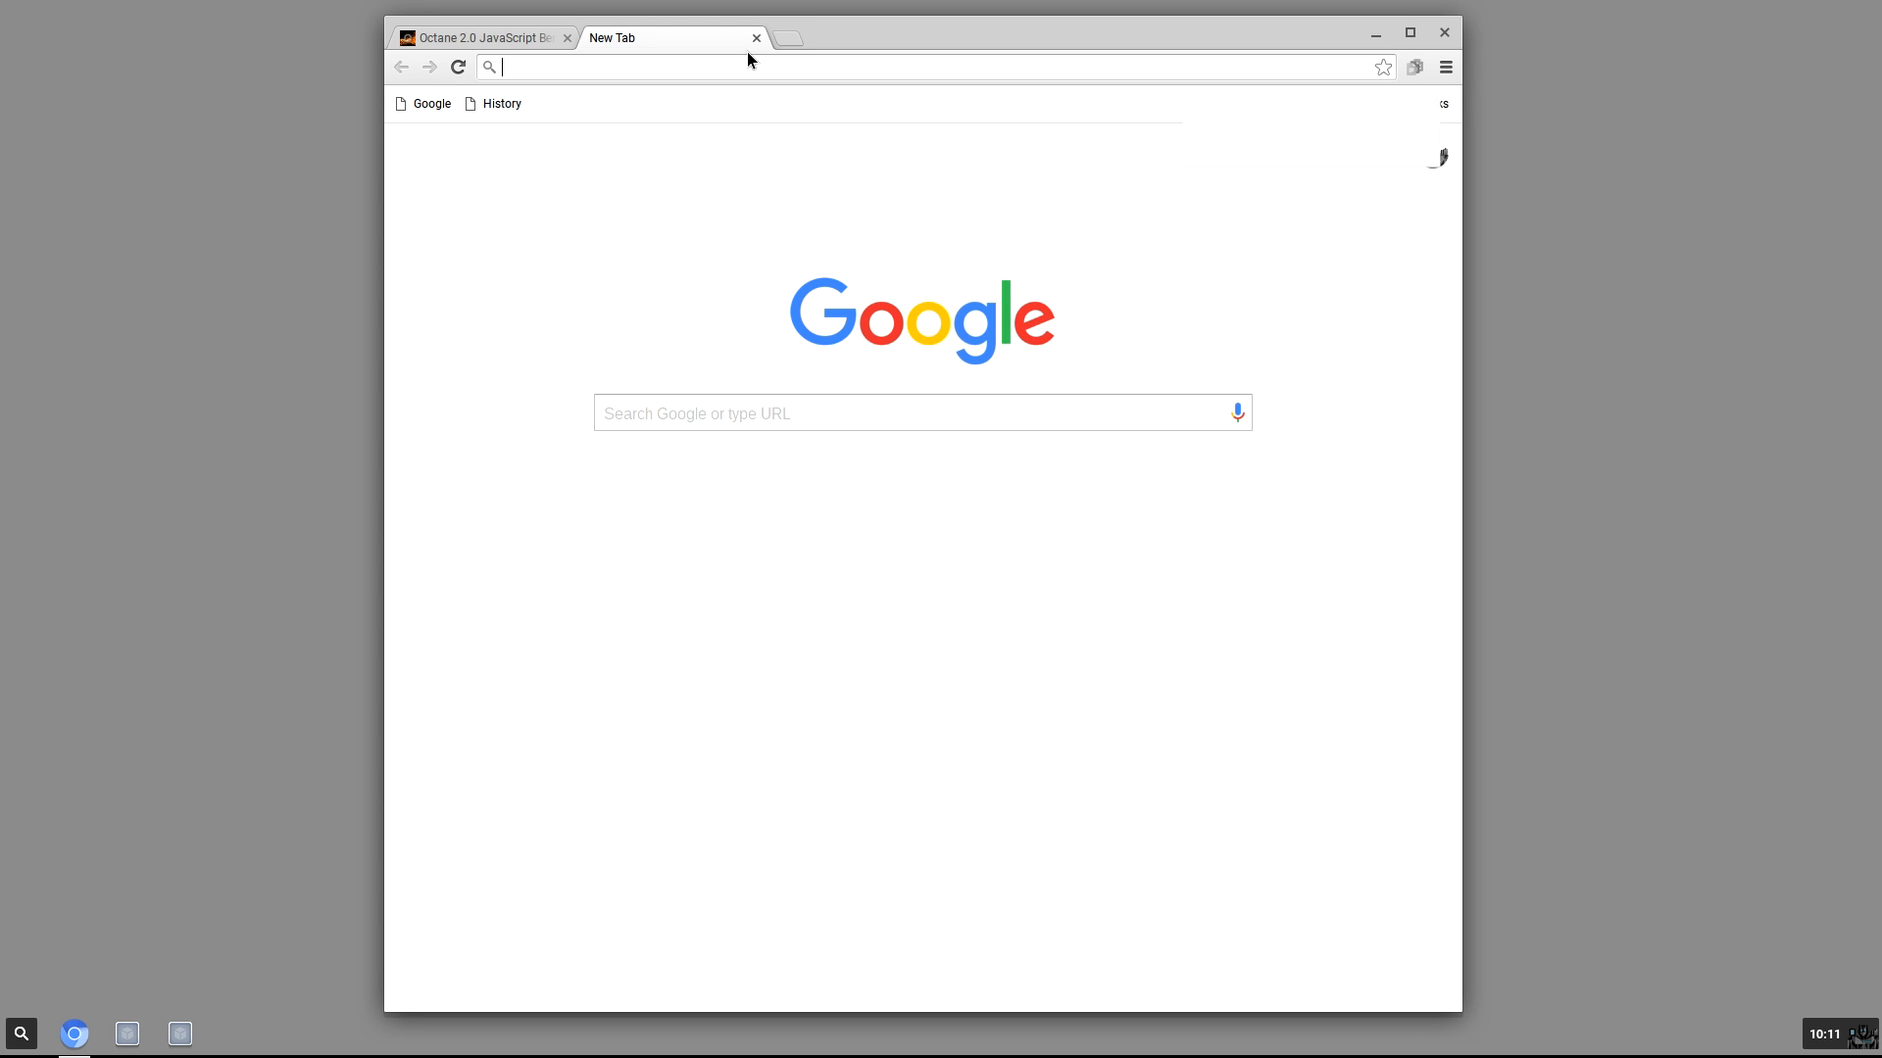
mouse_move(805, 223)
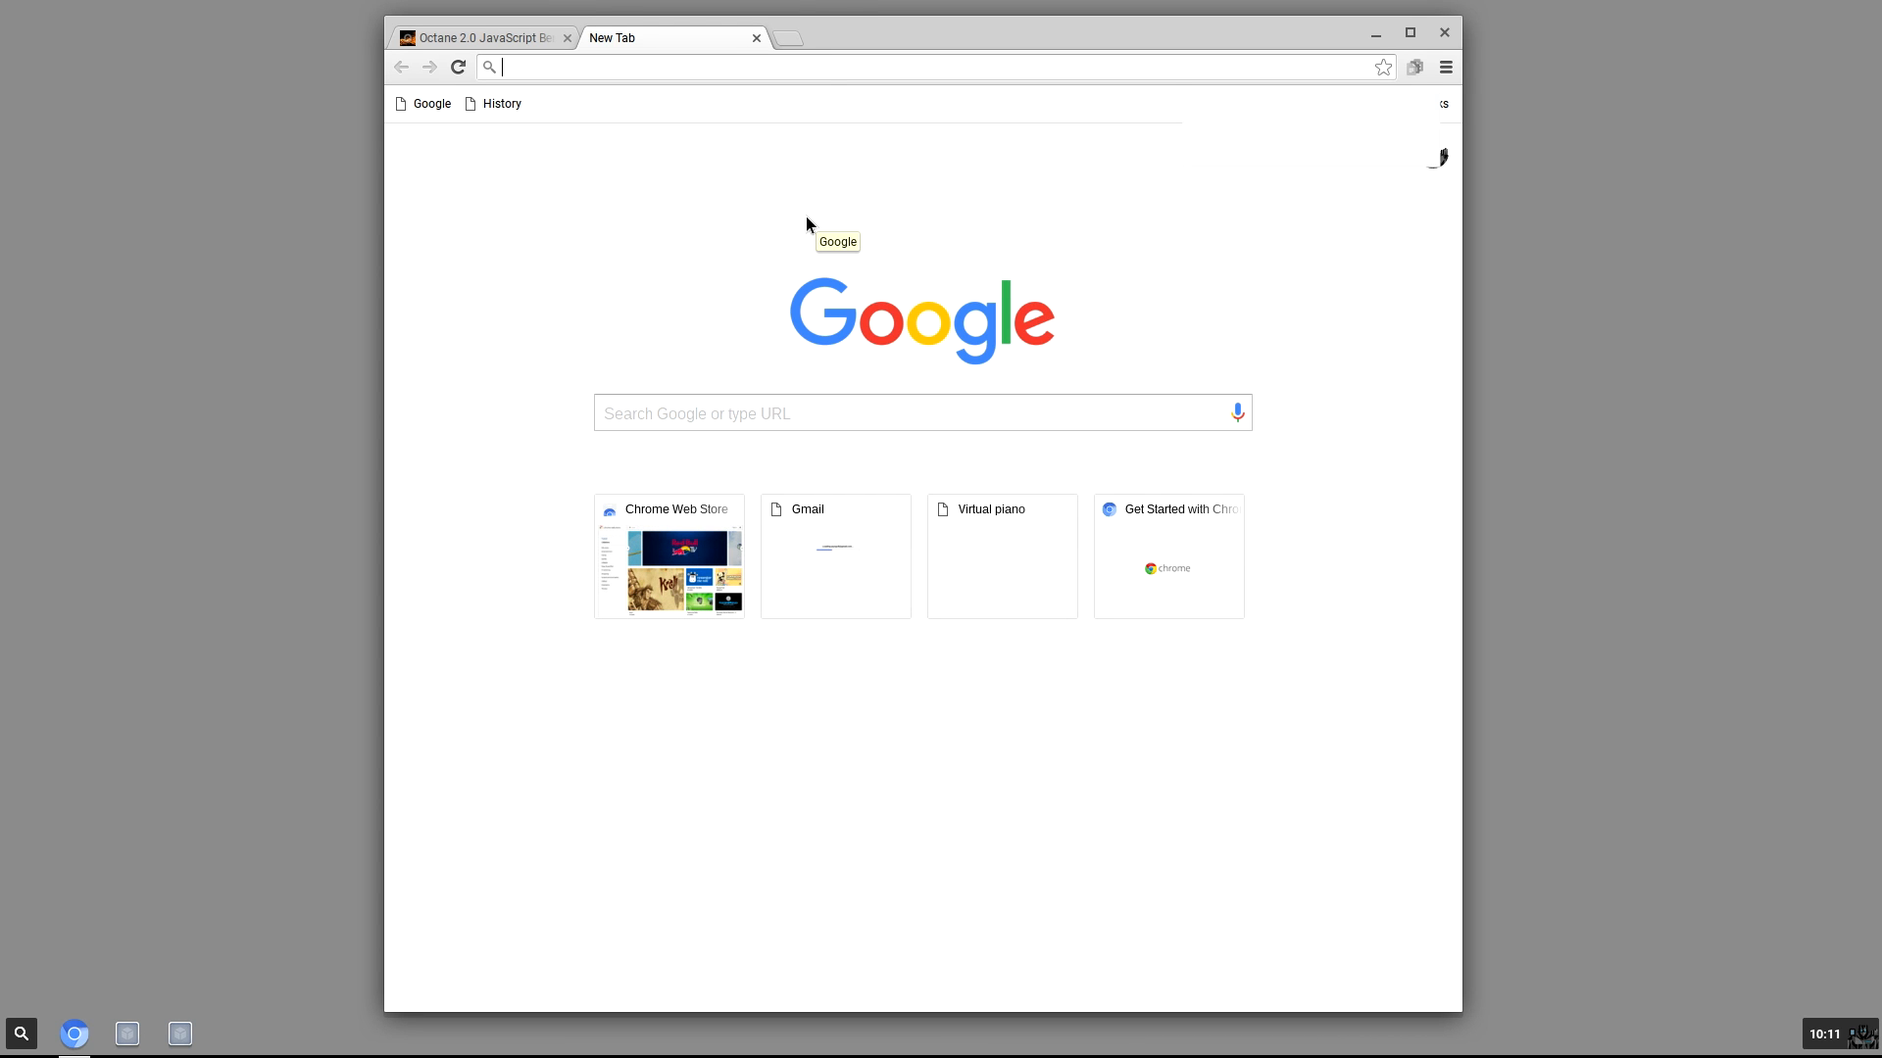